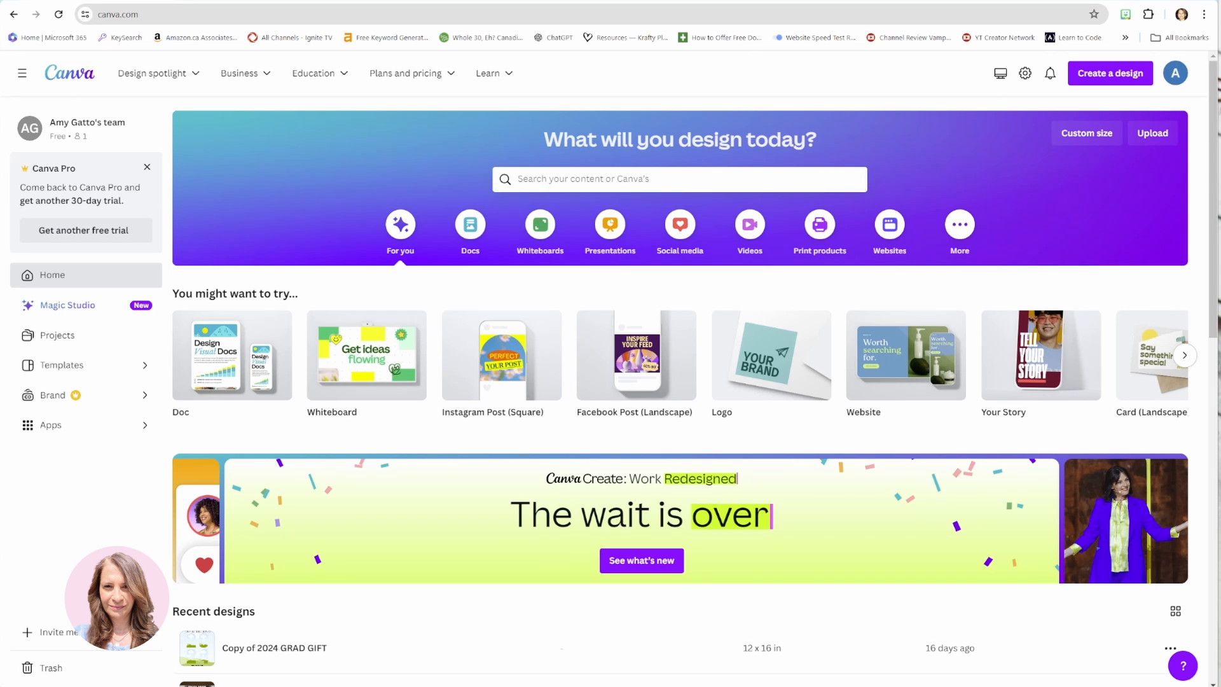
mouse_move(1121, 451)
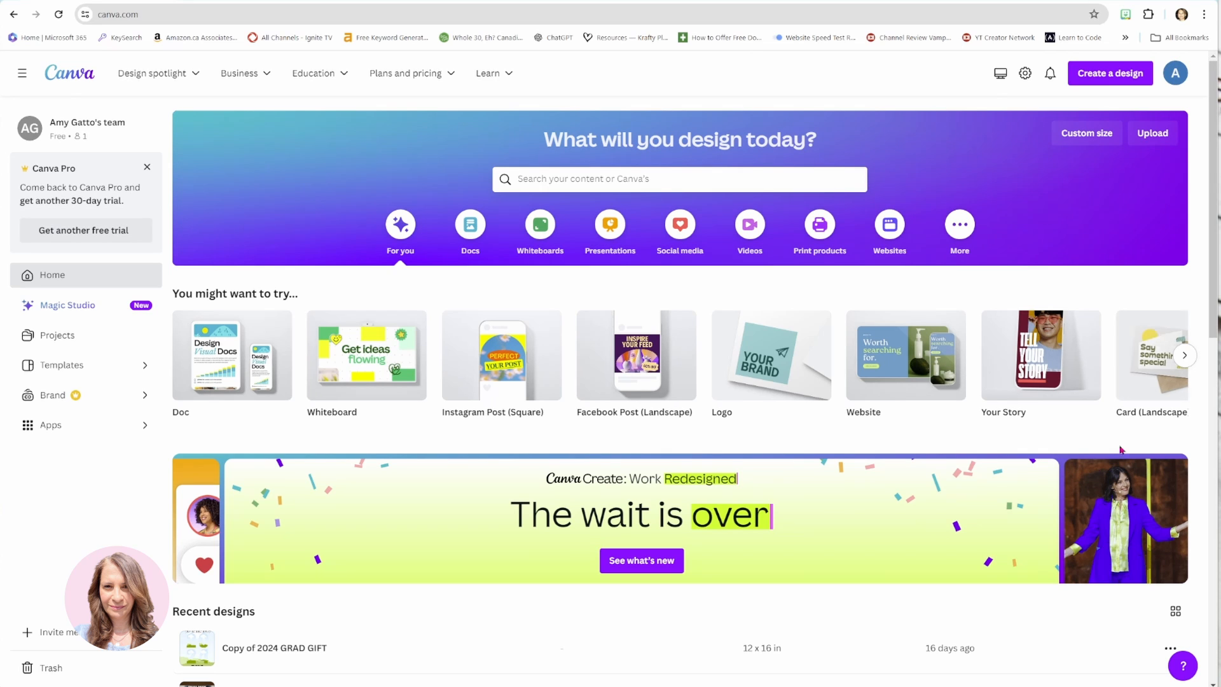
mouse_move(1140, 280)
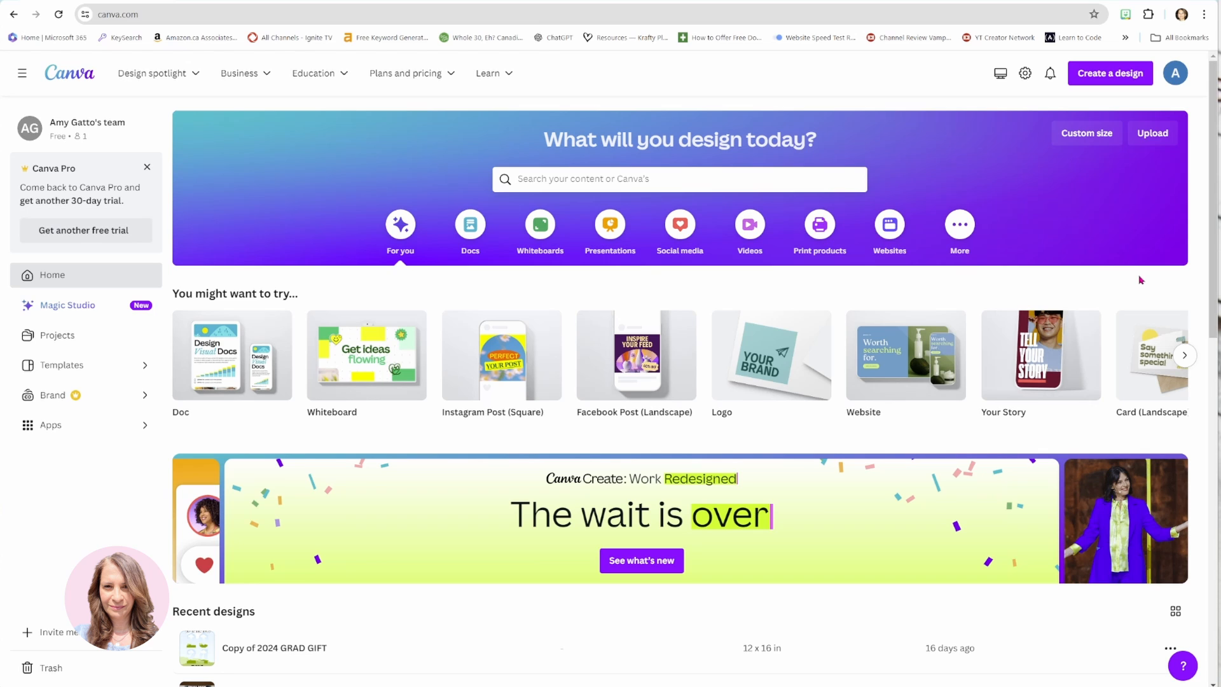
mouse_move(475, 302)
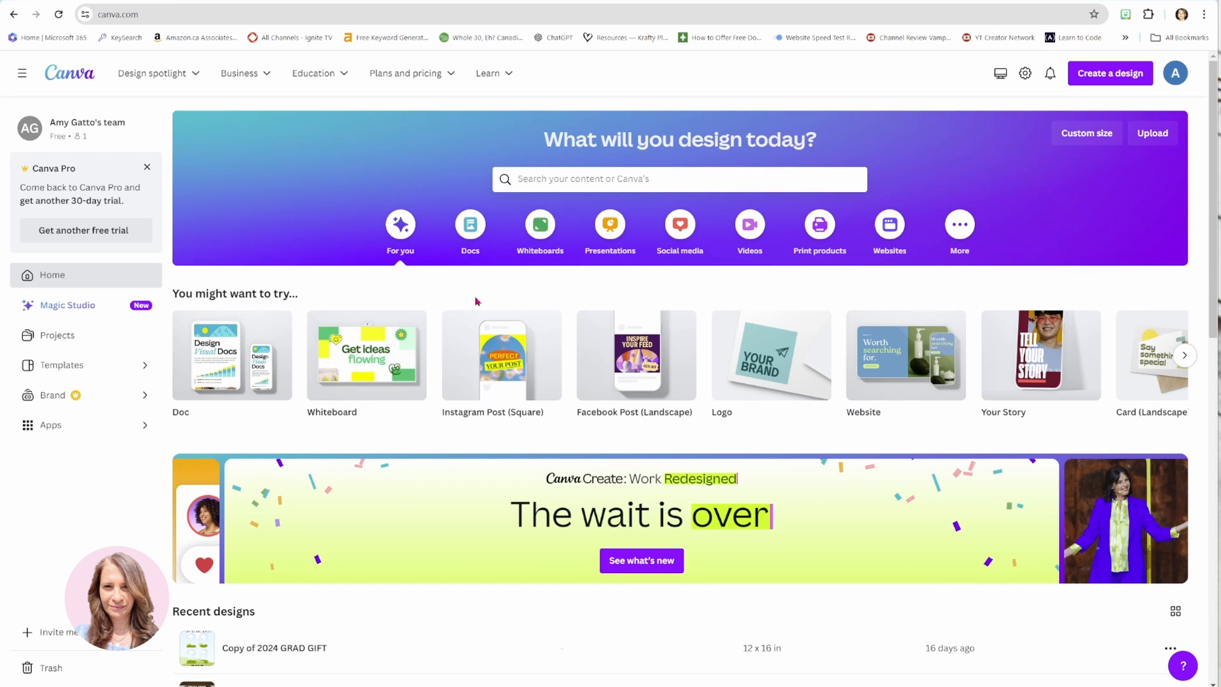
mouse_move(212, 192)
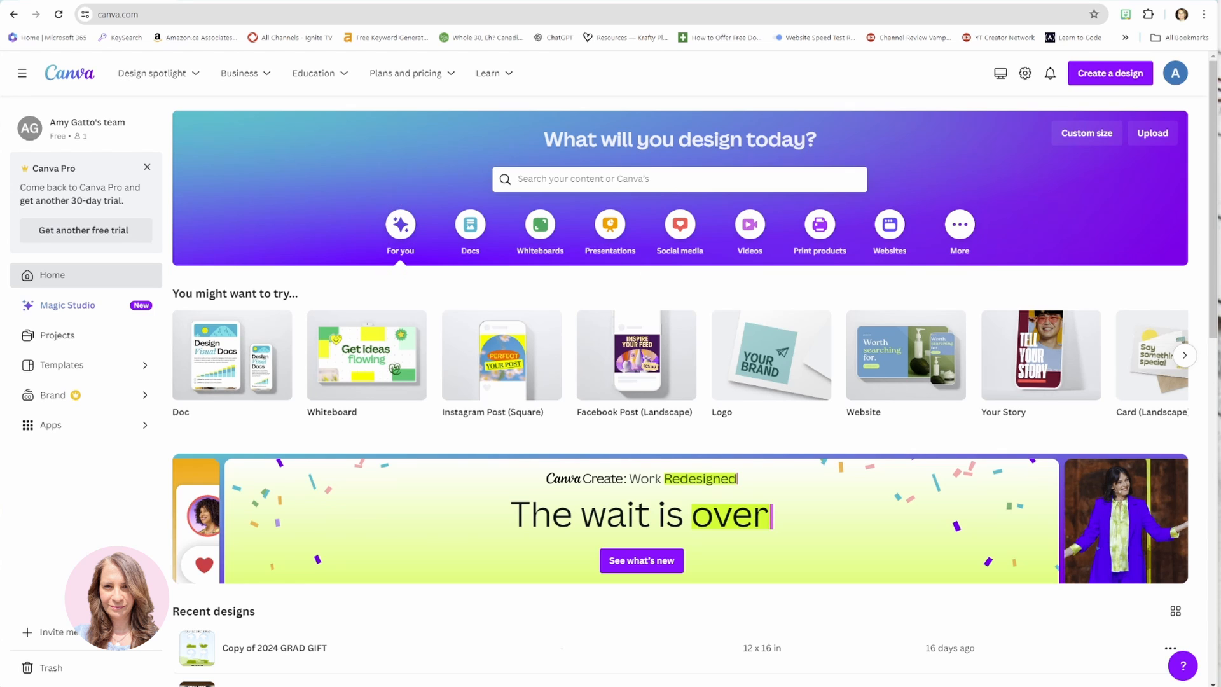
mouse_move(583, 303)
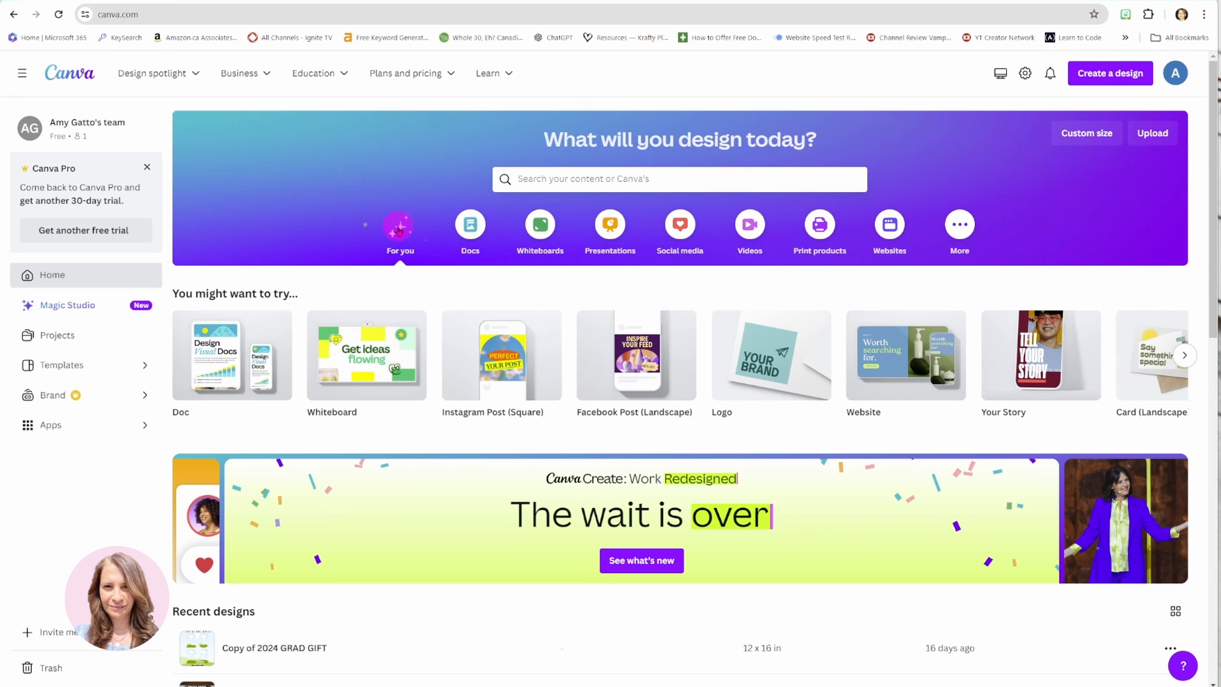
Step: Minimize the browser showing the old Canva home page to reveal the desktop
click(641, 559)
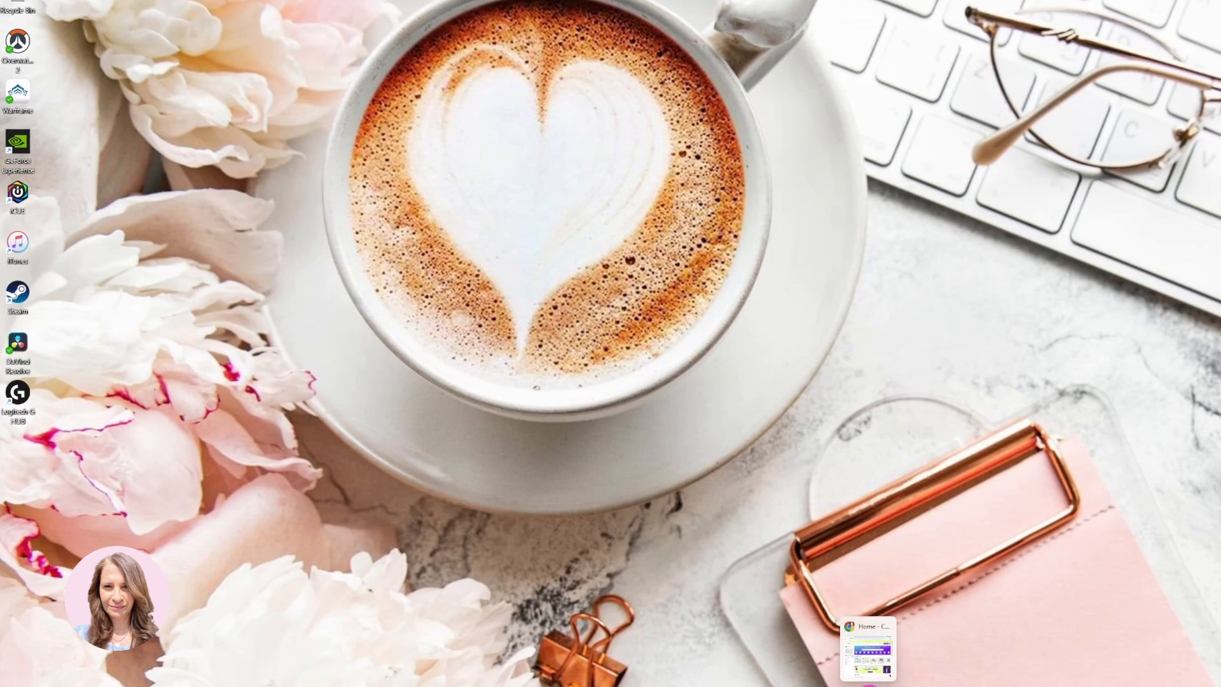
Step: Restore the browser window showing the redesigned Canva home page with recent designs
click(866, 646)
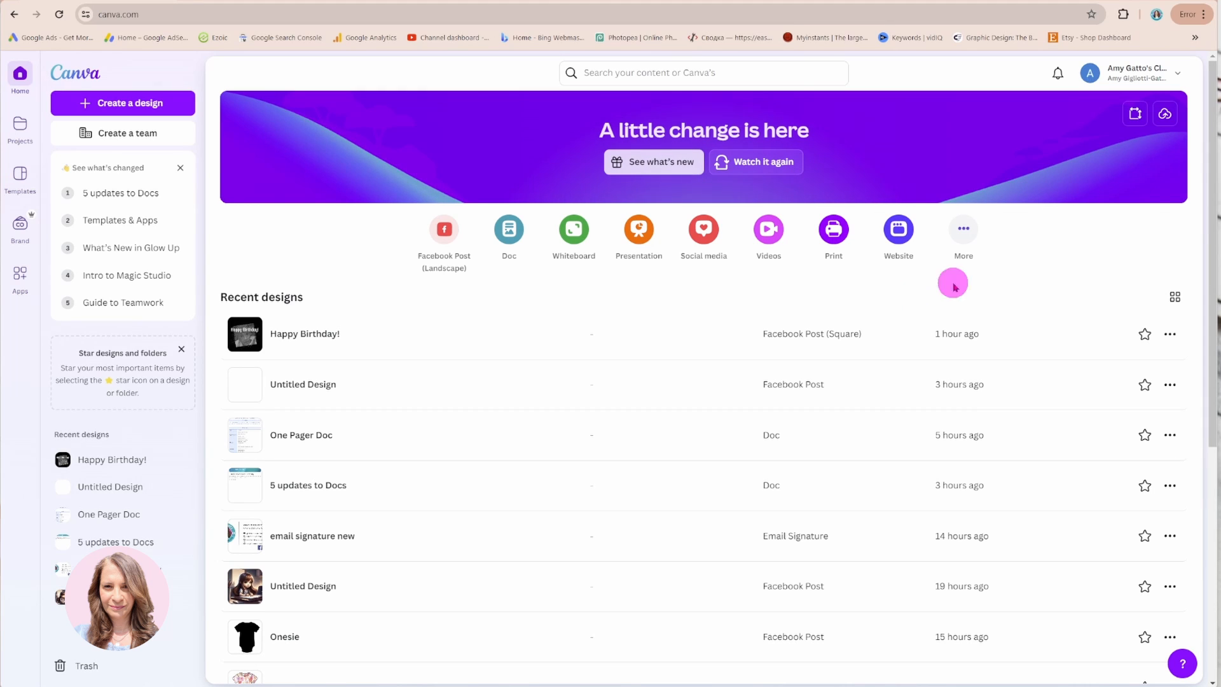
mouse_move(1106, 235)
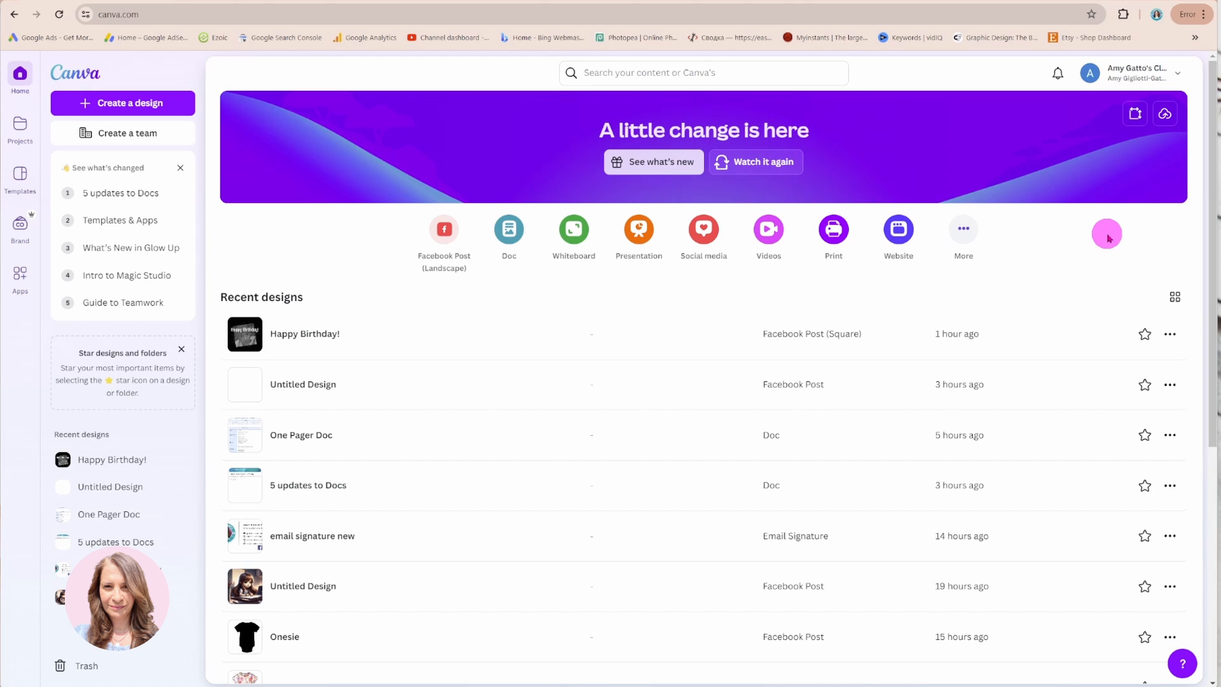
mouse_move(1108, 238)
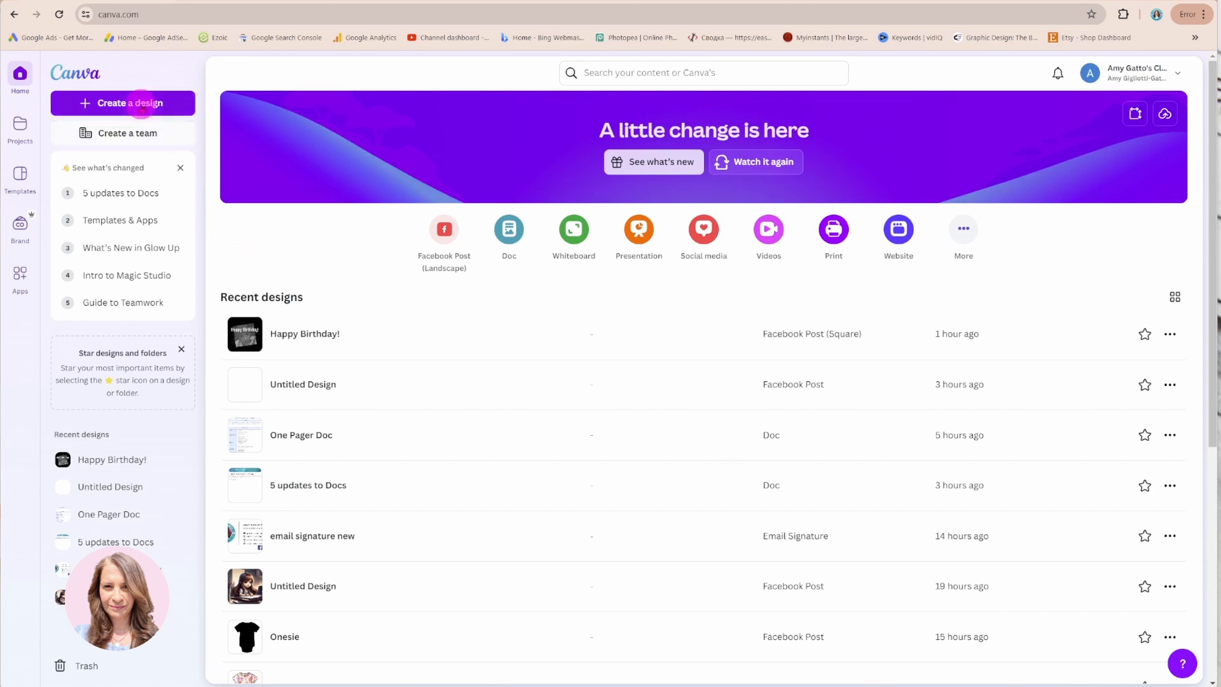
mouse_move(147, 421)
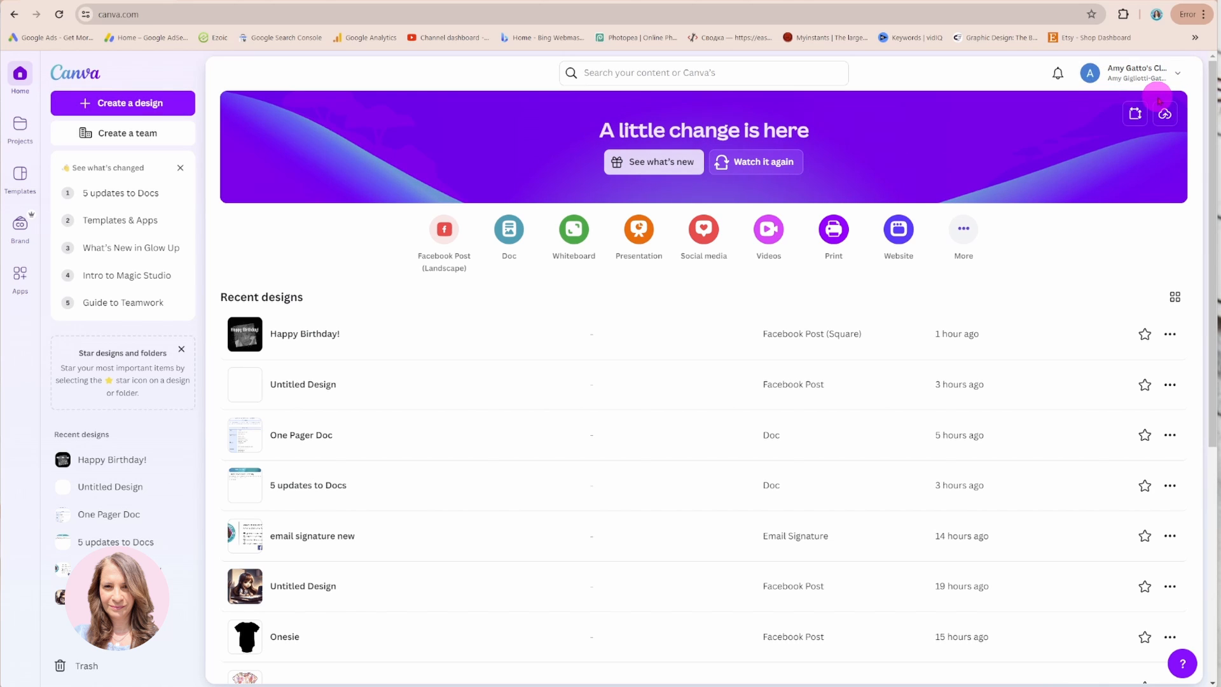
mouse_move(99, 169)
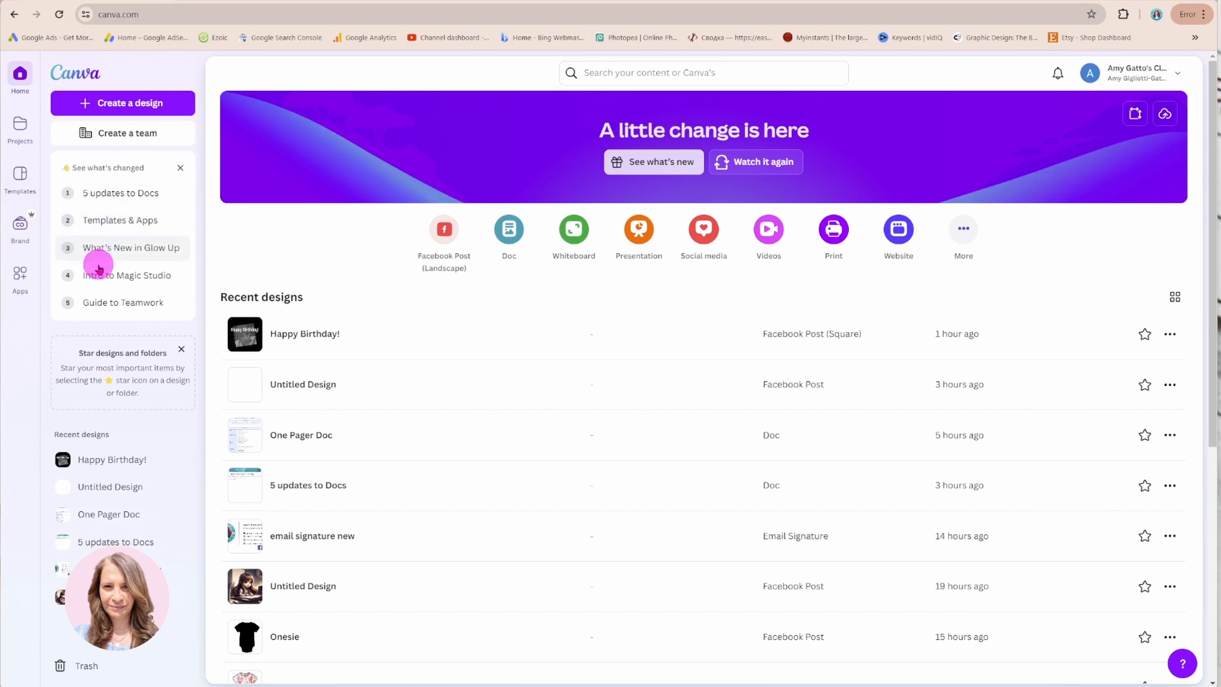
mouse_move(122, 303)
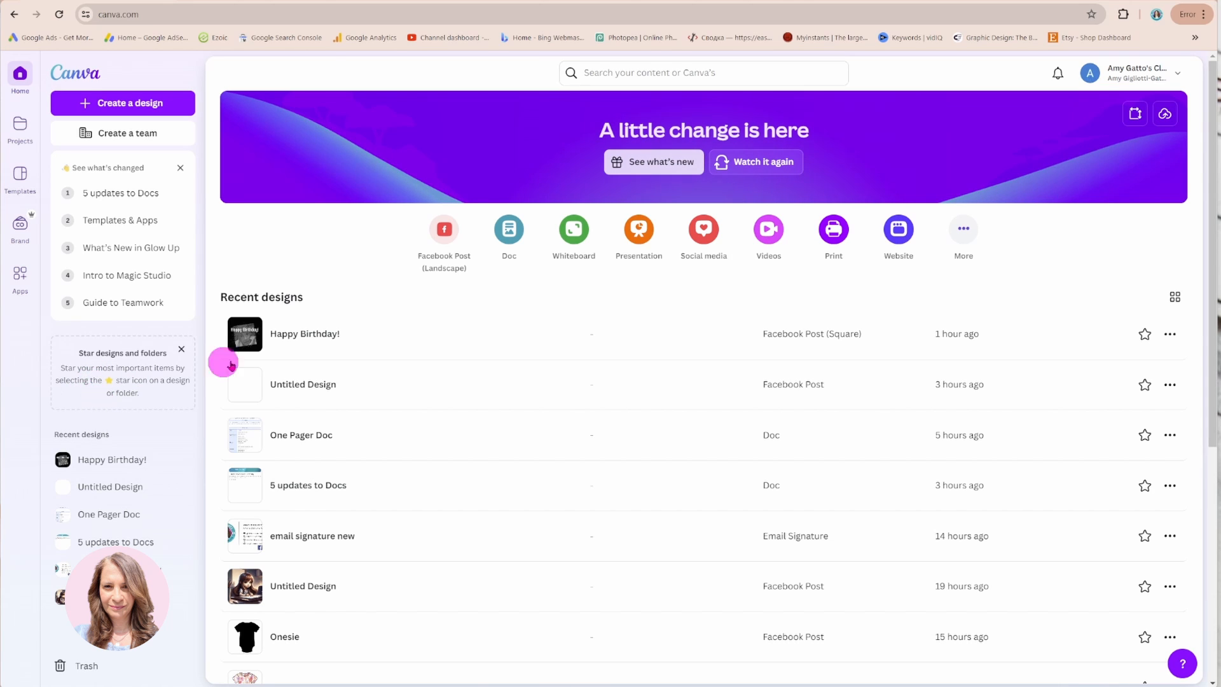
click(177, 459)
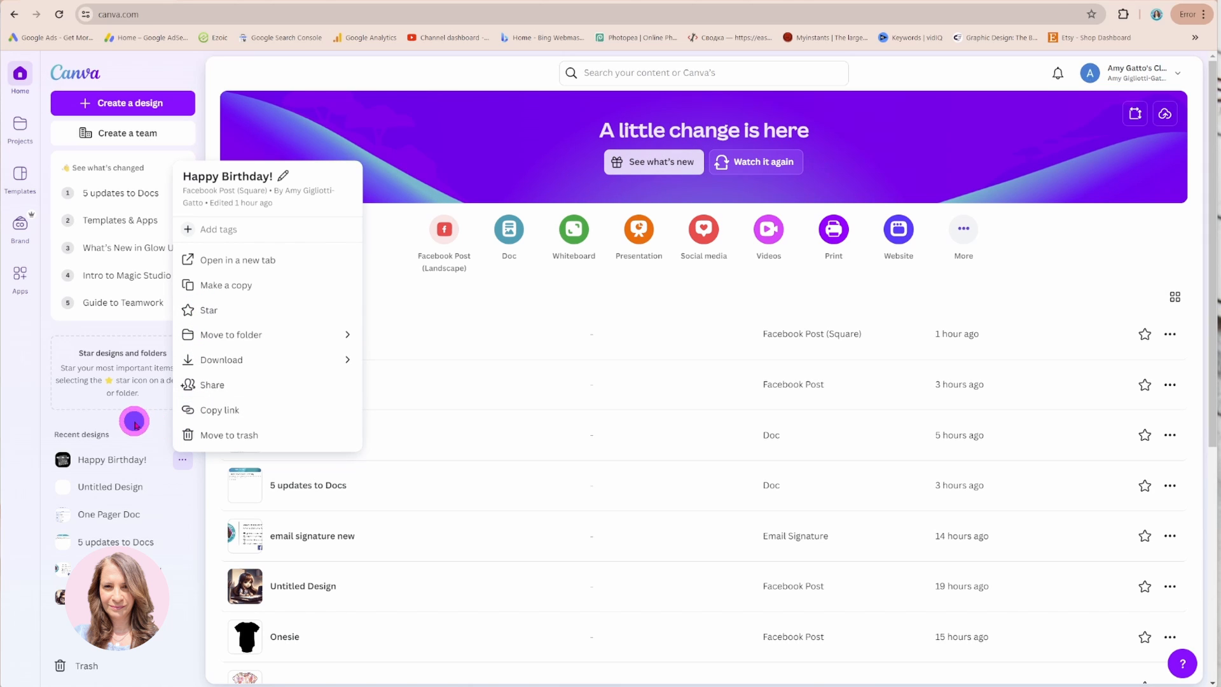
click(134, 421)
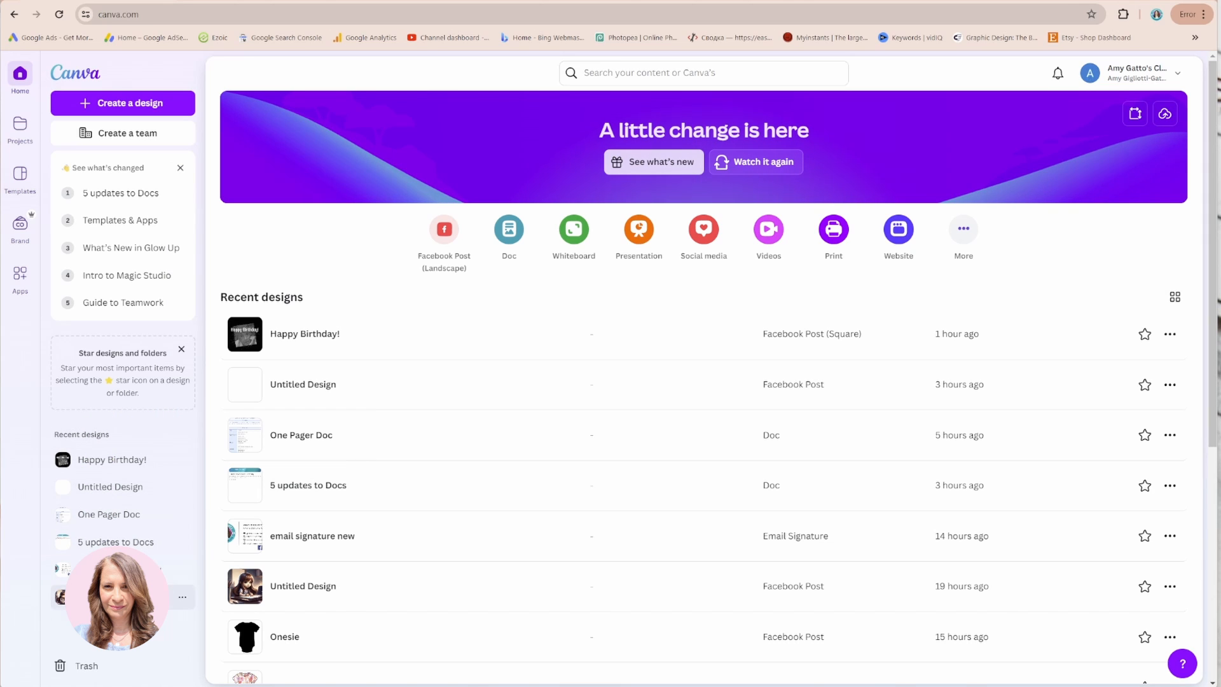
mouse_move(112, 459)
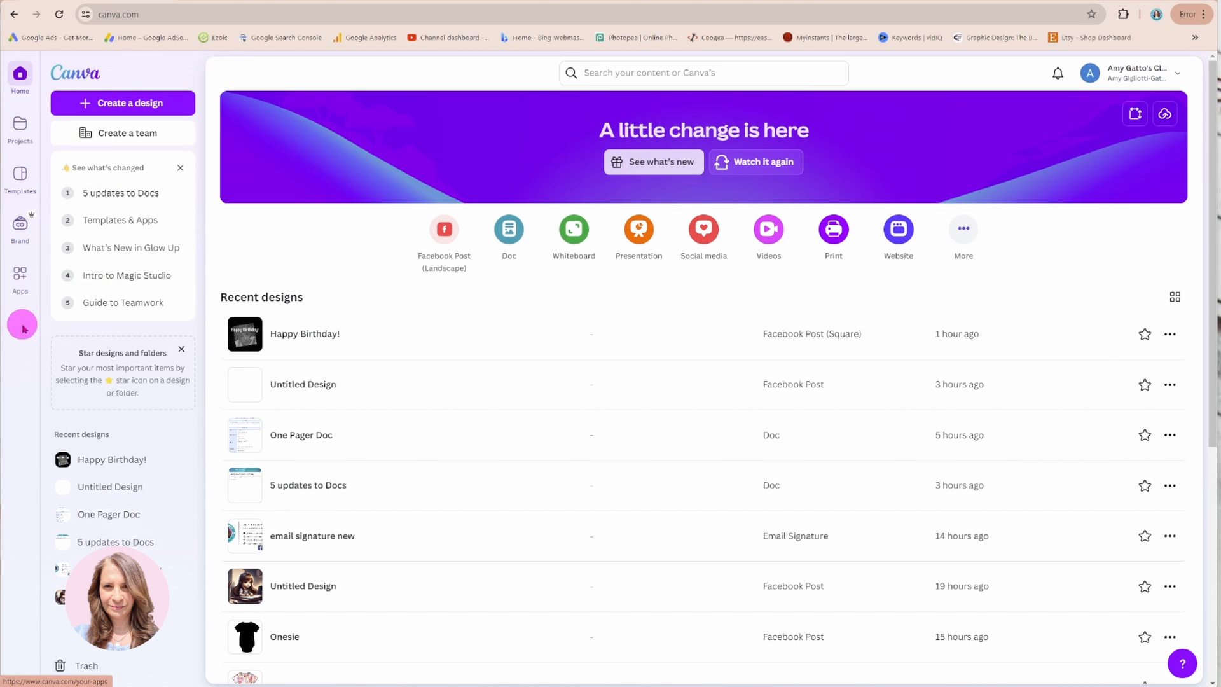
mouse_move(19, 180)
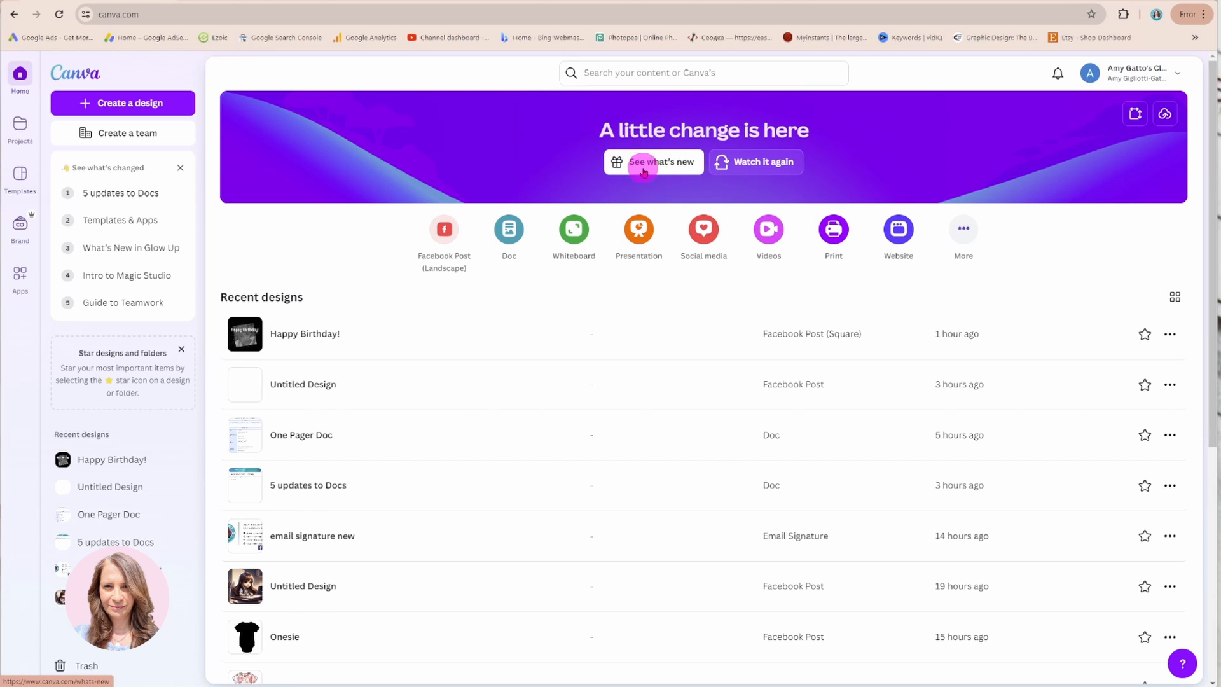
mouse_move(754, 161)
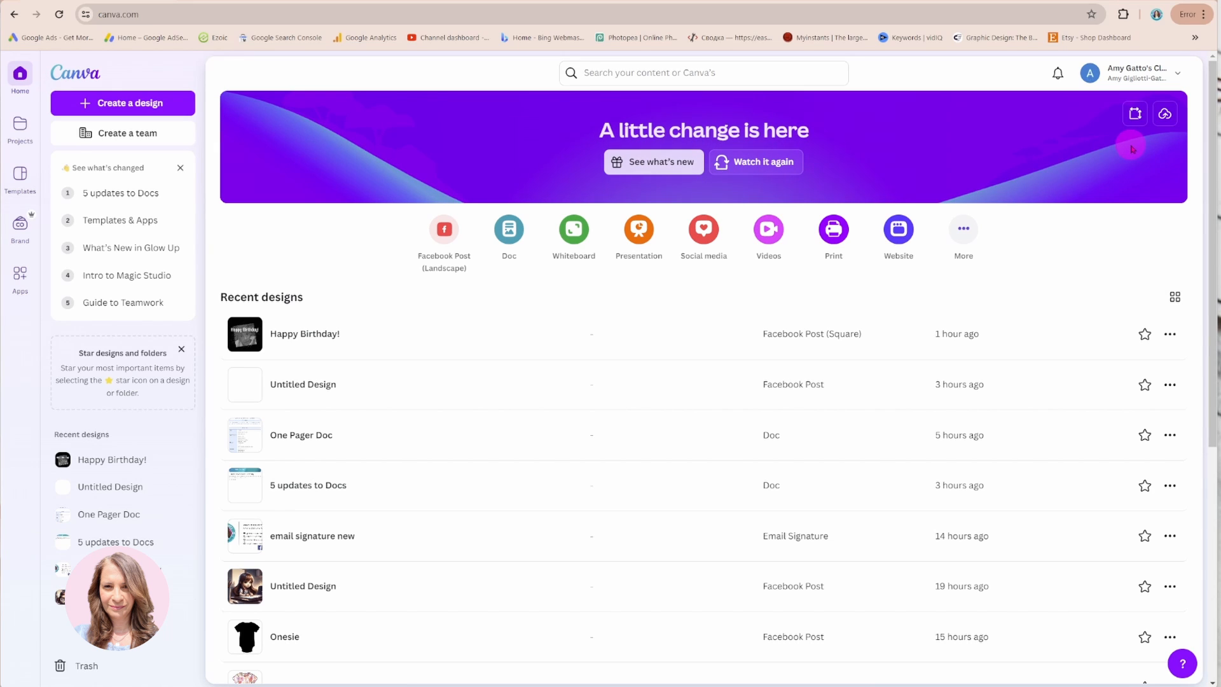
mouse_move(1135, 114)
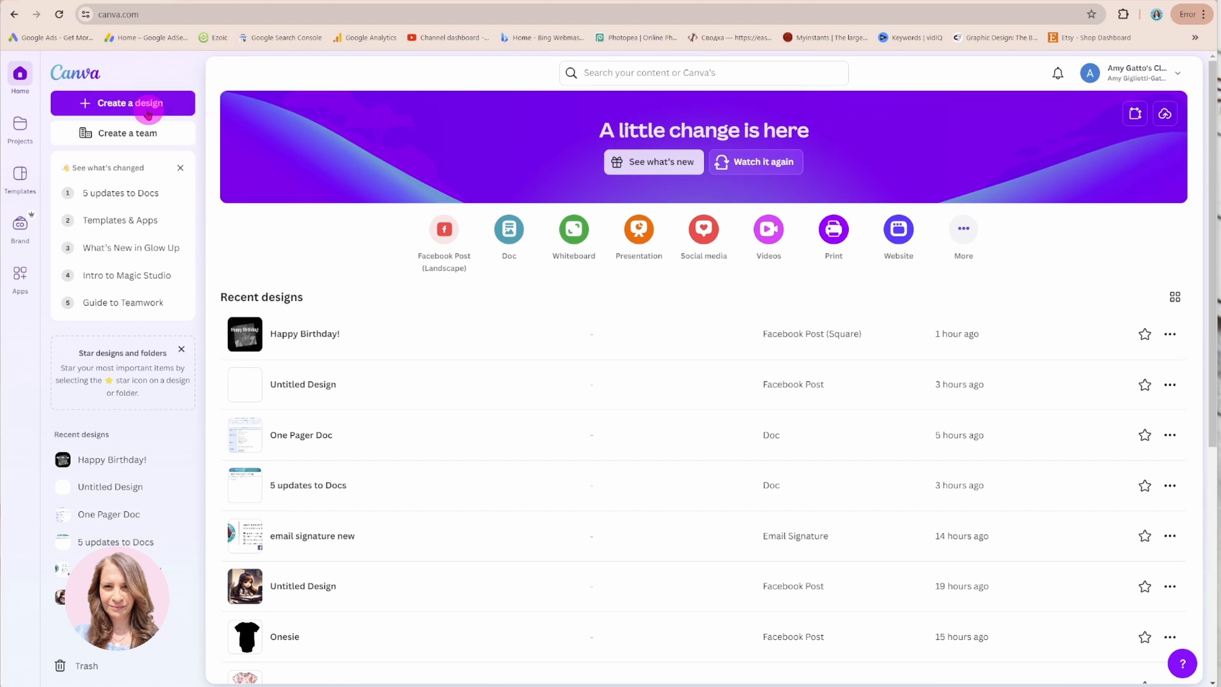
mouse_move(122, 103)
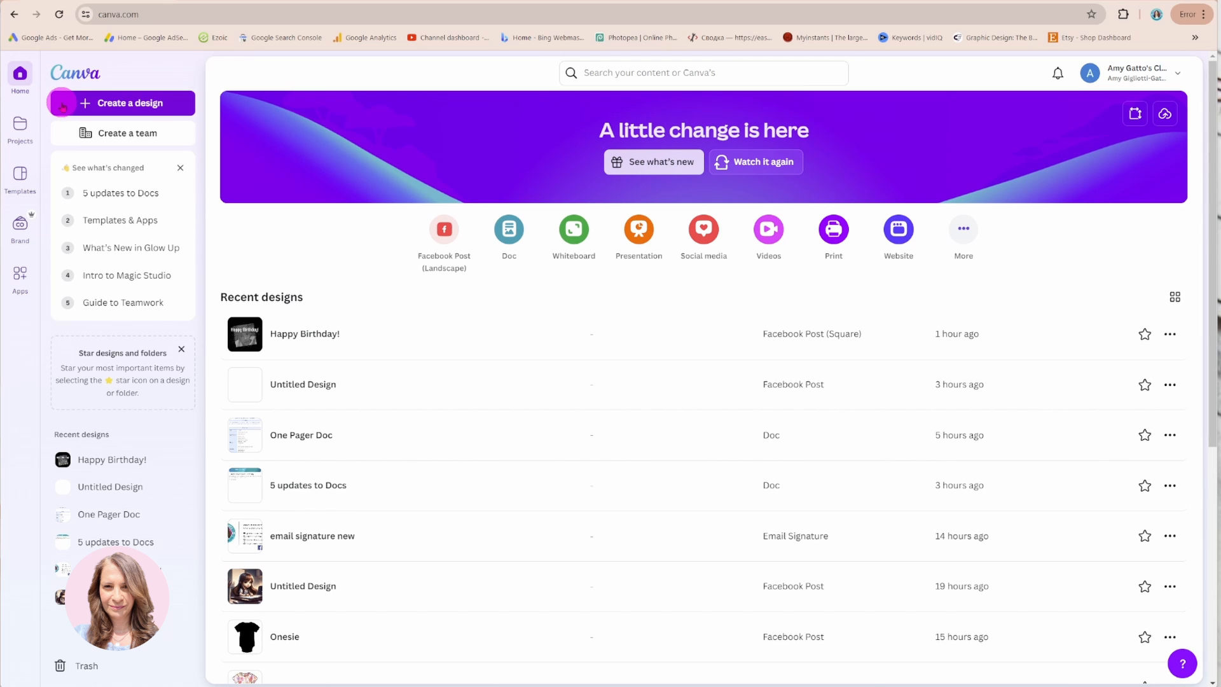
Step: Start Create a design from the sidebar and browse the template categories
click(130, 103)
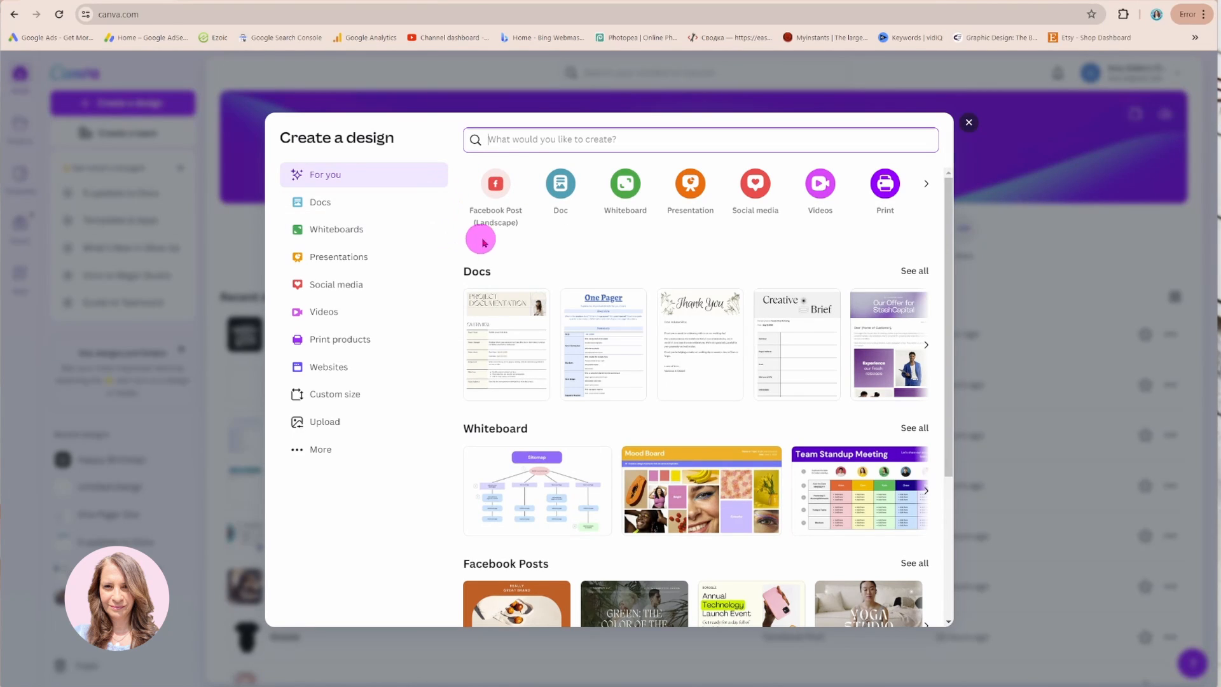
mouse_move(495, 185)
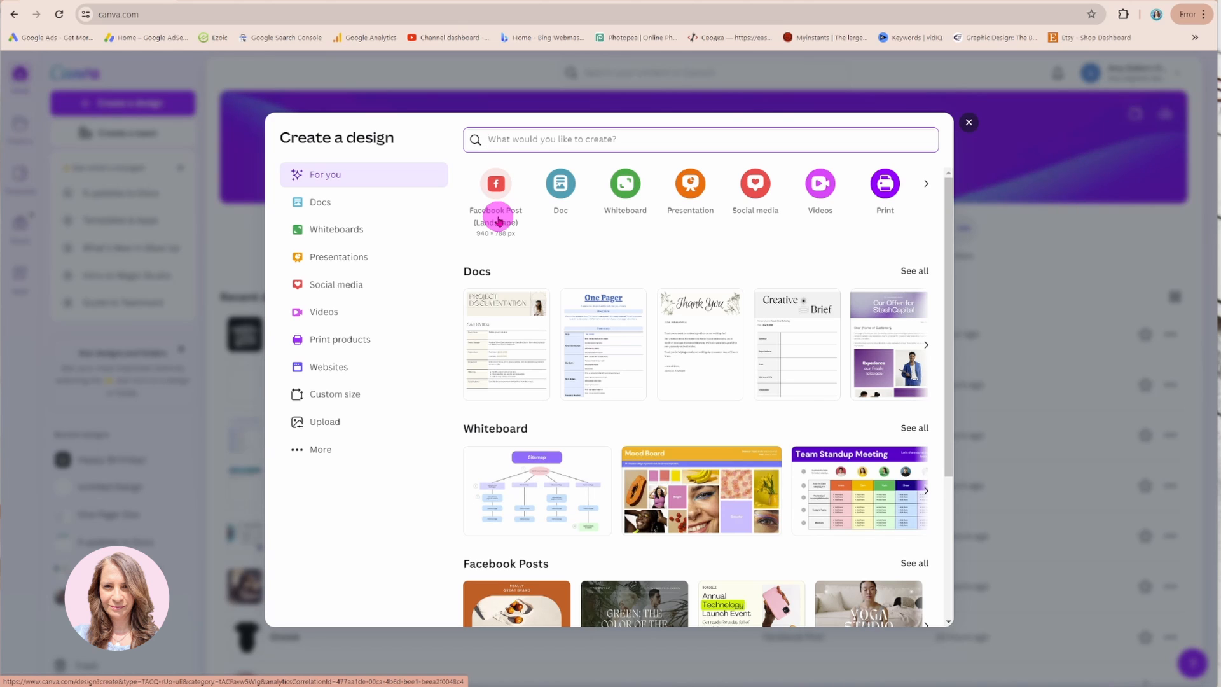
mouse_move(549, 276)
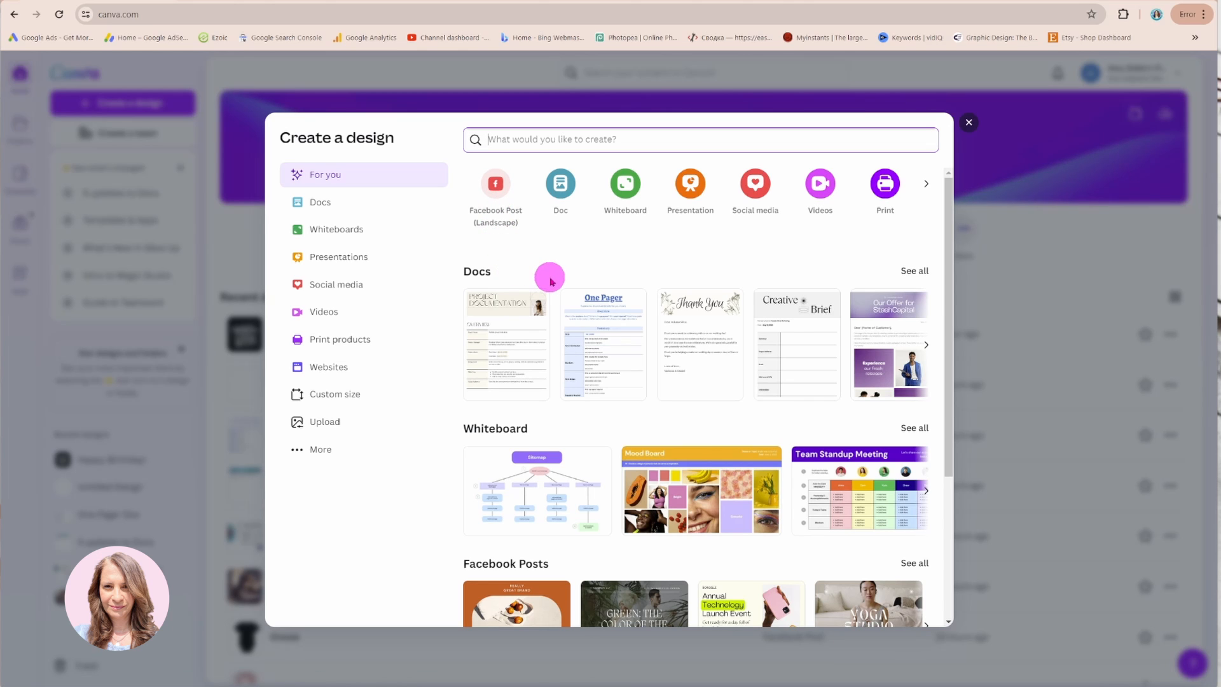
mouse_move(511, 283)
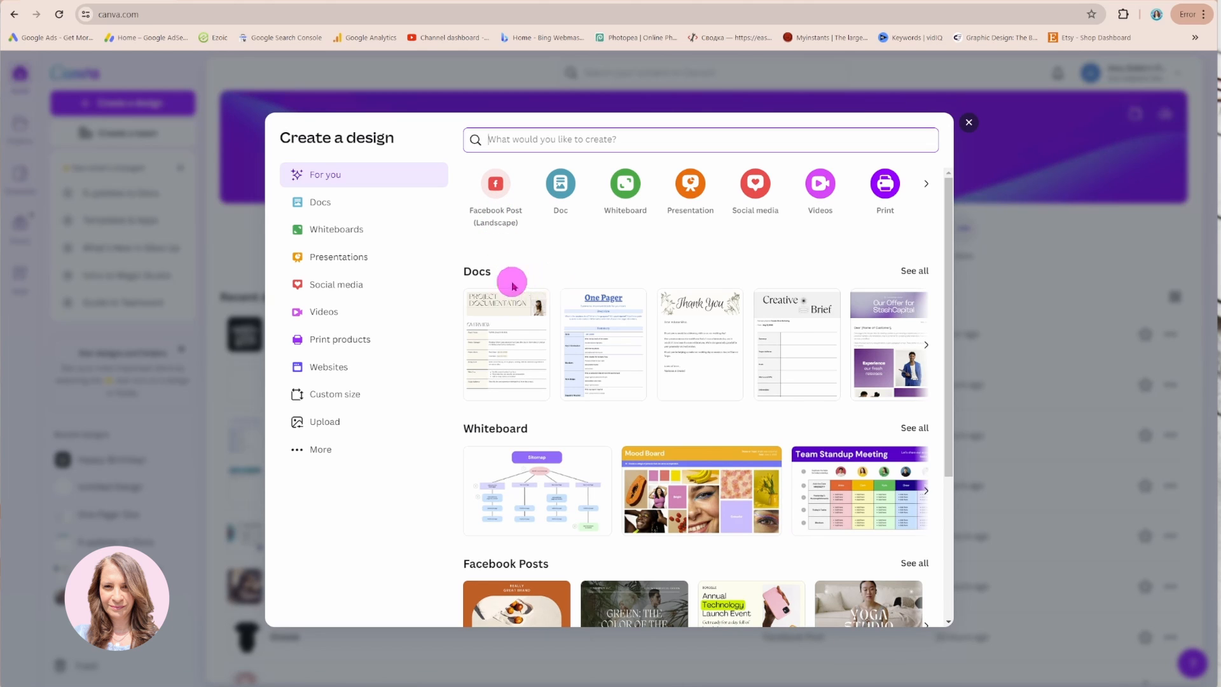
mouse_move(578, 382)
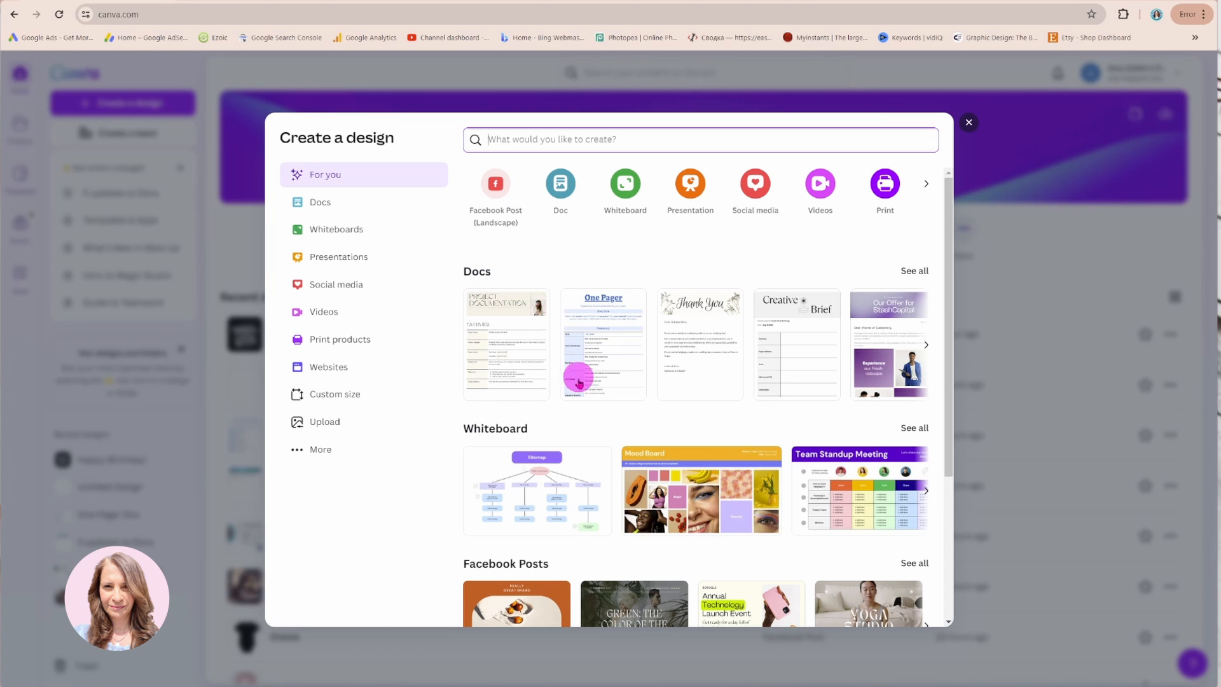
scroll(down, 3)
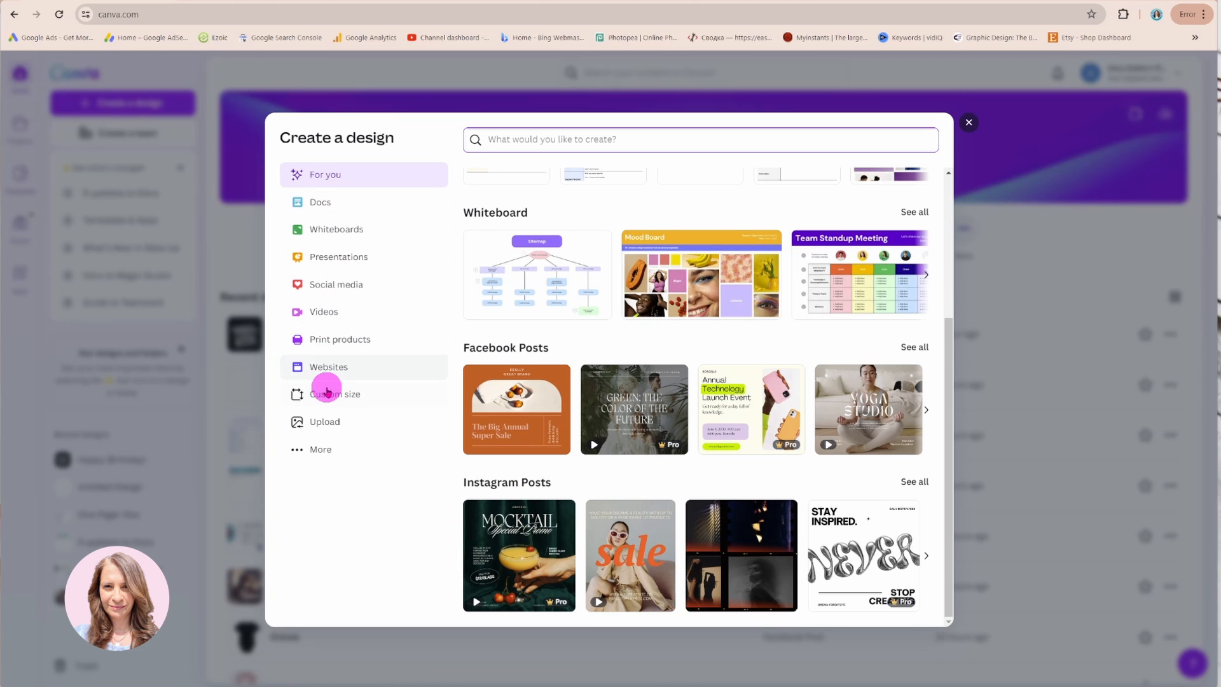
mouse_move(338, 274)
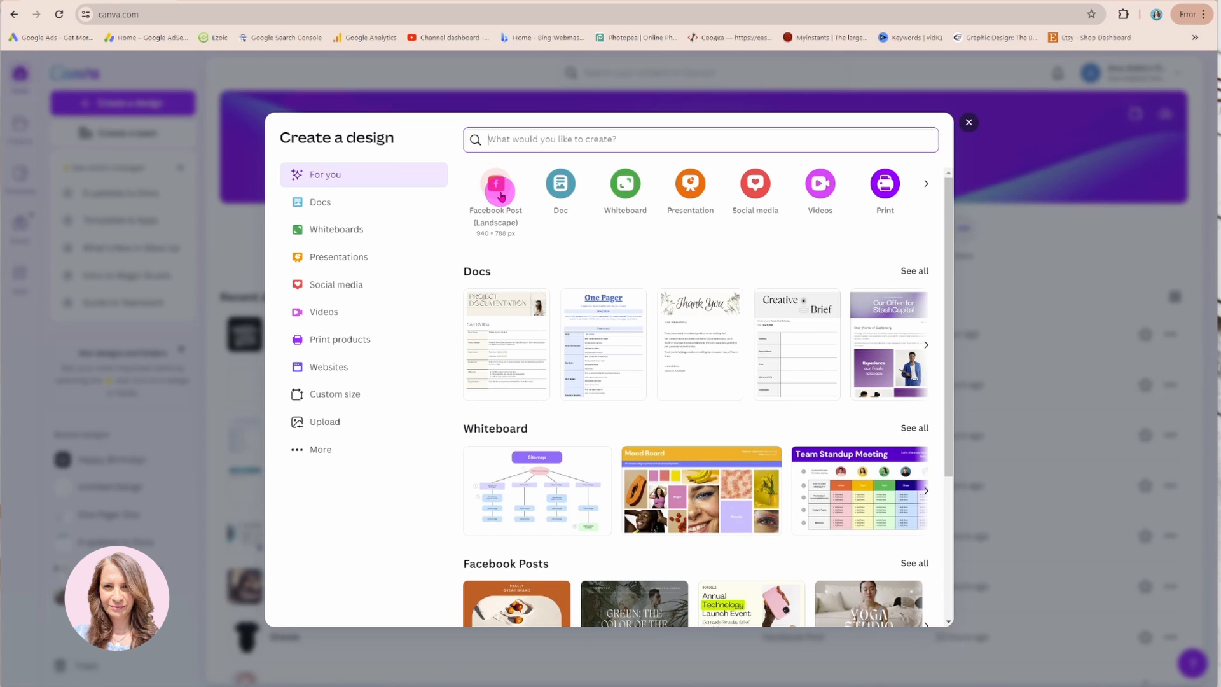
Step: Start a blank landscape Facebook Post design in the editor
click(496, 187)
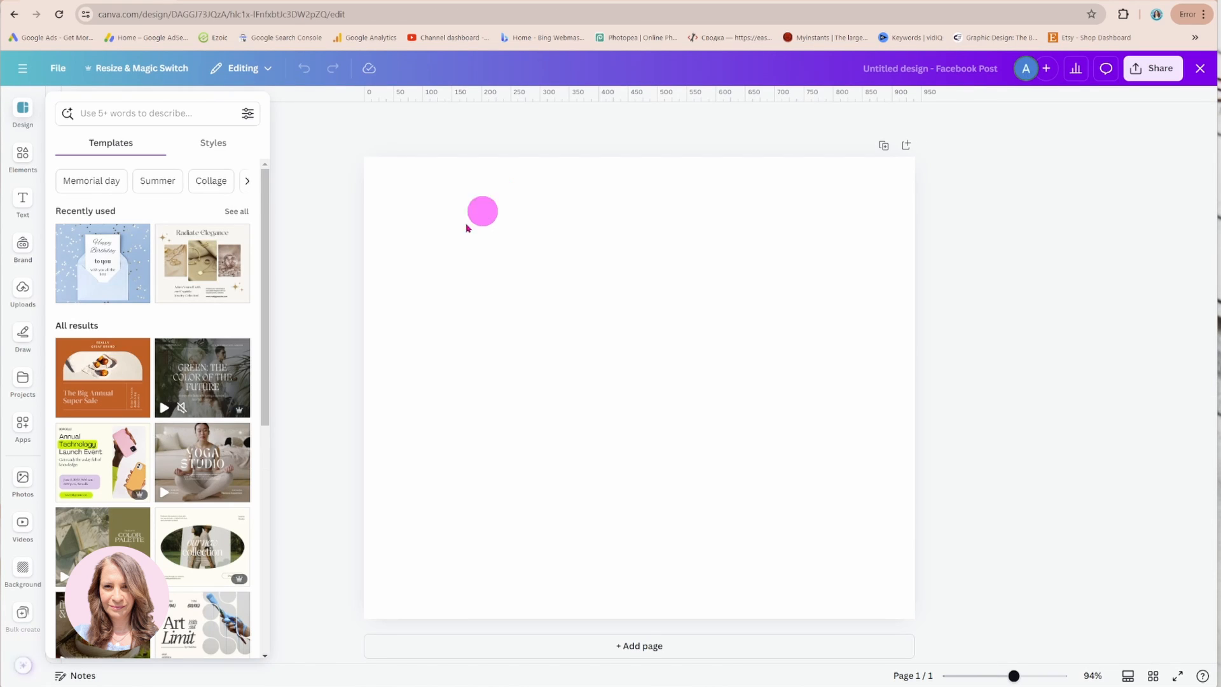
drag(482, 211, 956, 461)
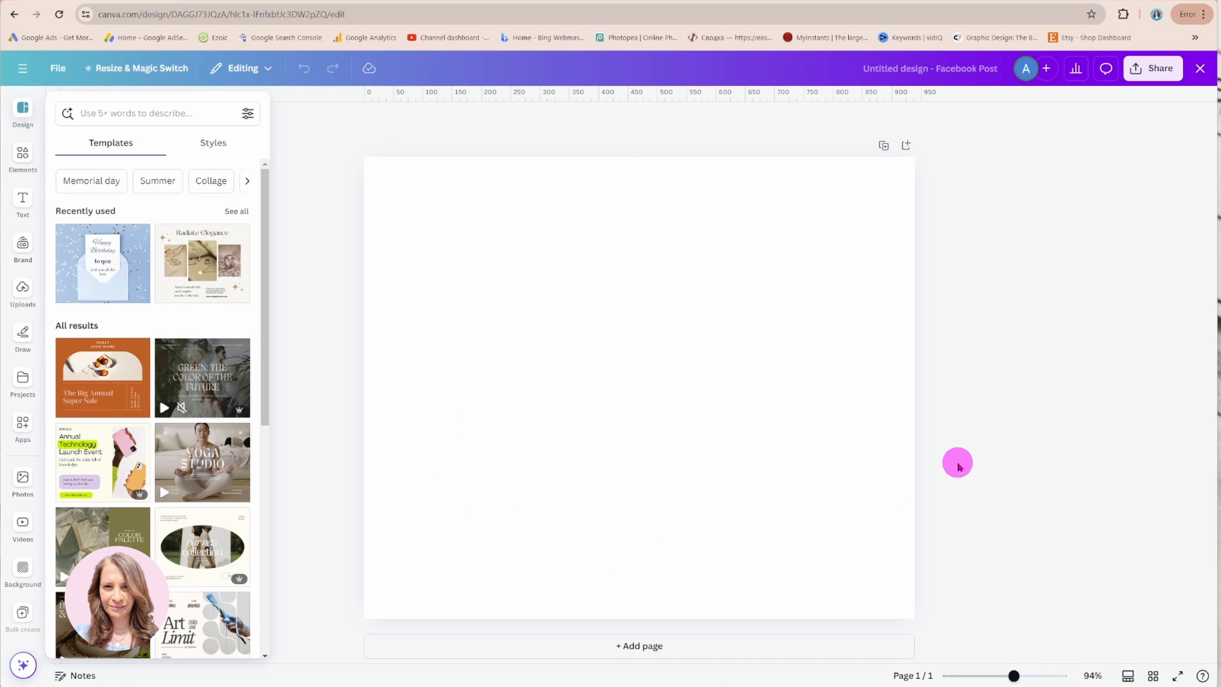
mouse_move(870, 454)
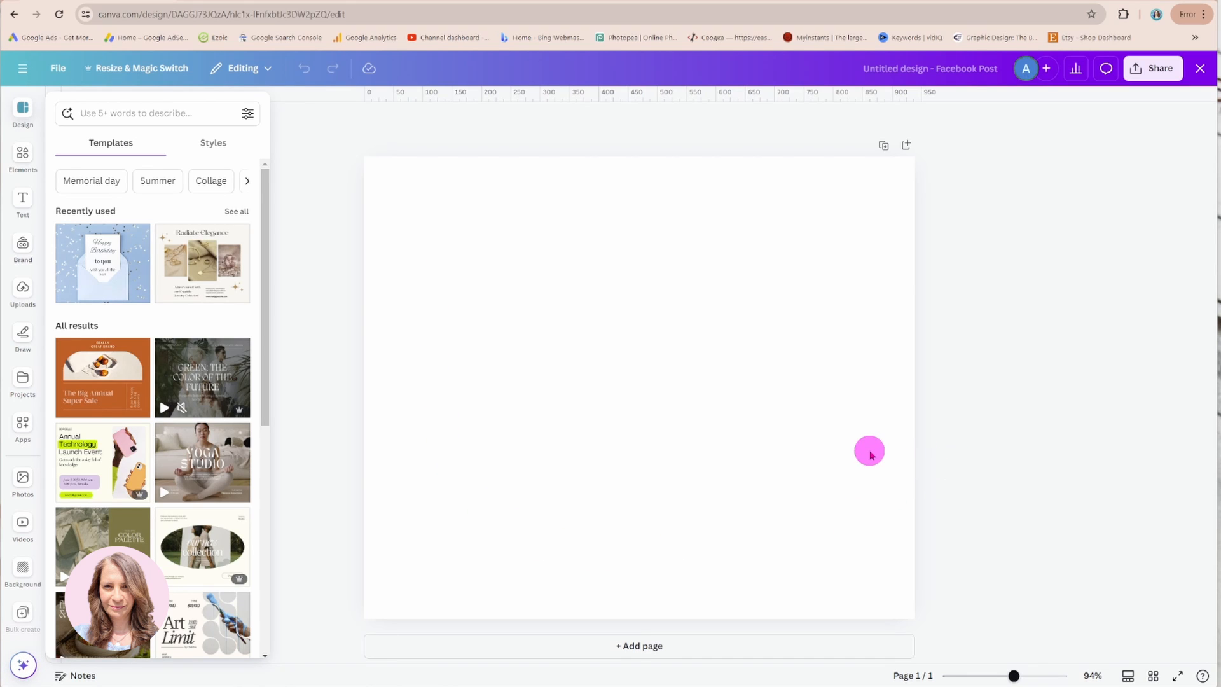
mouse_move(856, 455)
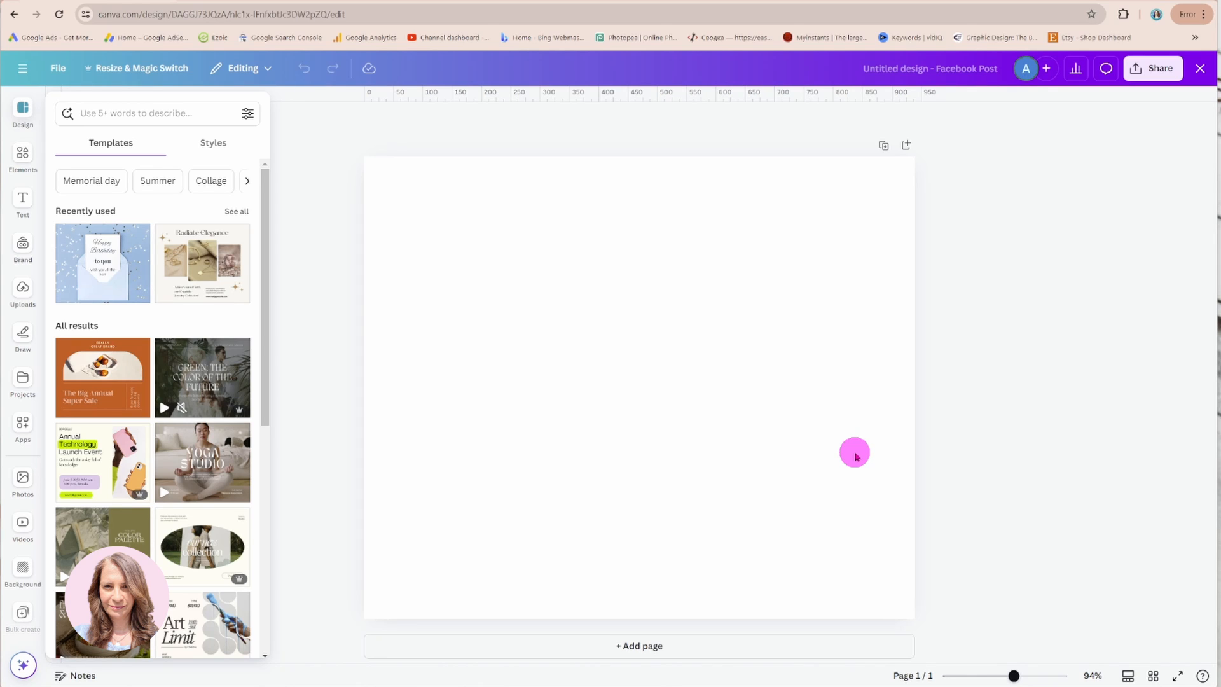
mouse_move(848, 455)
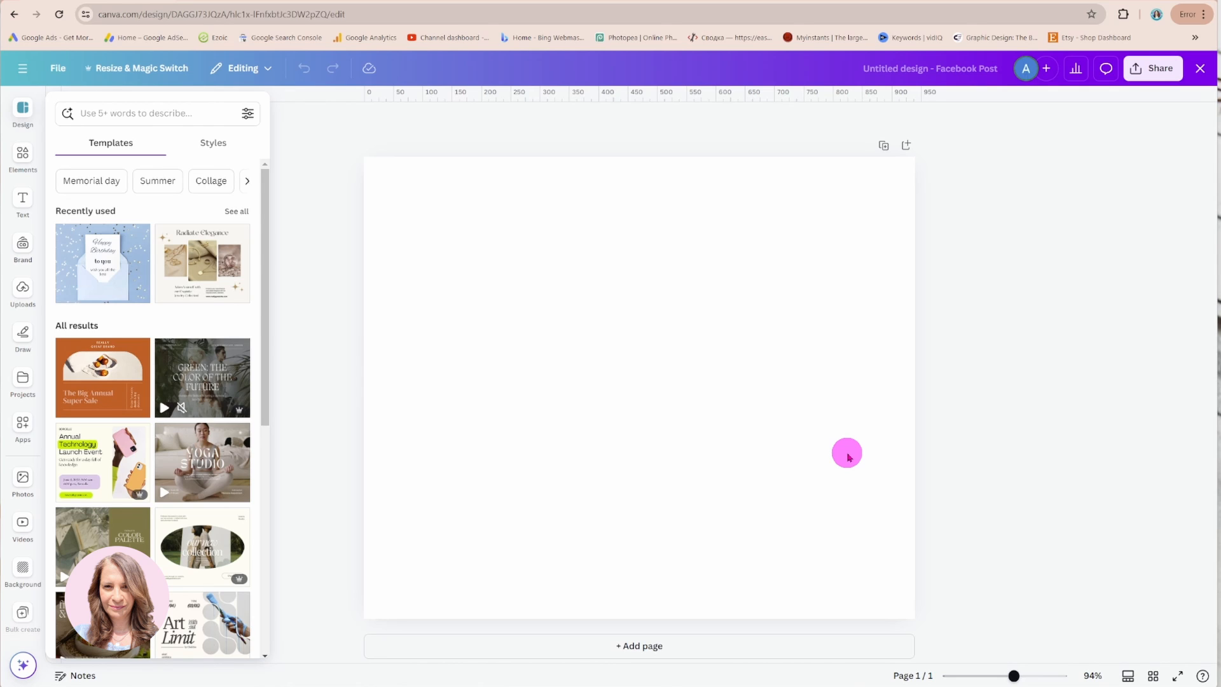
mouse_move(838, 452)
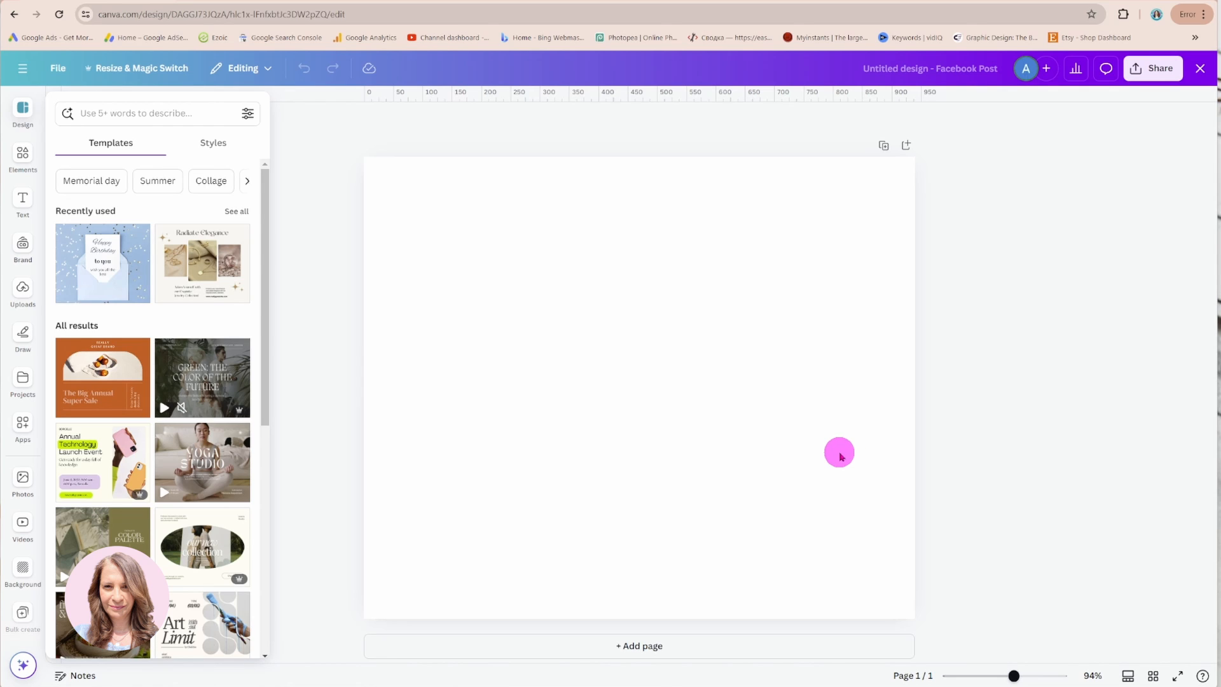
mouse_move(831, 453)
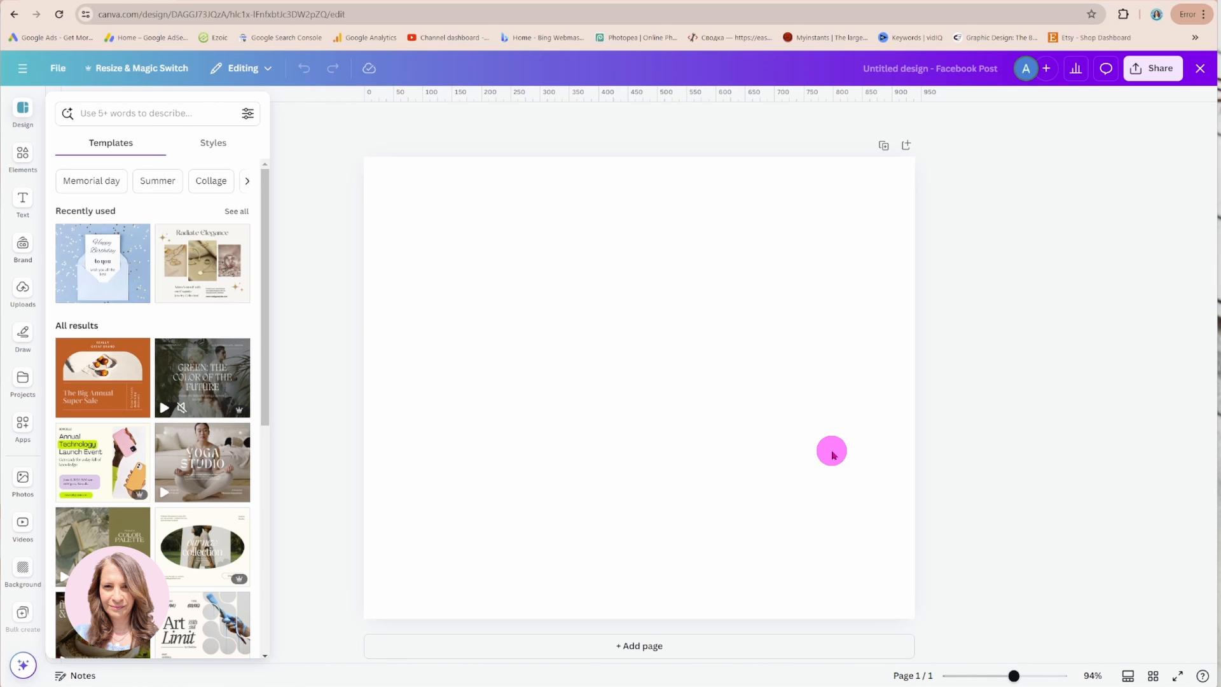
mouse_move(314, 184)
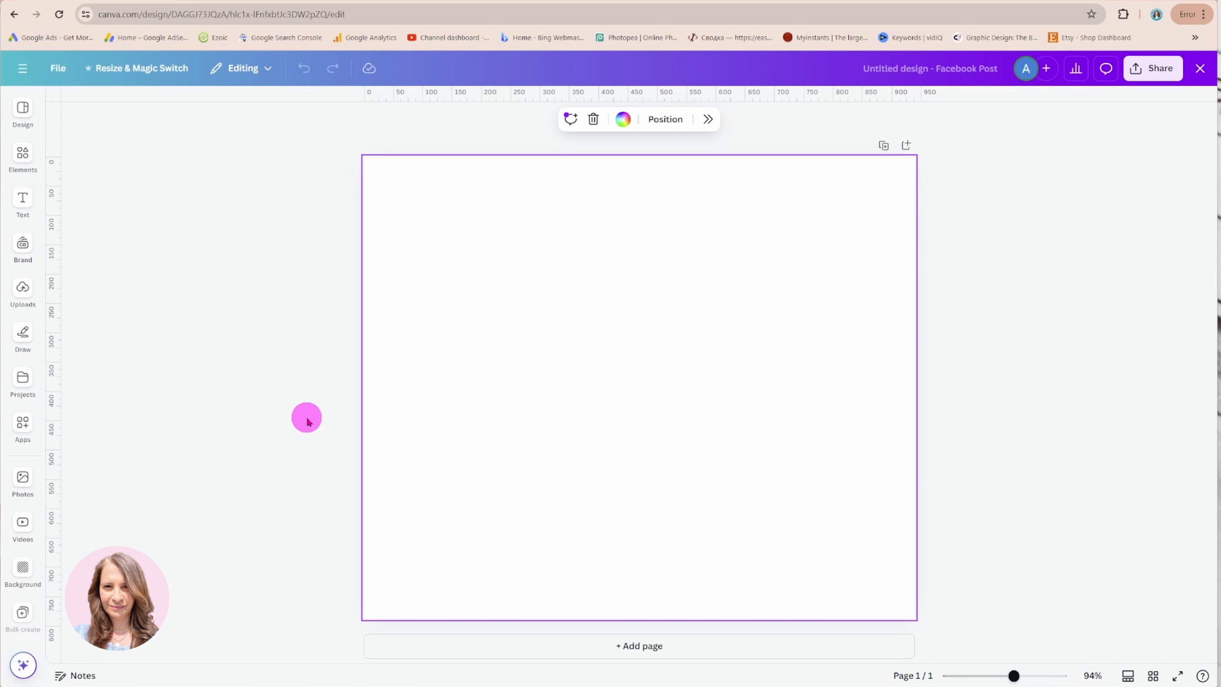
Step: Peek at the Elements panel, then bring up the page Background settings with colour and position
click(22, 157)
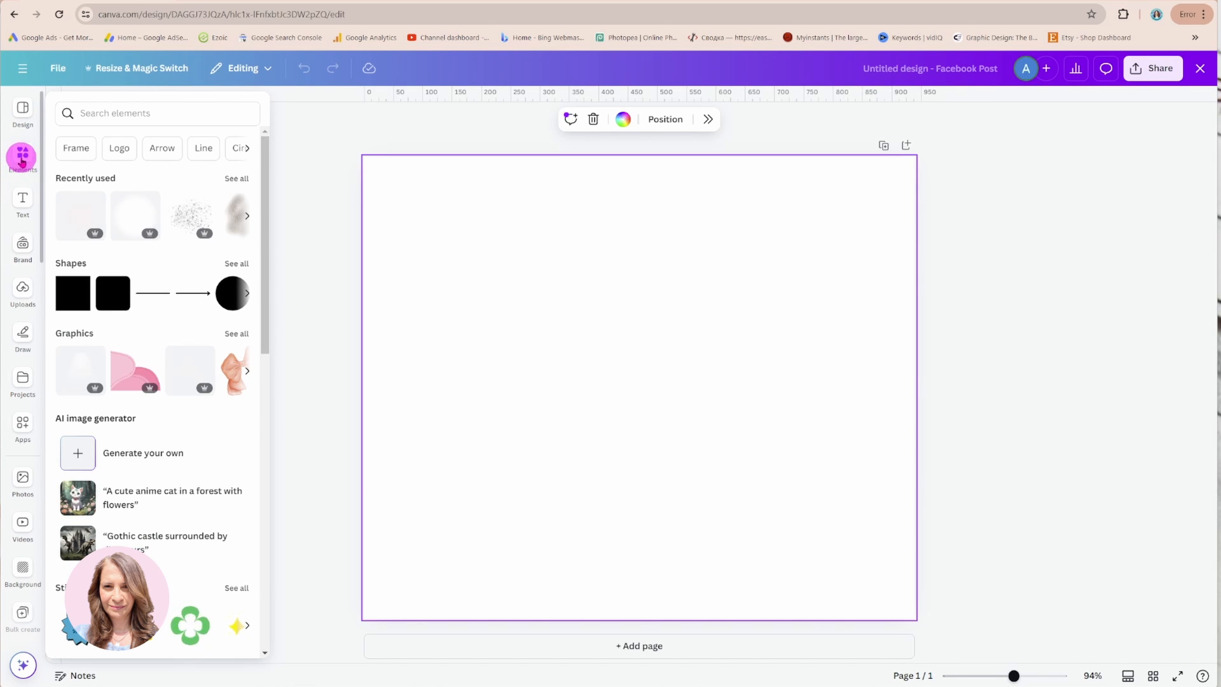
mouse_move(23, 159)
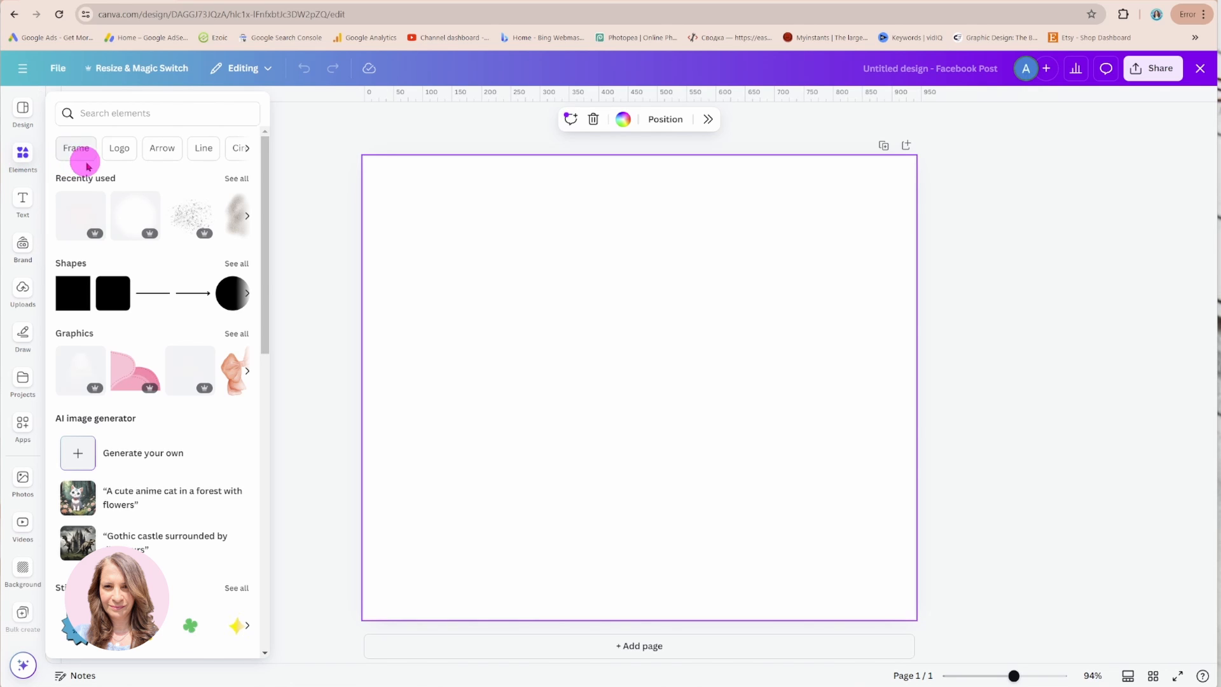
mouse_move(155, 192)
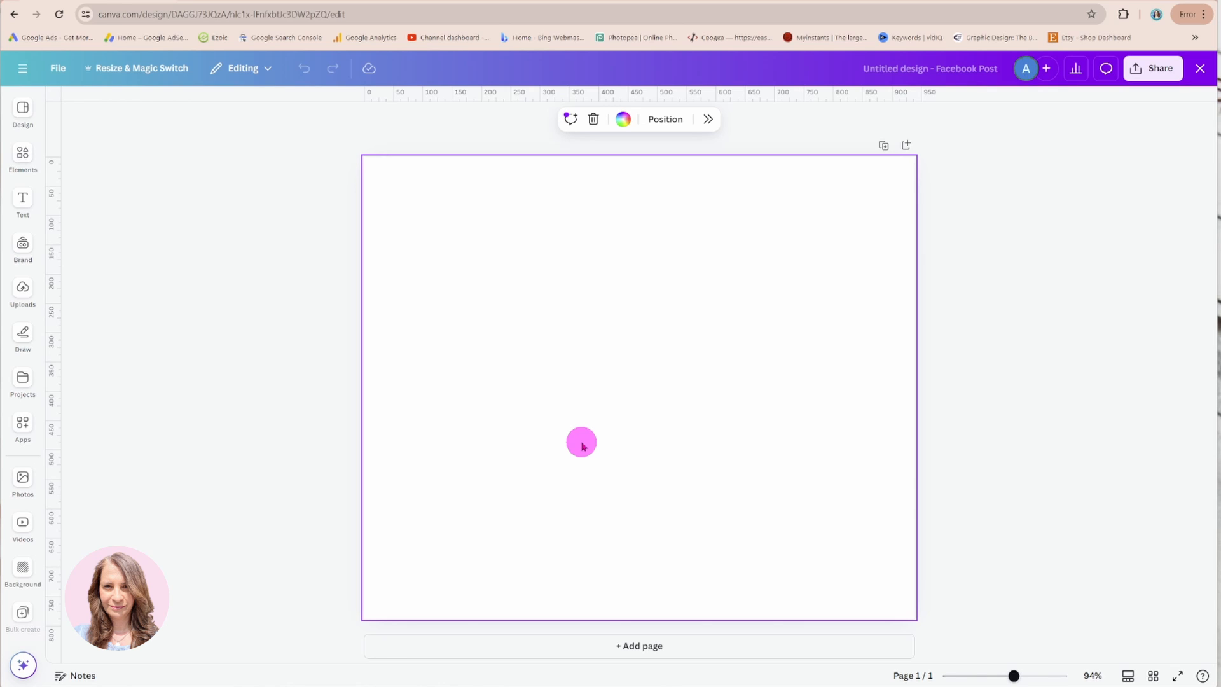
drag(581, 443, 626, 322)
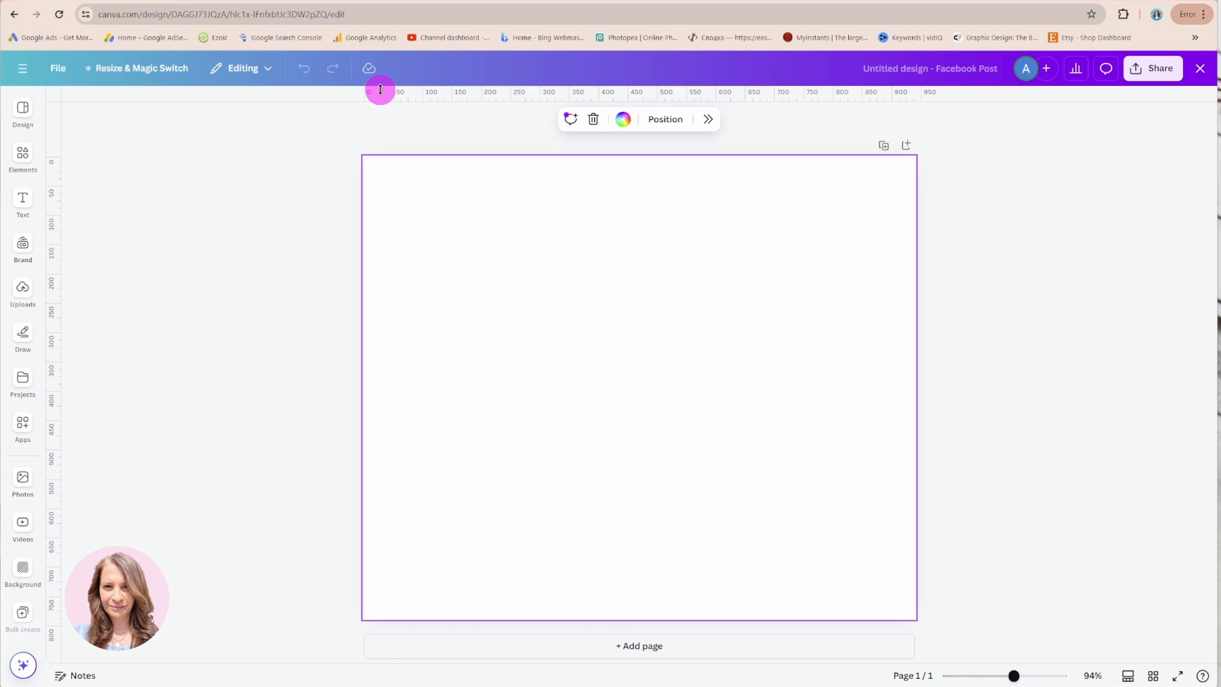
mouse_move(557, 99)
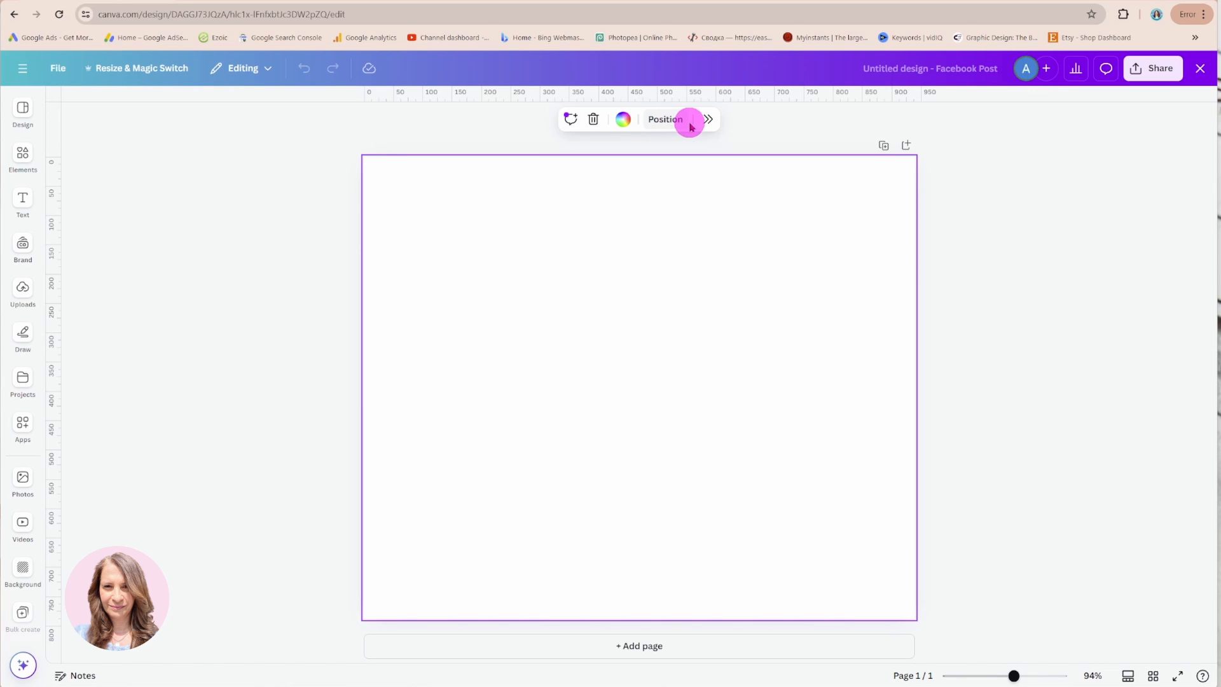
mouse_move(883, 146)
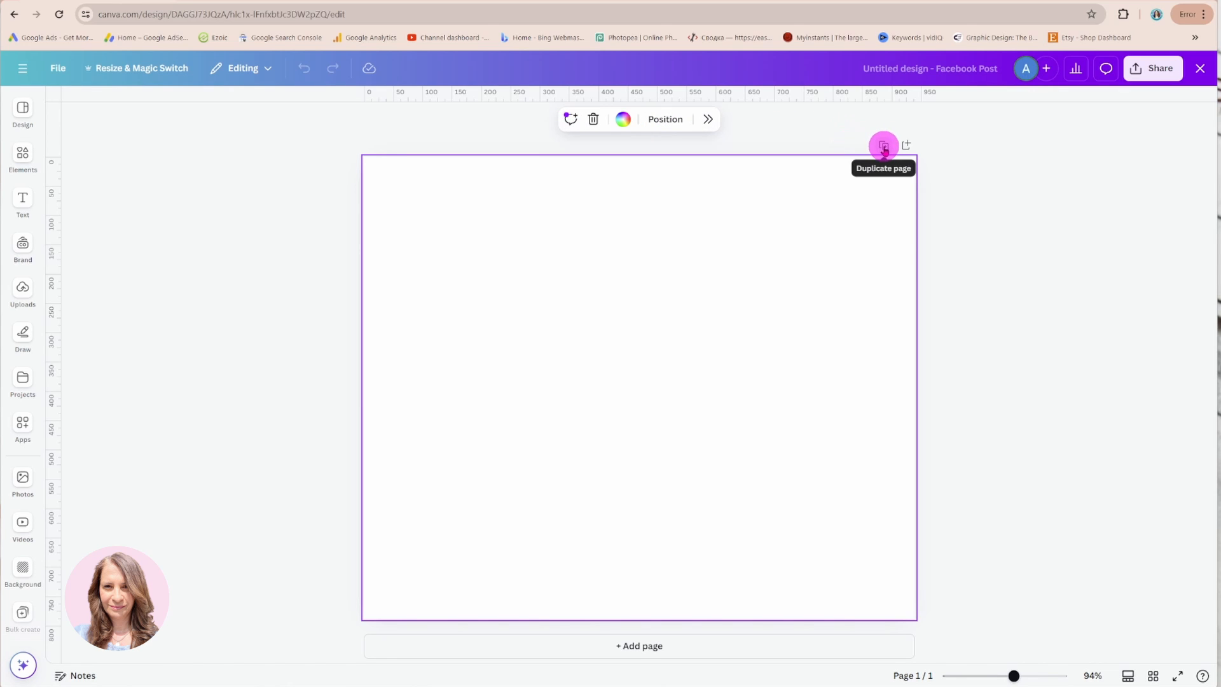
mouse_move(902, 145)
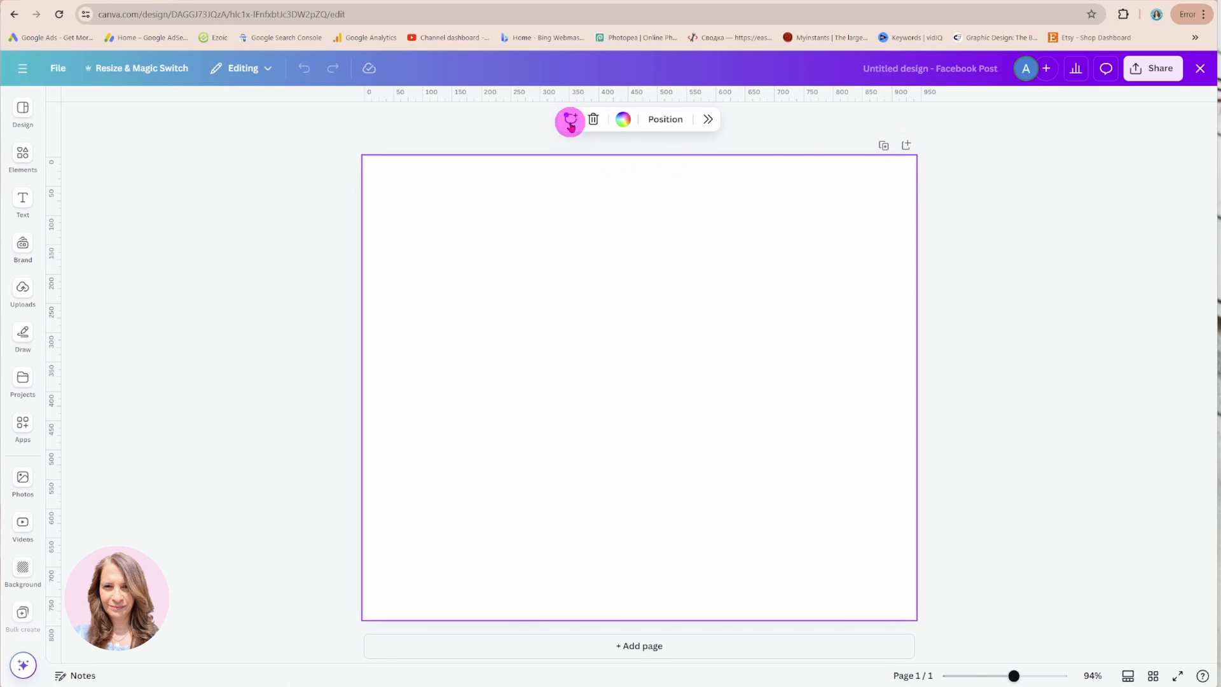
mouse_move(594, 120)
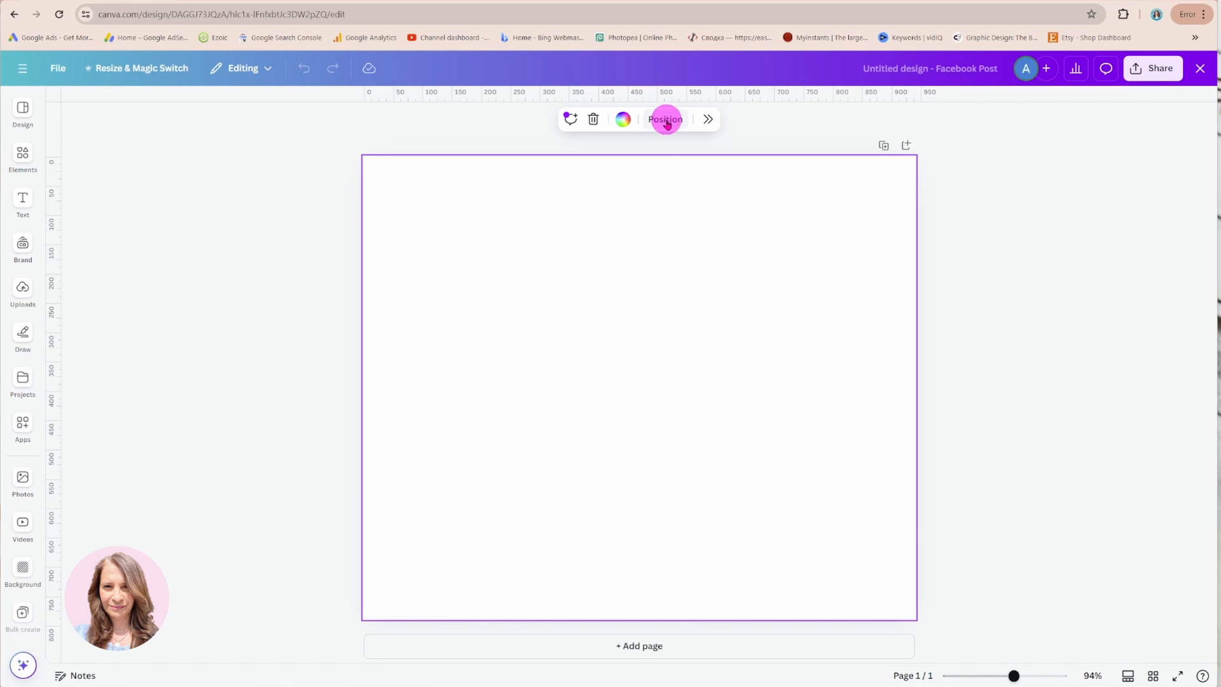
mouse_move(707, 119)
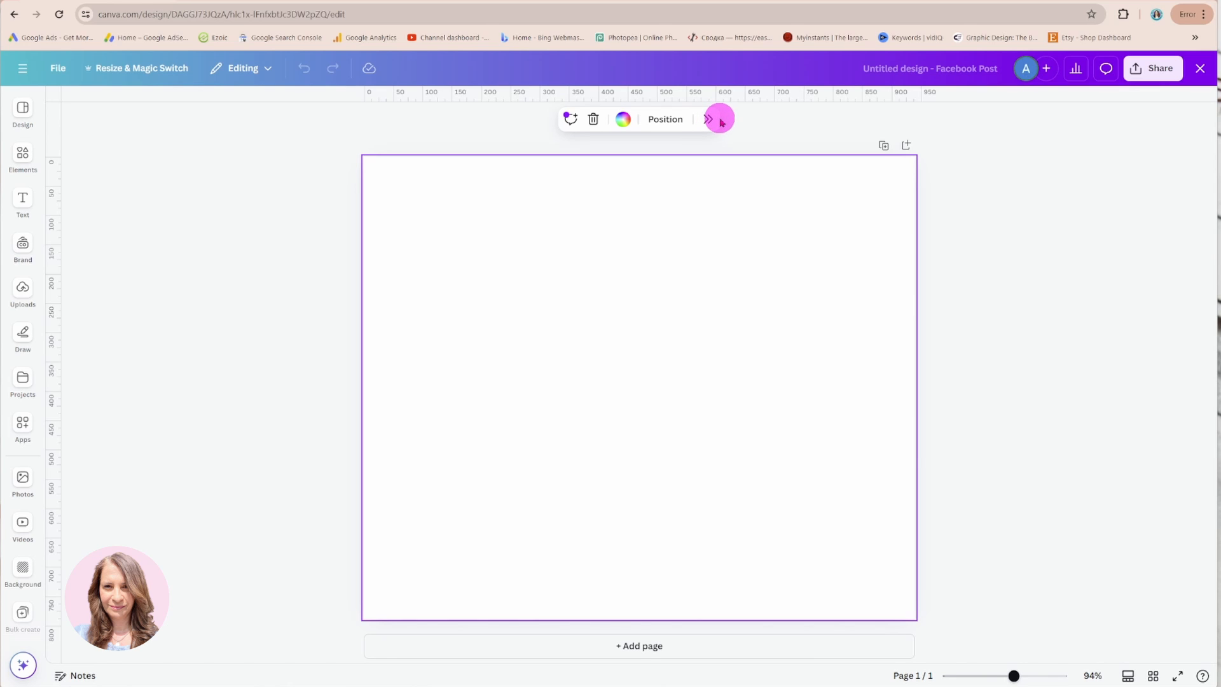
click(709, 120)
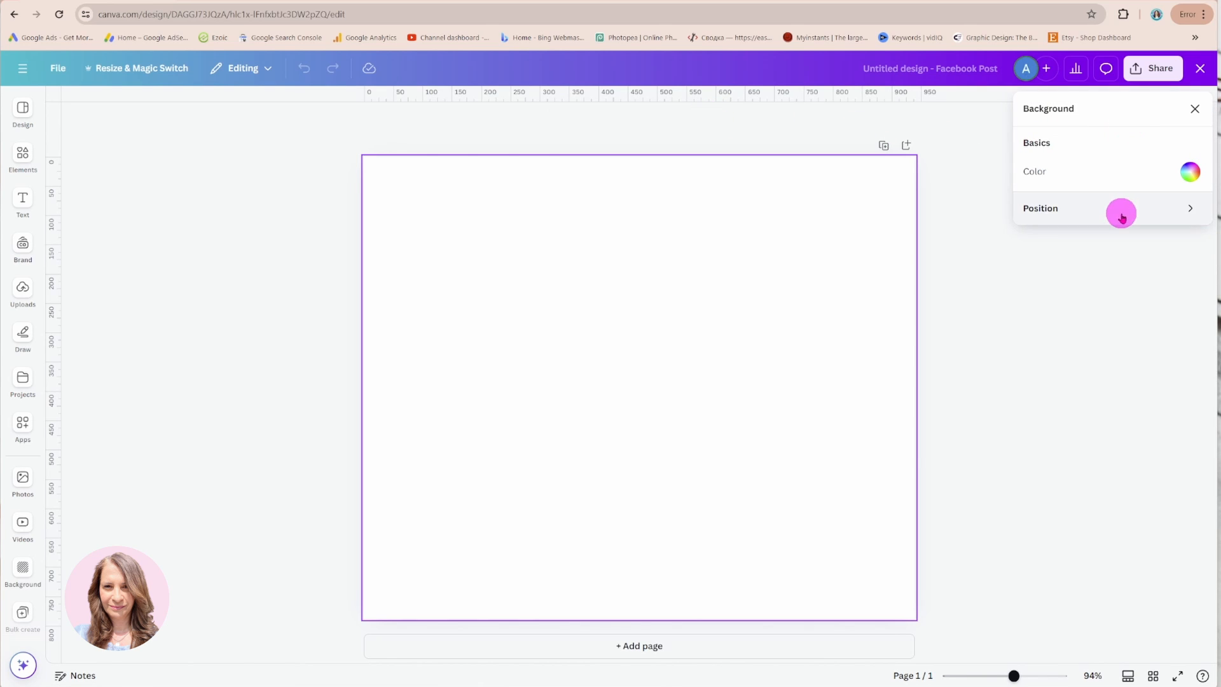
mouse_move(709, 631)
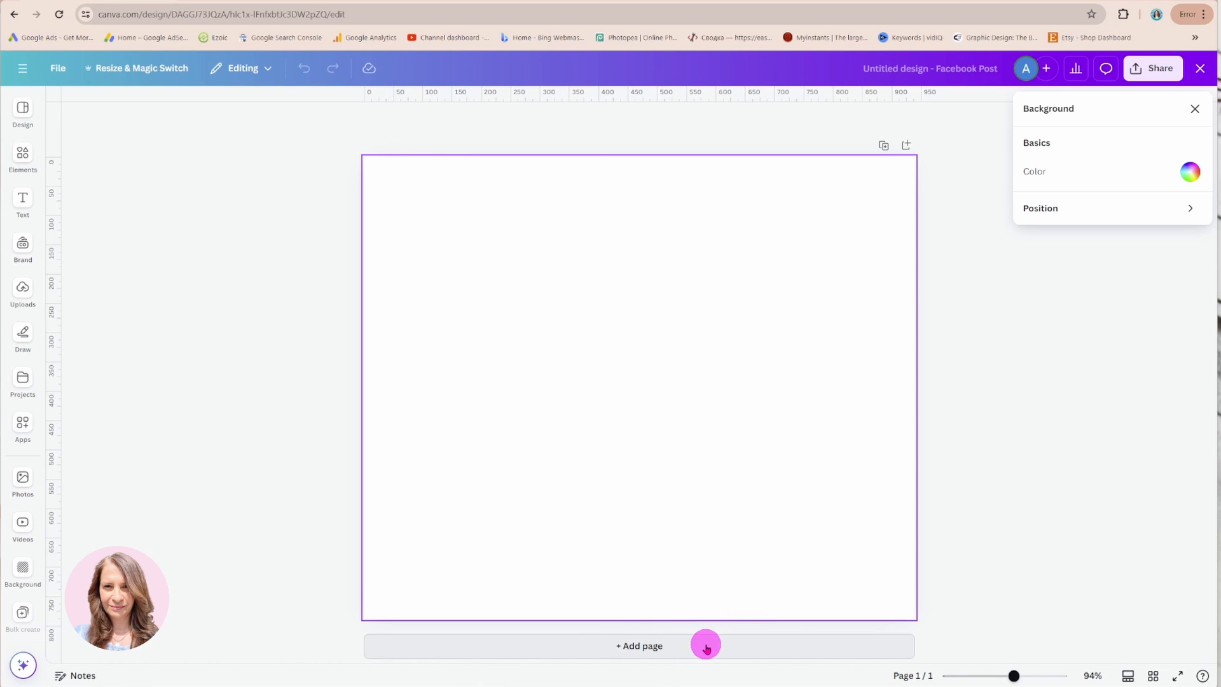
mouse_move(620, 646)
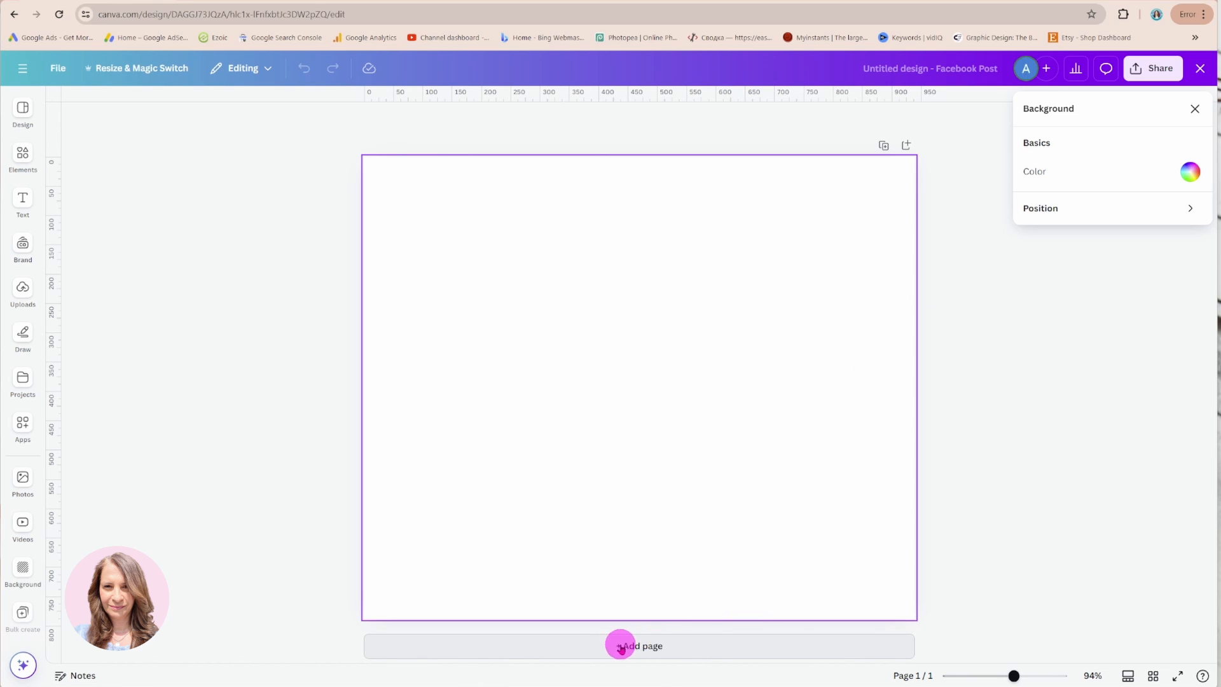
Step: Add a second blank page and look through the Design, Text and Draw panels
click(638, 646)
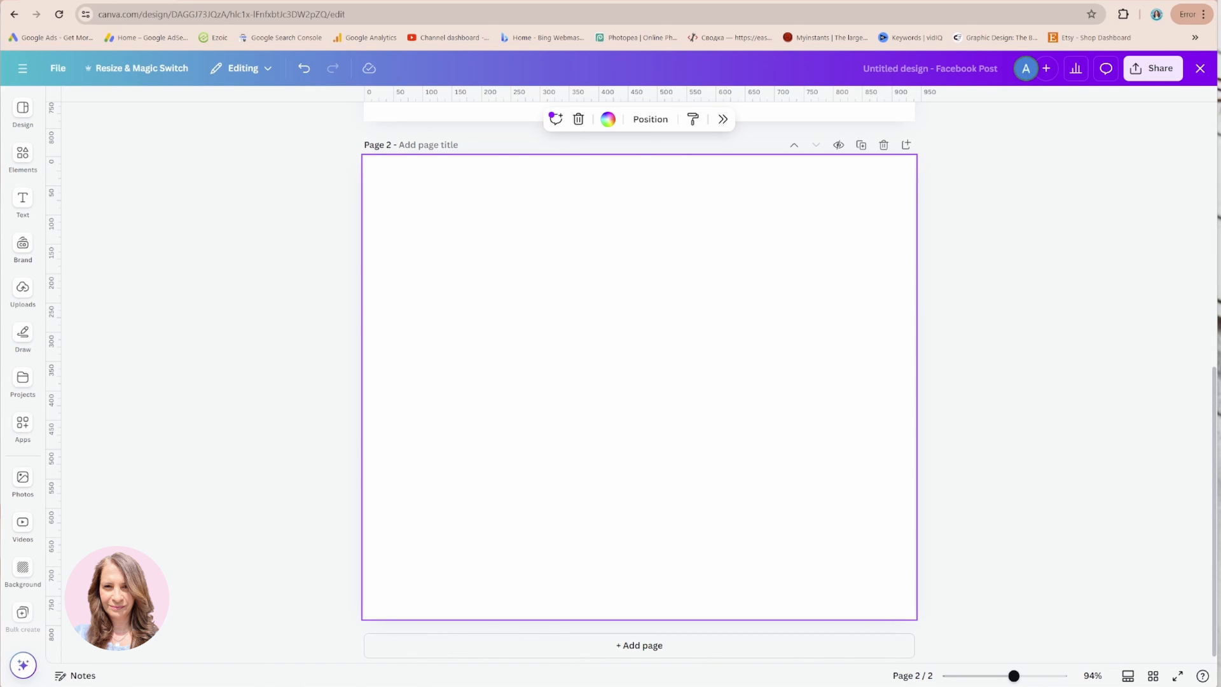
click(23, 114)
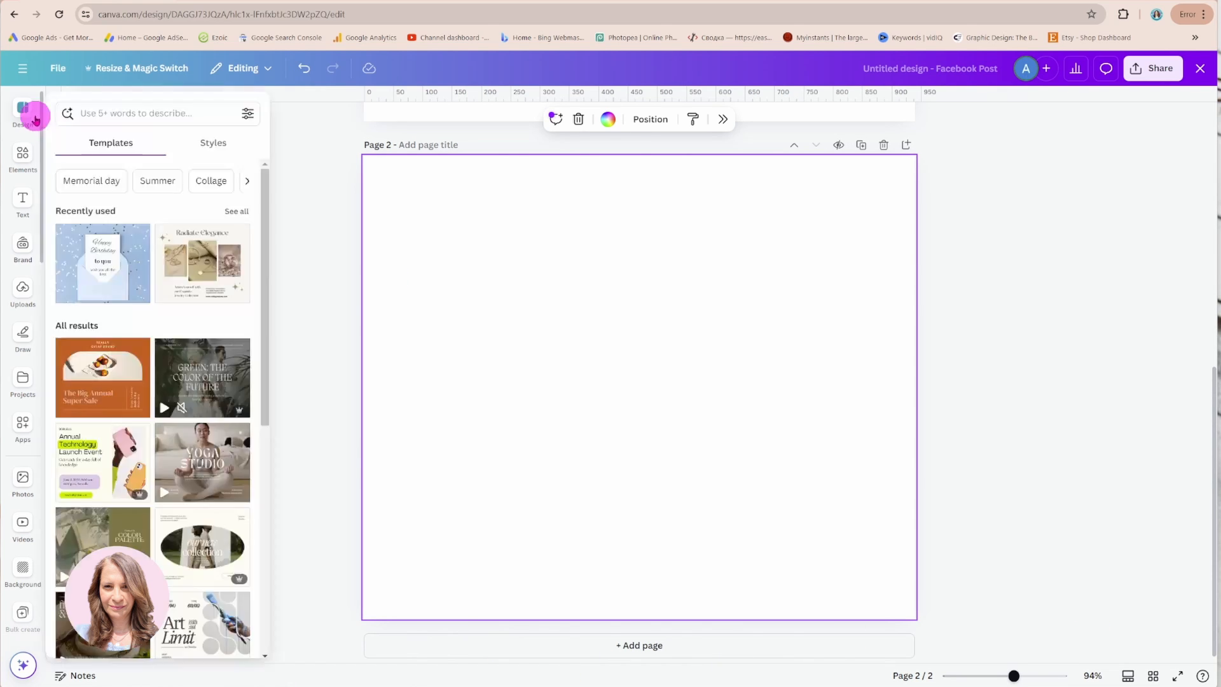
mouse_move(23, 107)
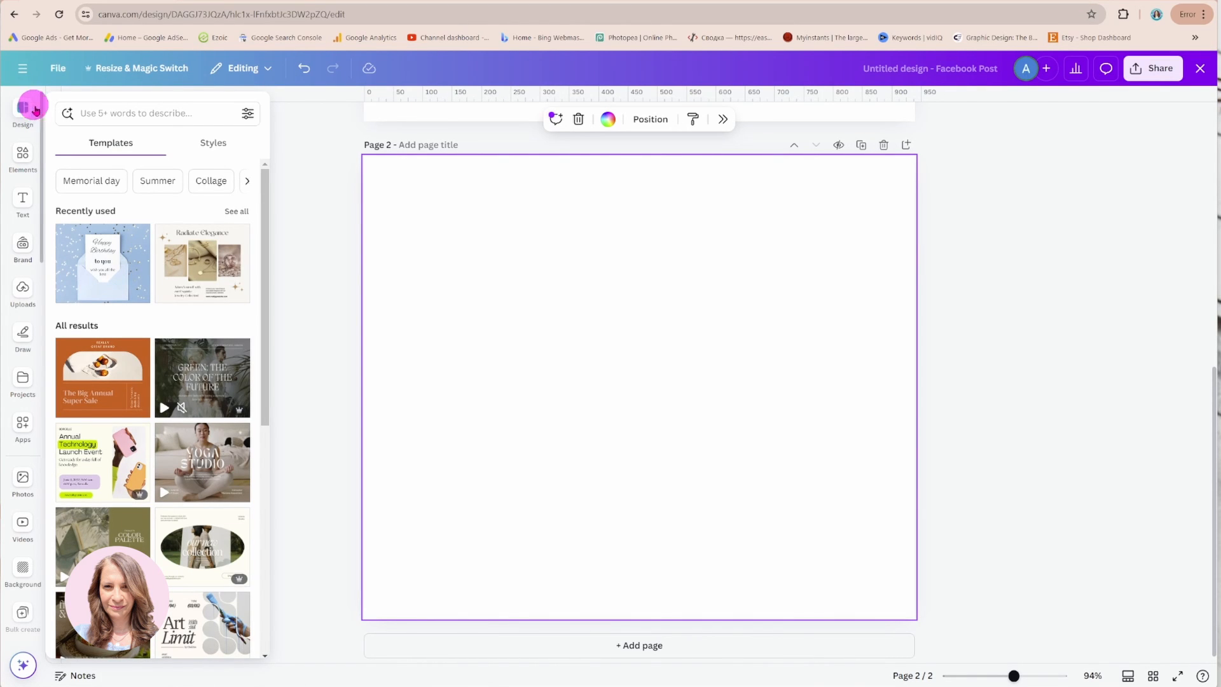
click(23, 203)
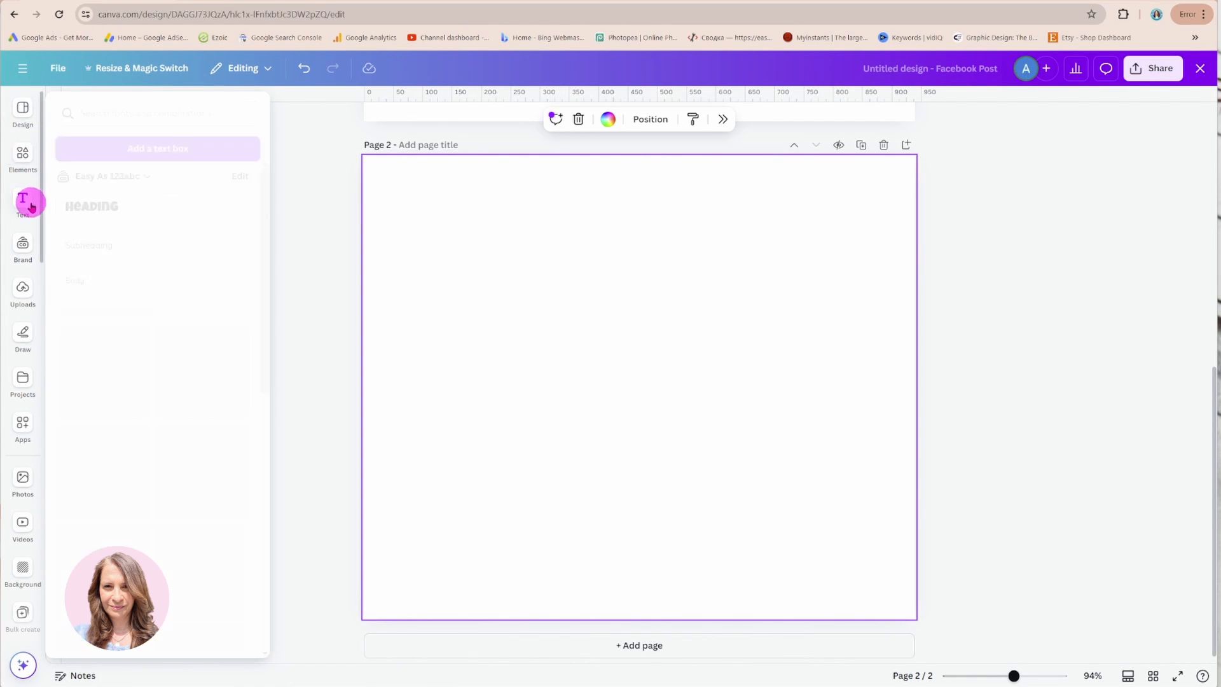
click(23, 294)
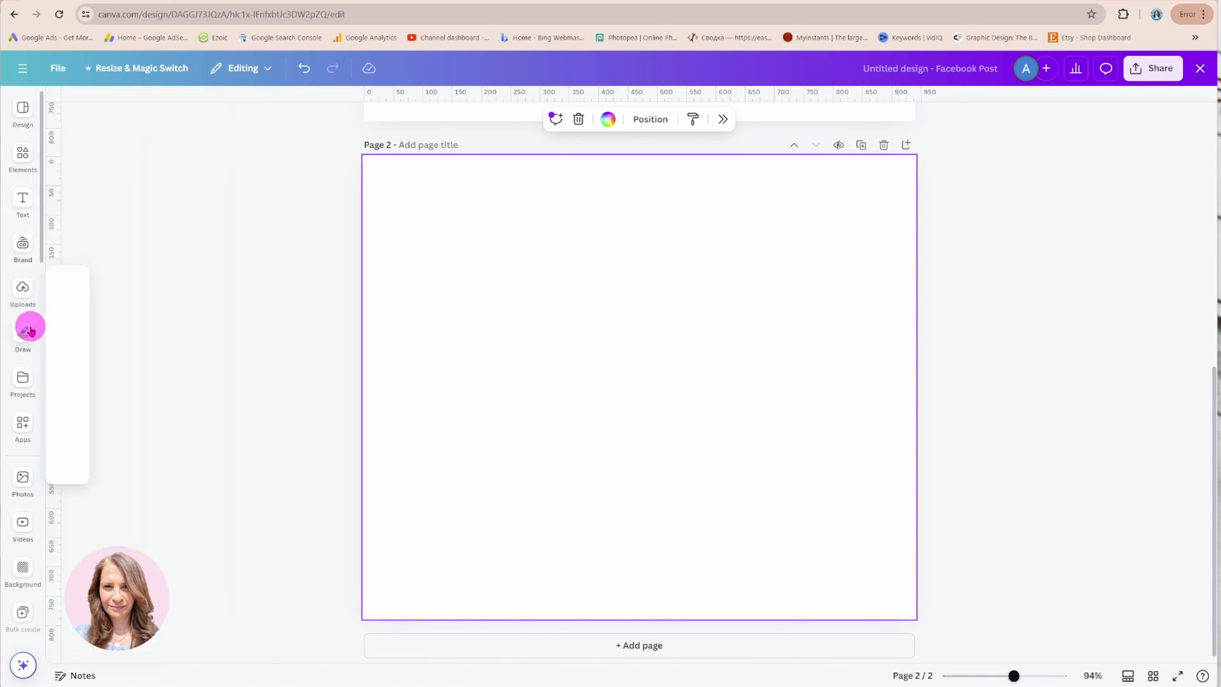
Step: Browse the Projects, Apps and Elements panels, then return to Design templates
click(23, 381)
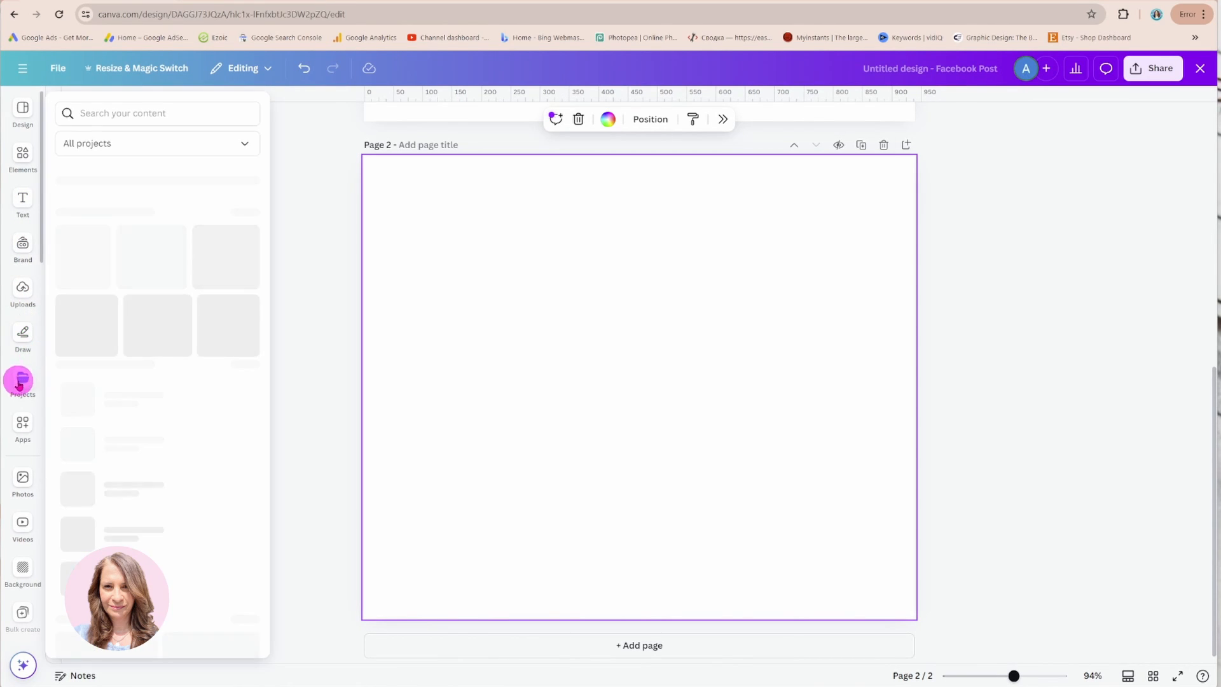
click(23, 381)
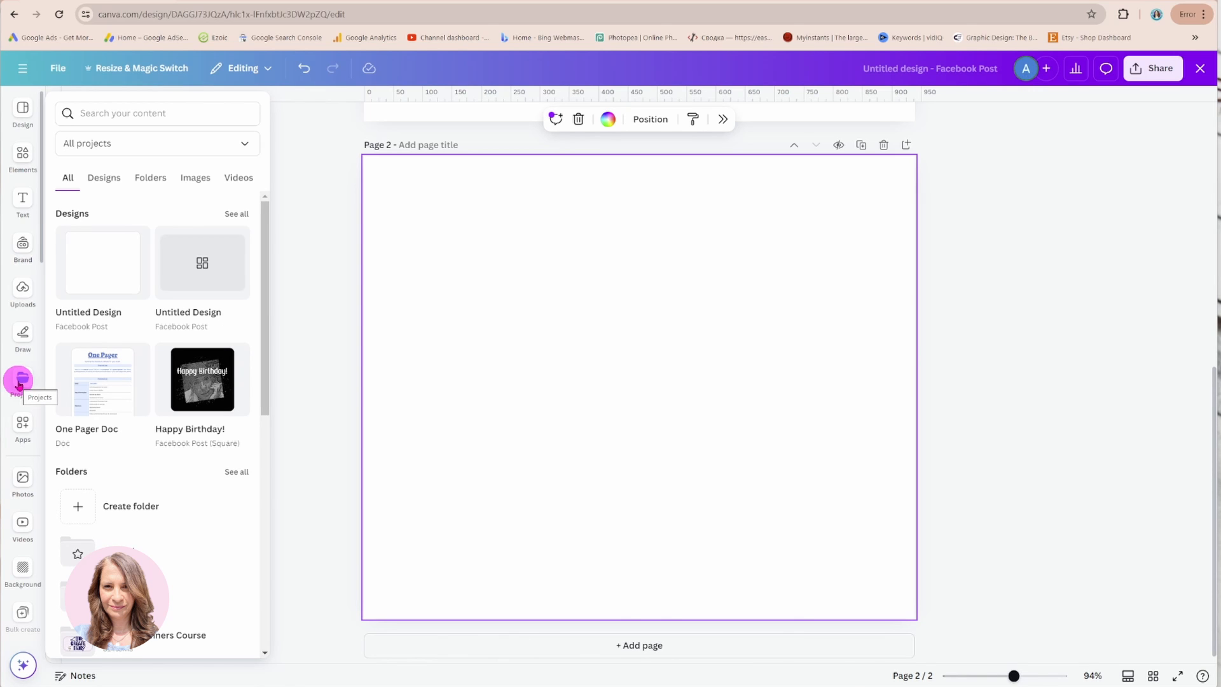
click(23, 427)
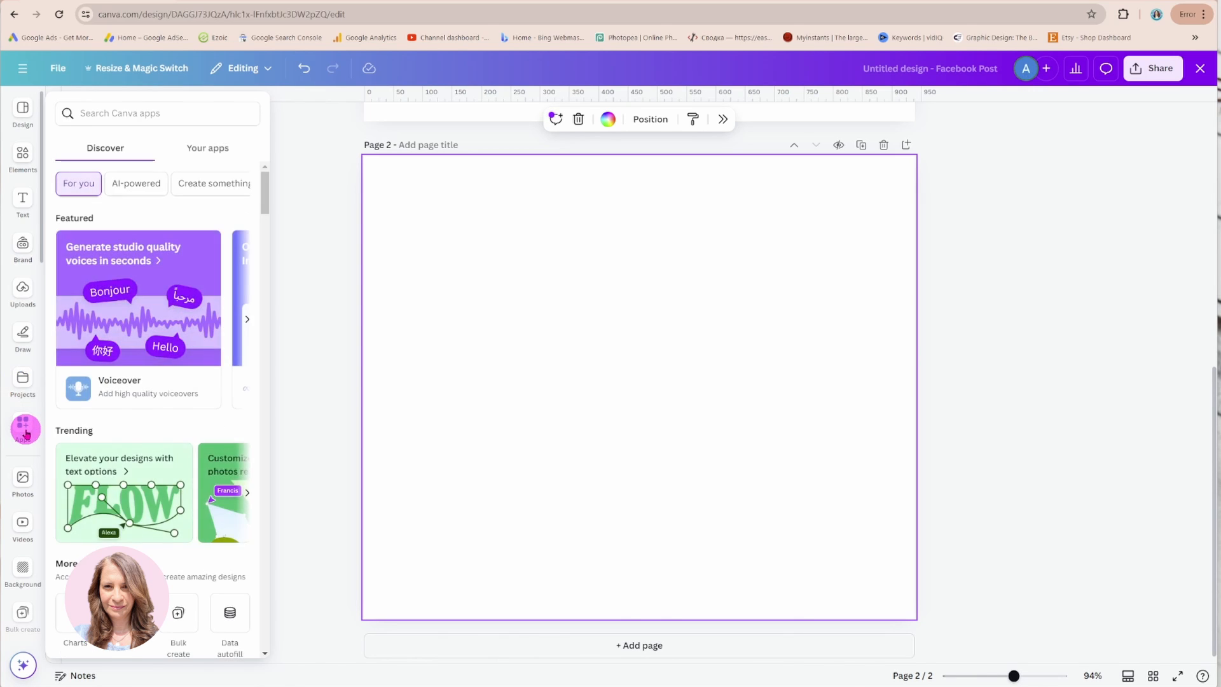
click(23, 158)
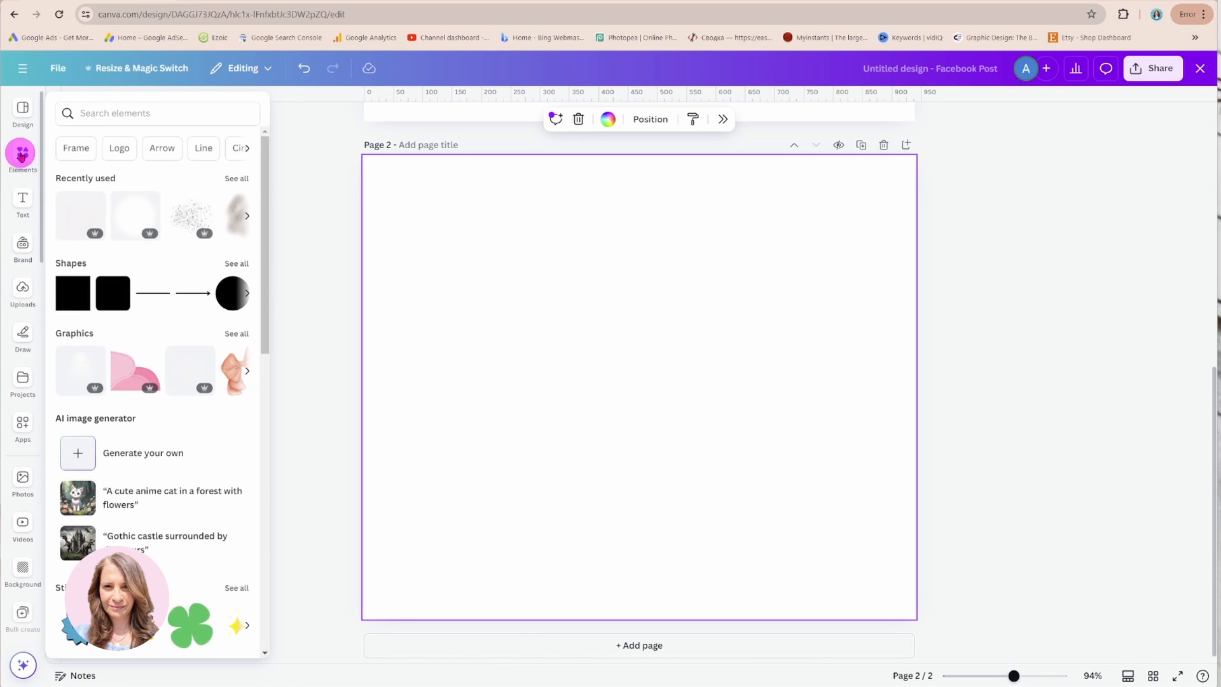
click(22, 112)
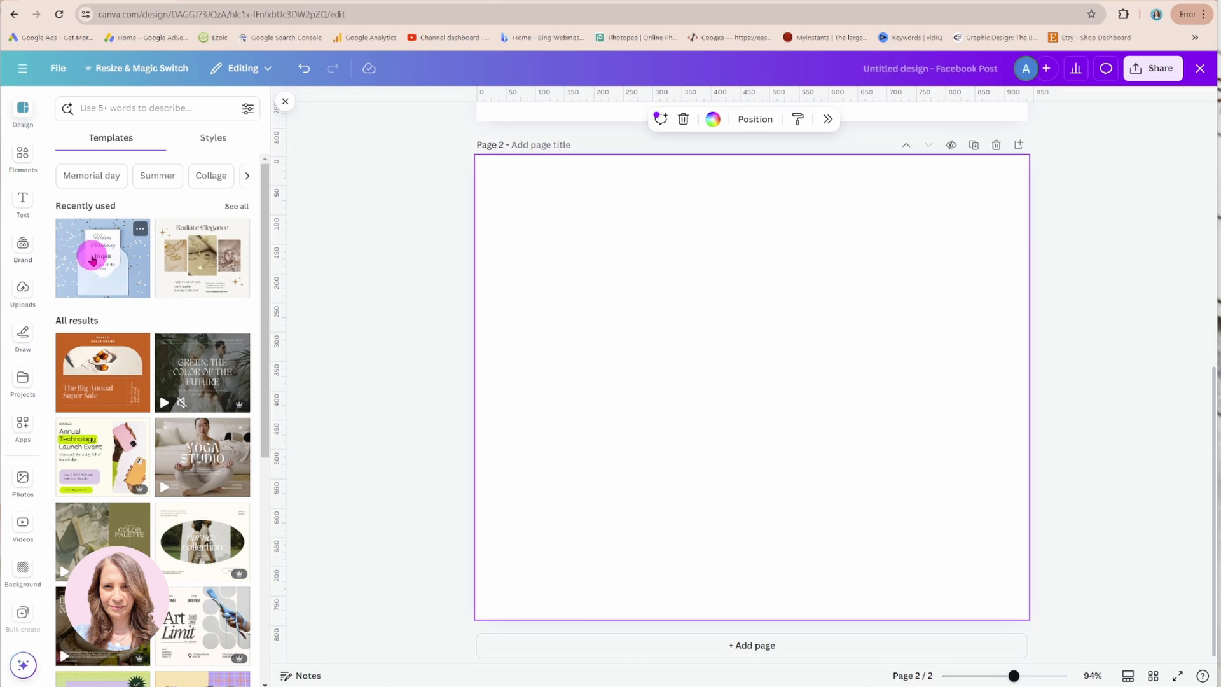
click(101, 257)
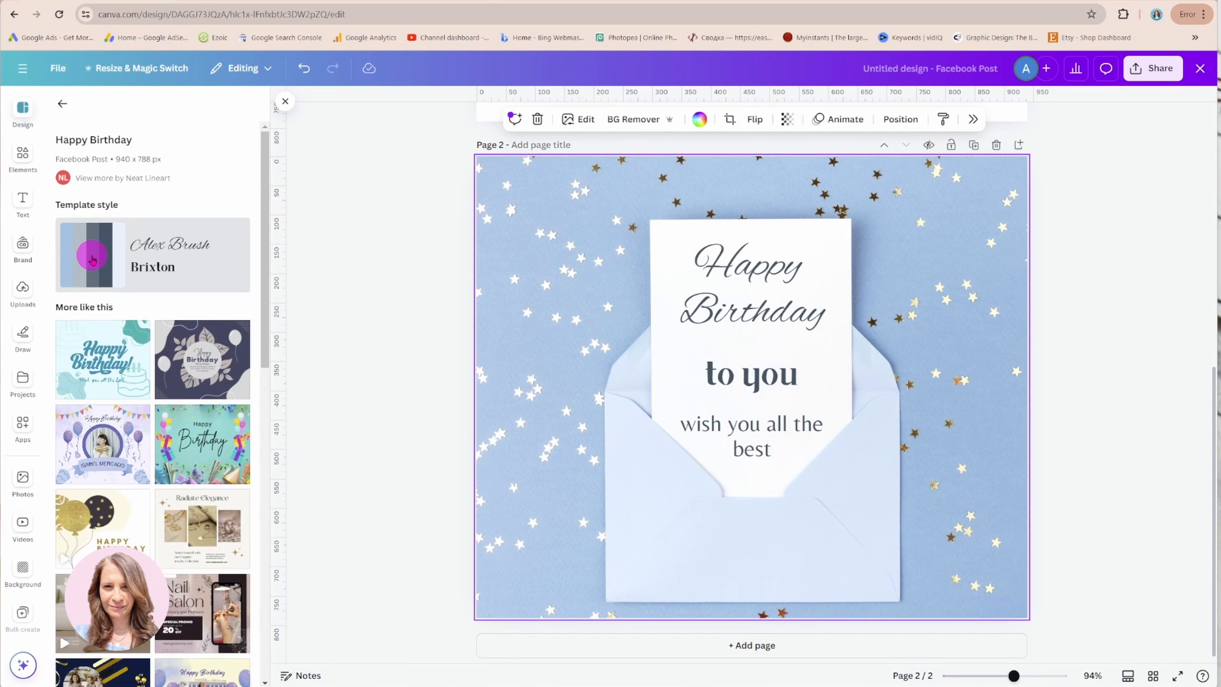
mouse_move(200, 298)
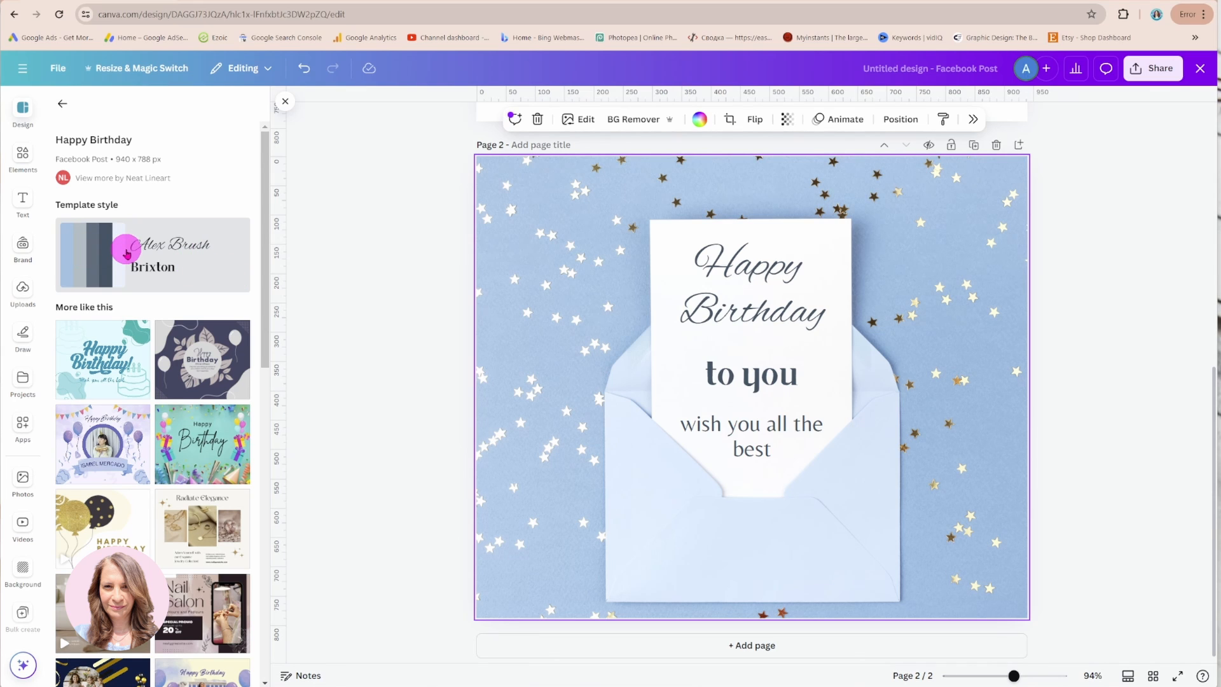
mouse_move(964, 289)
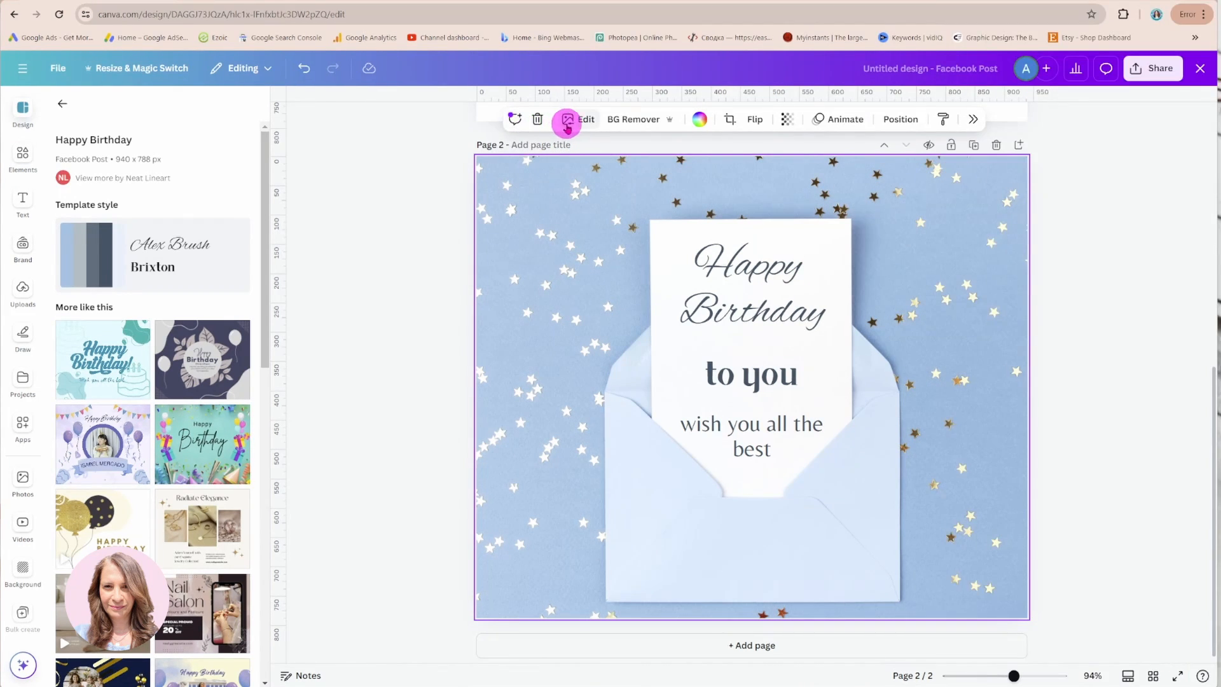
mouse_move(552, 217)
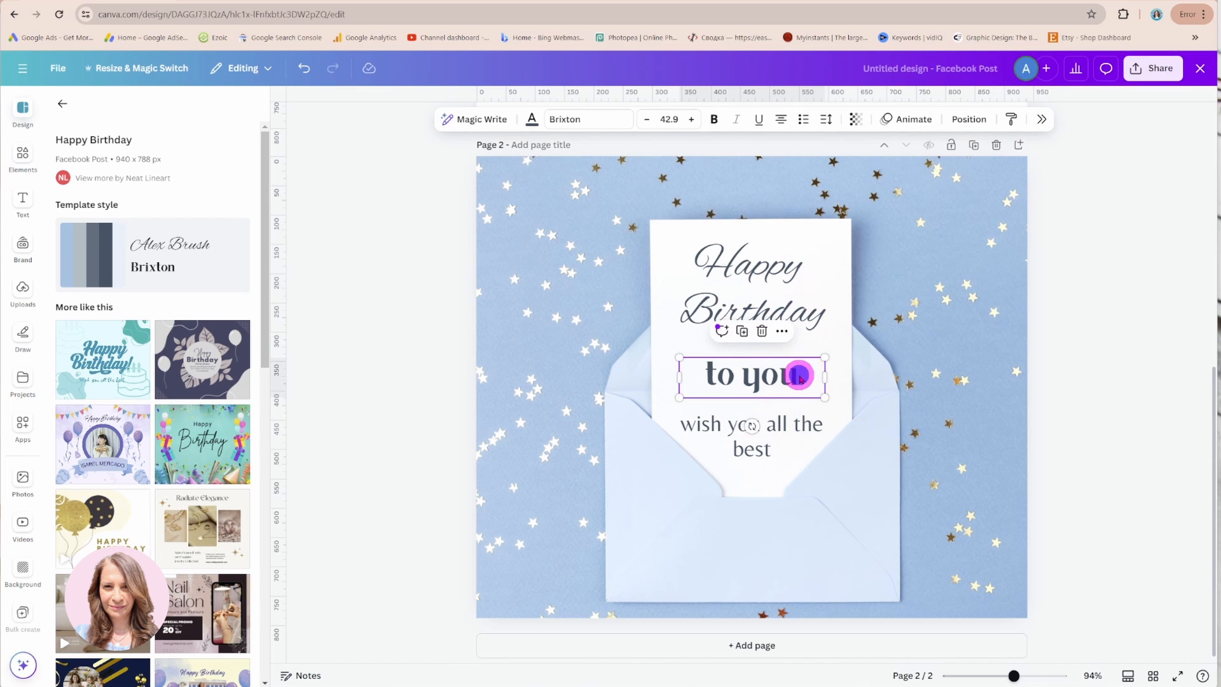
click(860, 515)
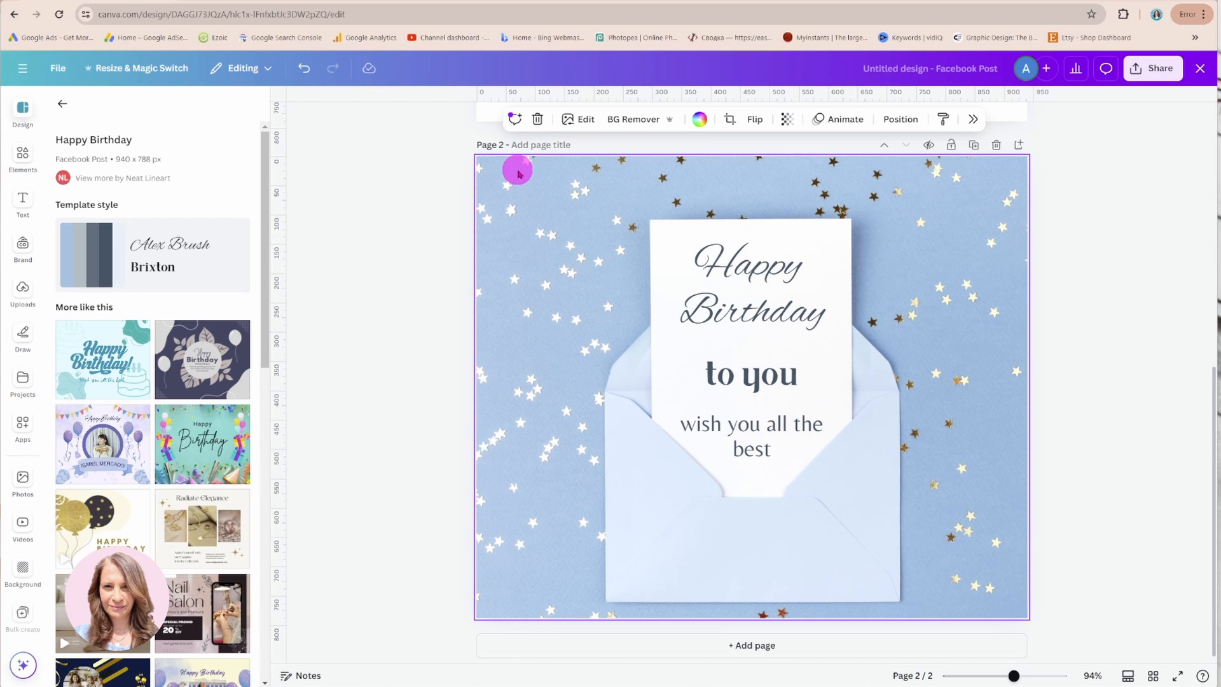
mouse_move(585, 119)
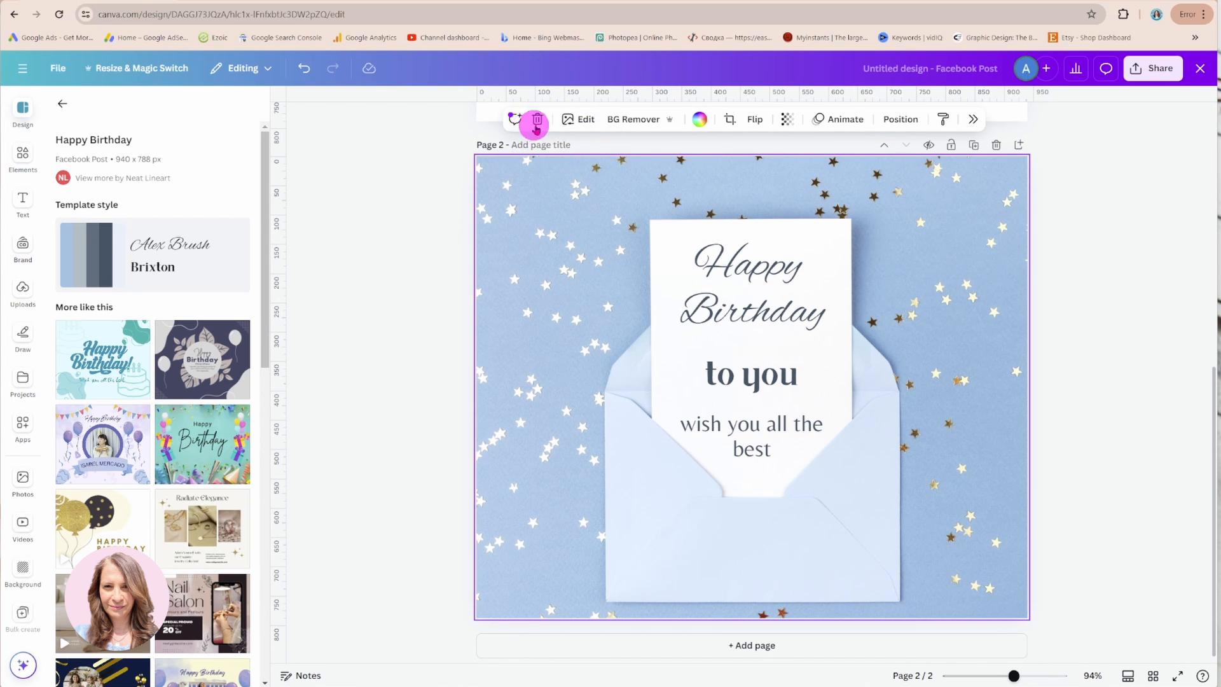
mouse_move(754, 118)
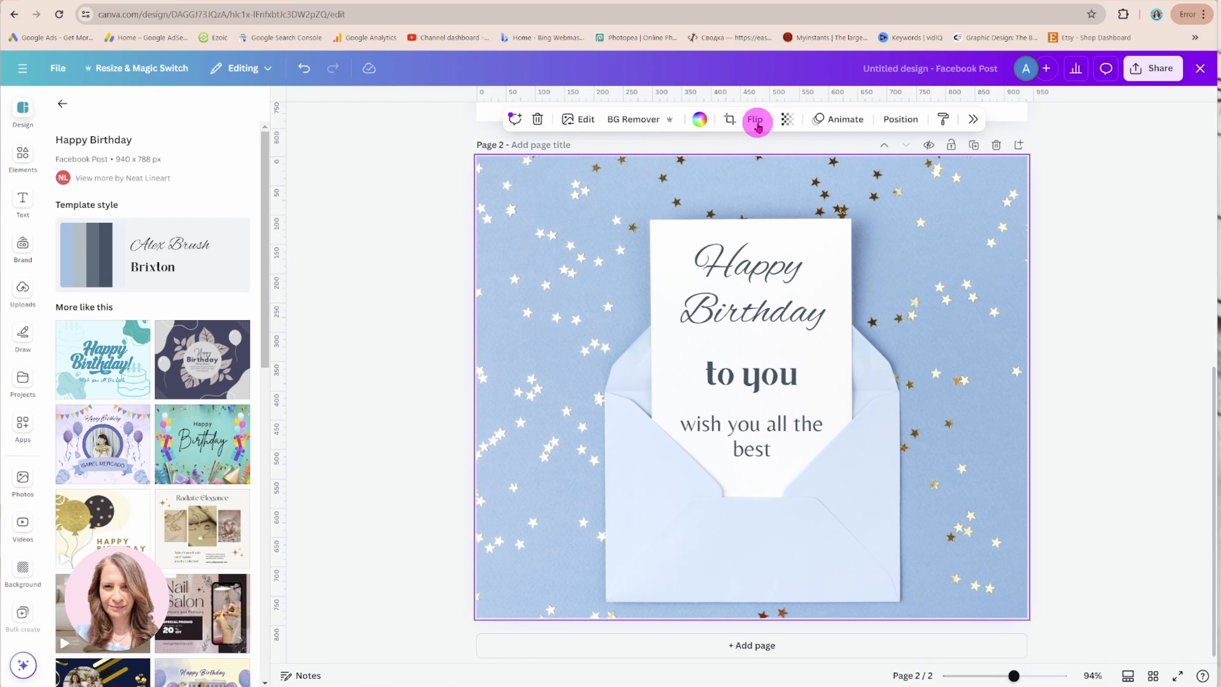
mouse_move(875, 132)
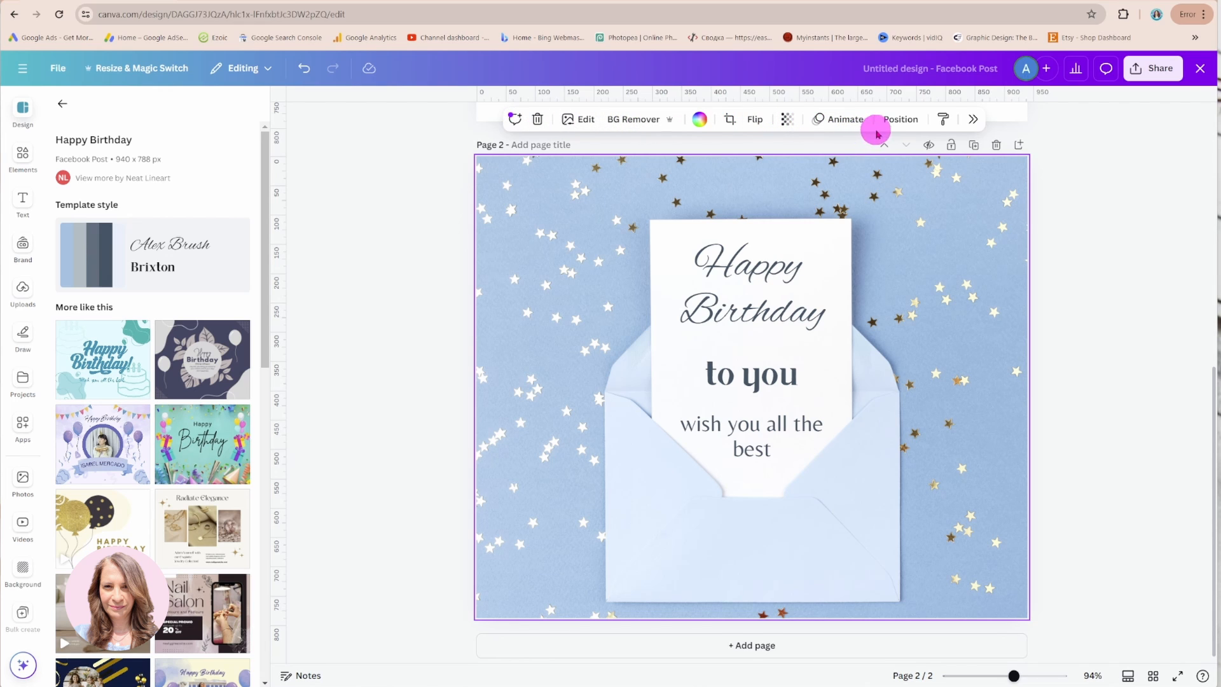
mouse_move(947, 204)
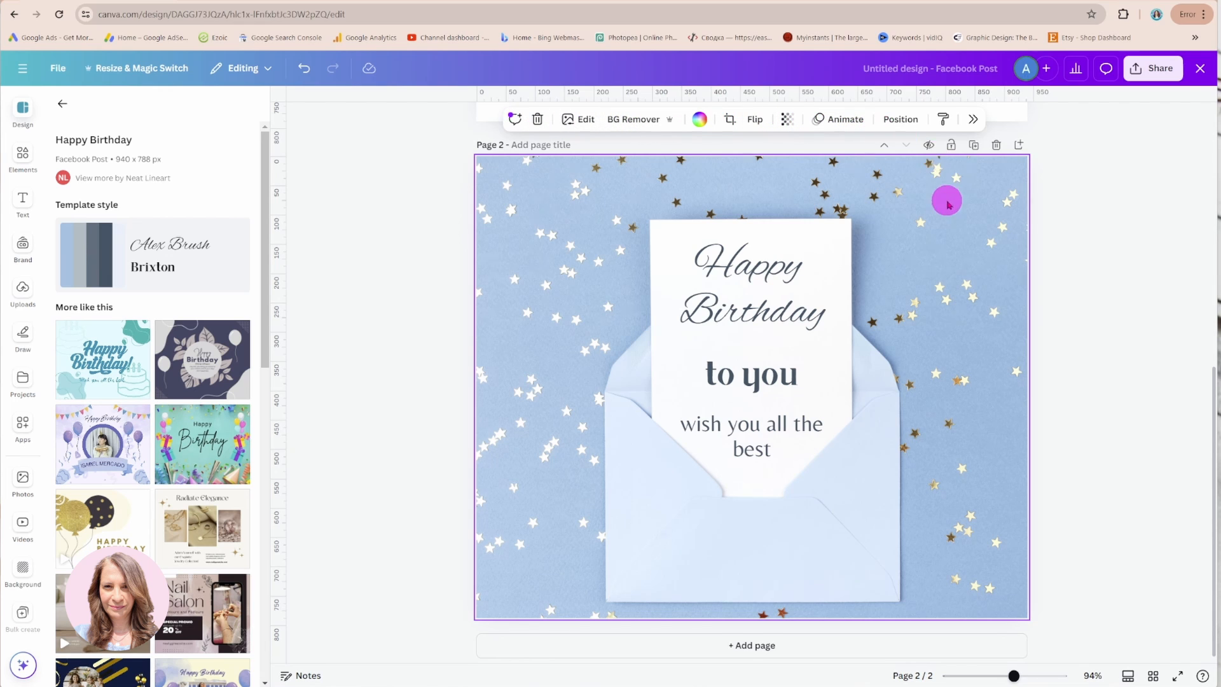
mouse_move(971, 118)
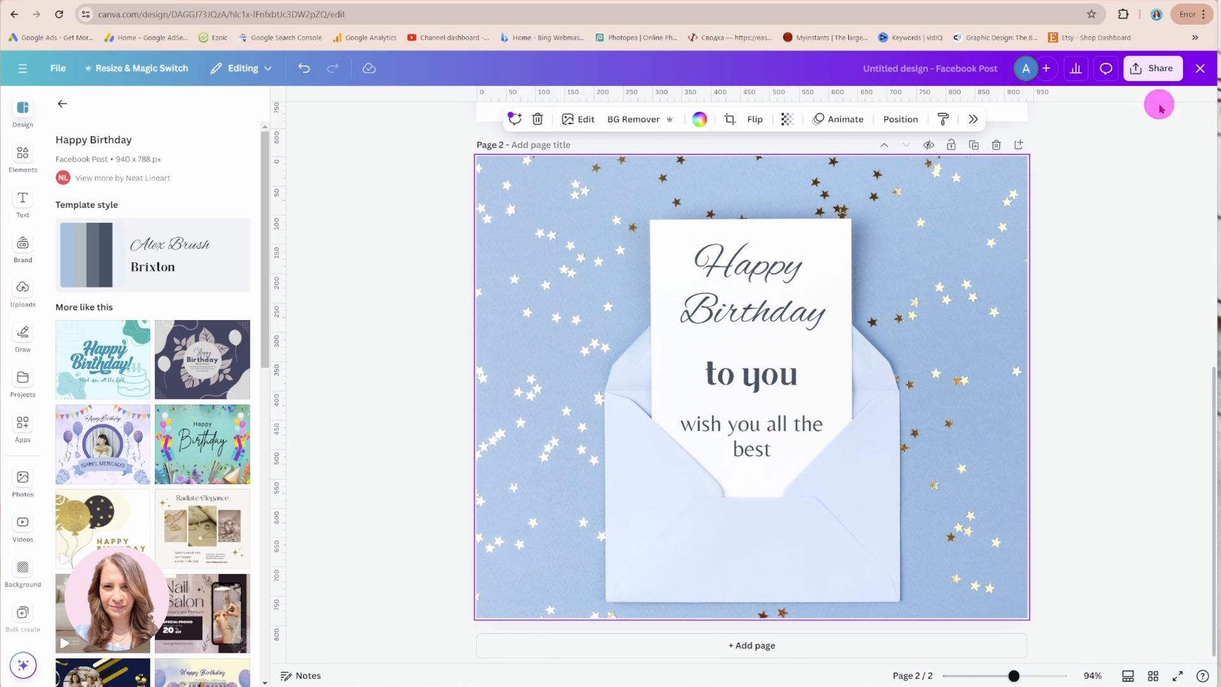
Step: Select the 'Happy Birthday' heading and show its font list with Alex Brush current
click(750, 289)
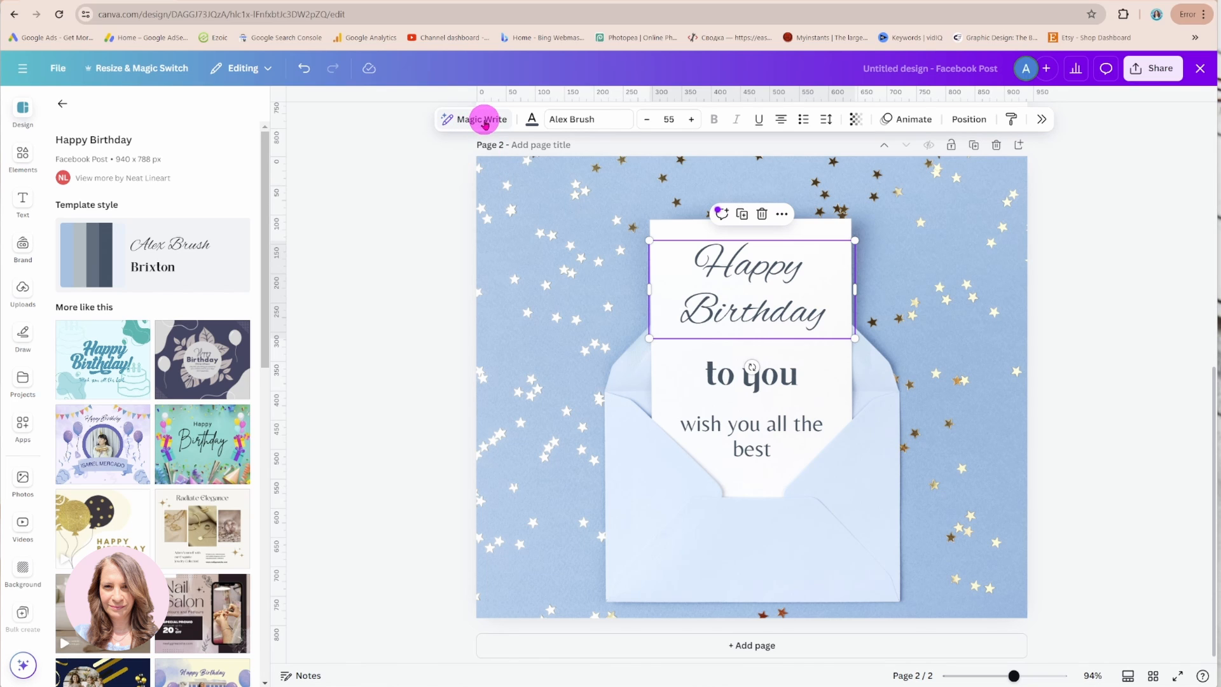
mouse_move(532, 120)
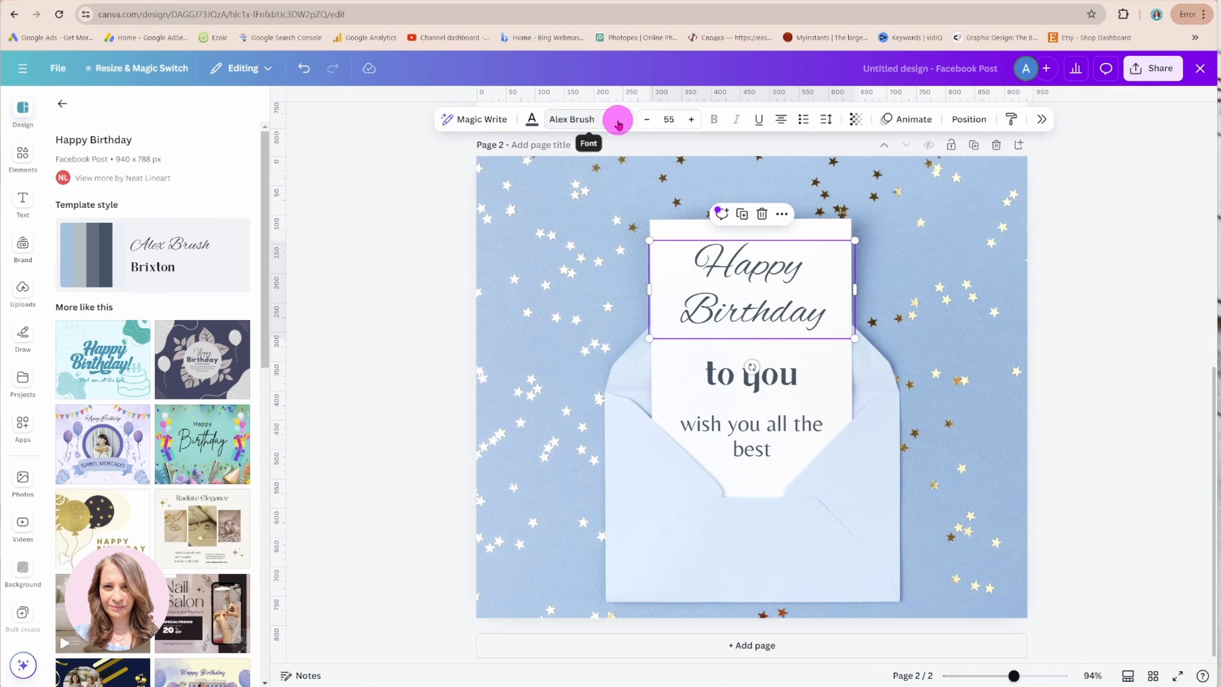
click(572, 119)
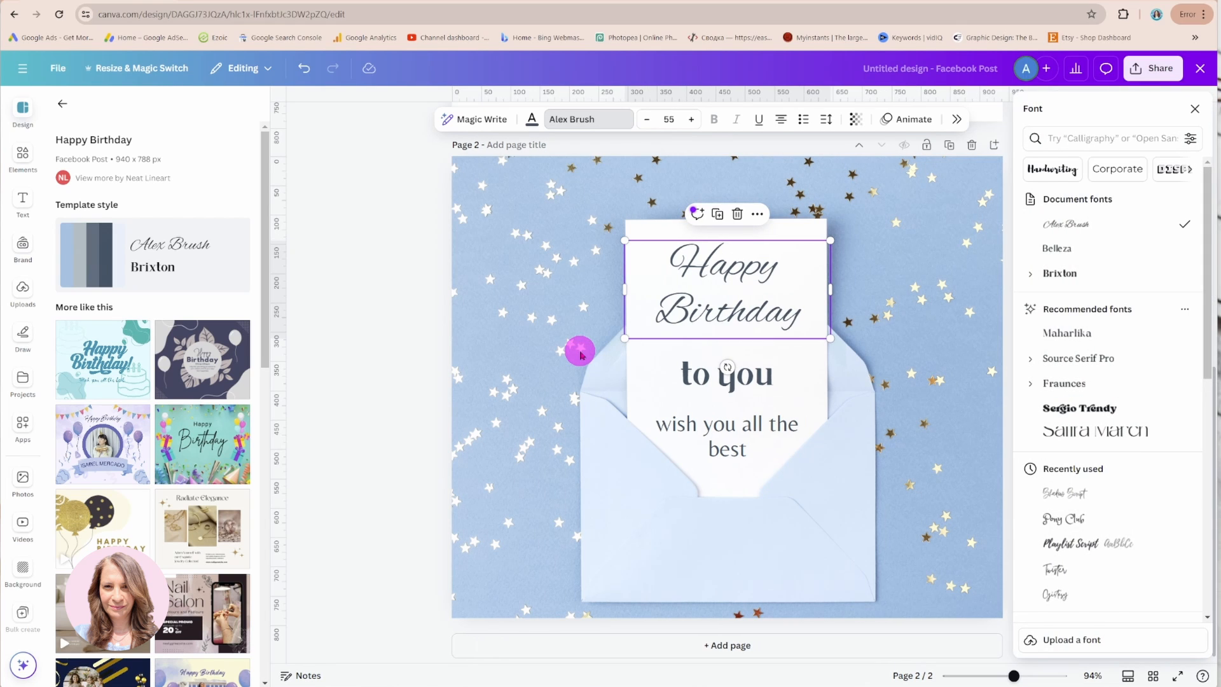
mouse_move(943, 260)
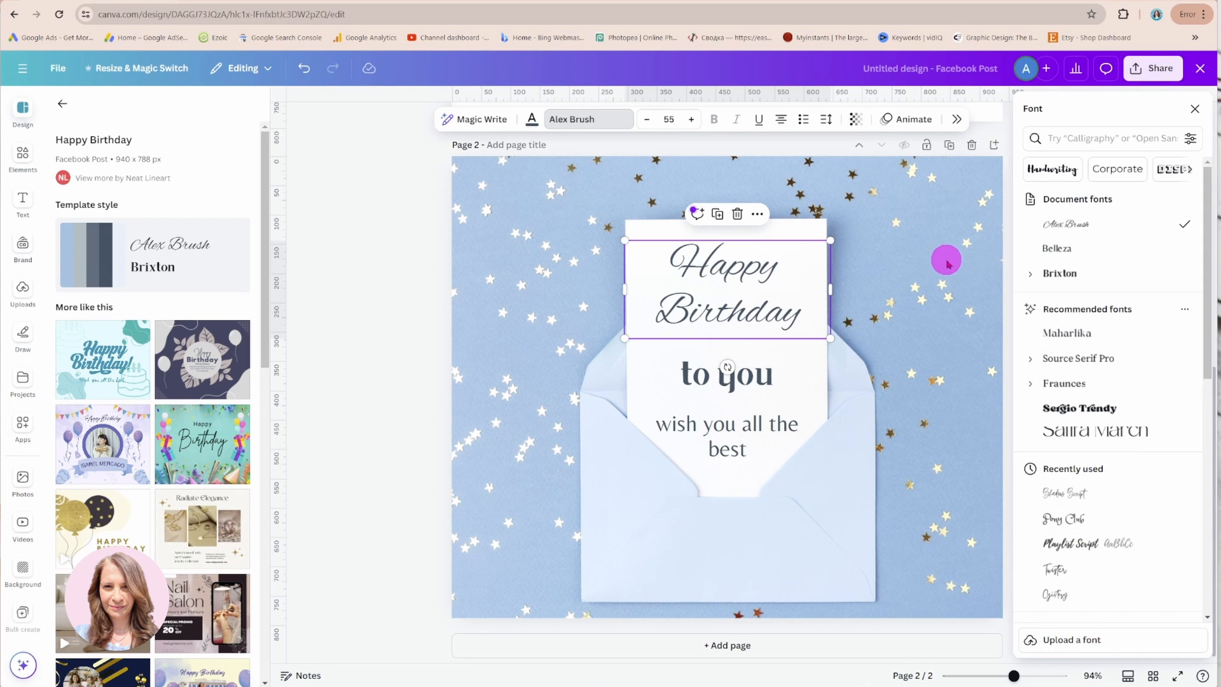
mouse_move(1114, 475)
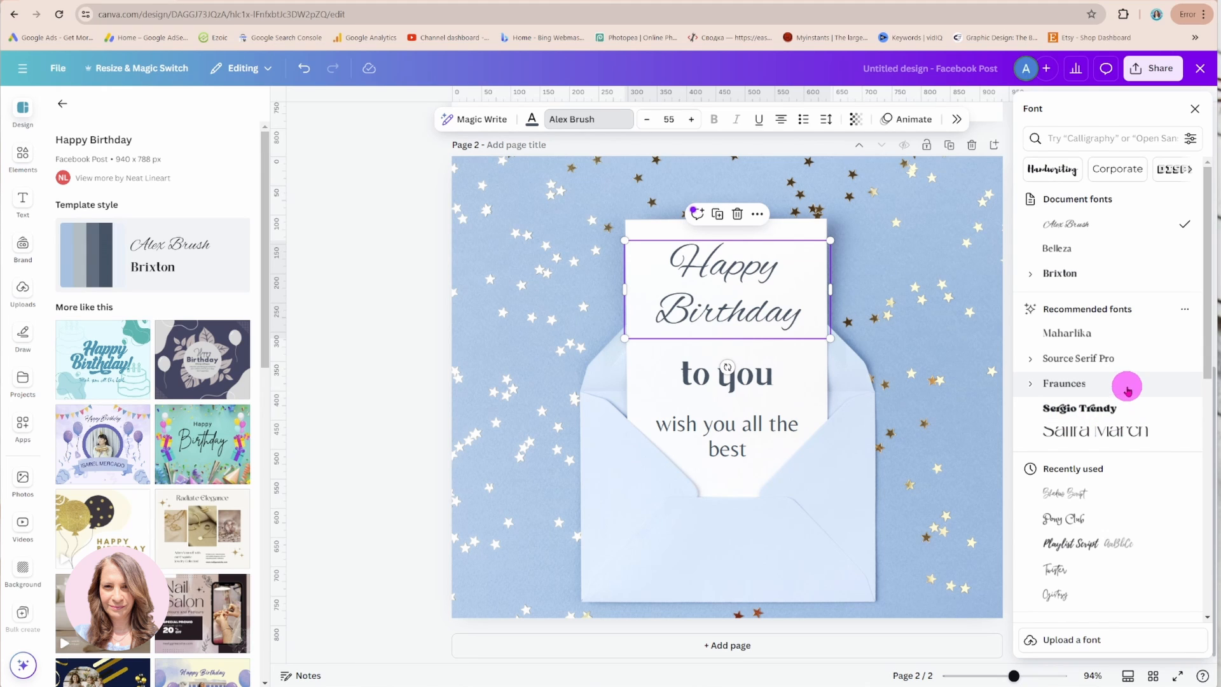
mouse_move(1110, 291)
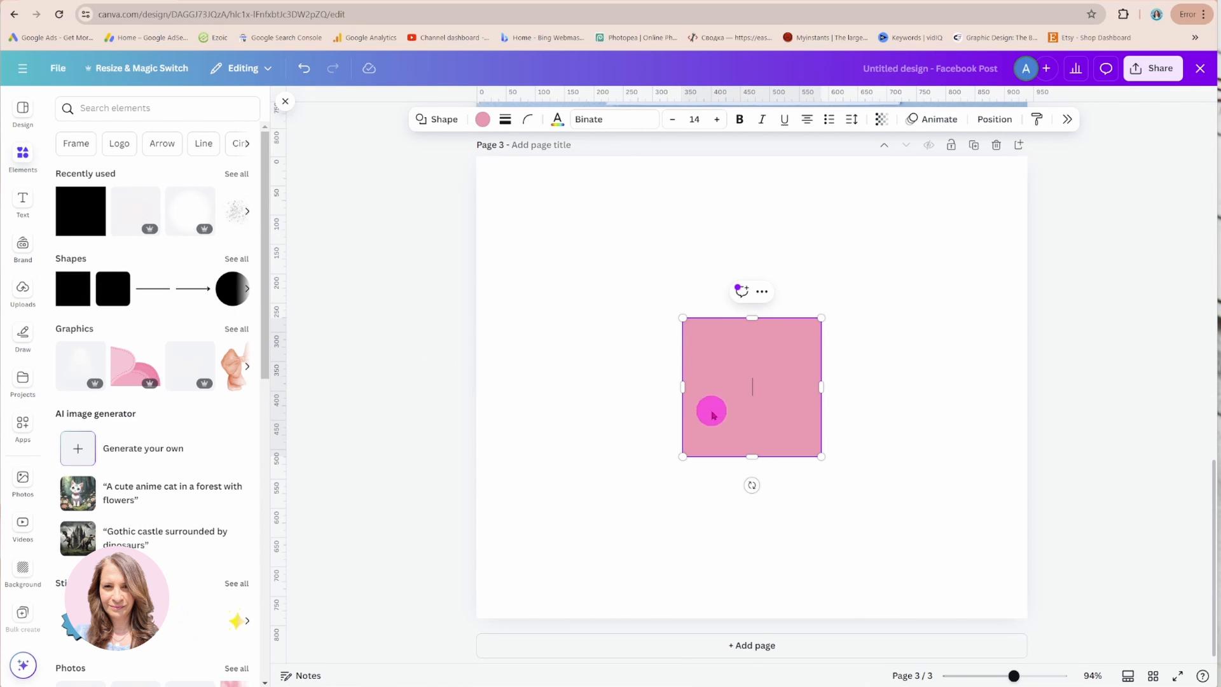
Step: Show the pink square's alternative shapes and its corner rounding setting at 0
drag(710, 411, 617, 227)
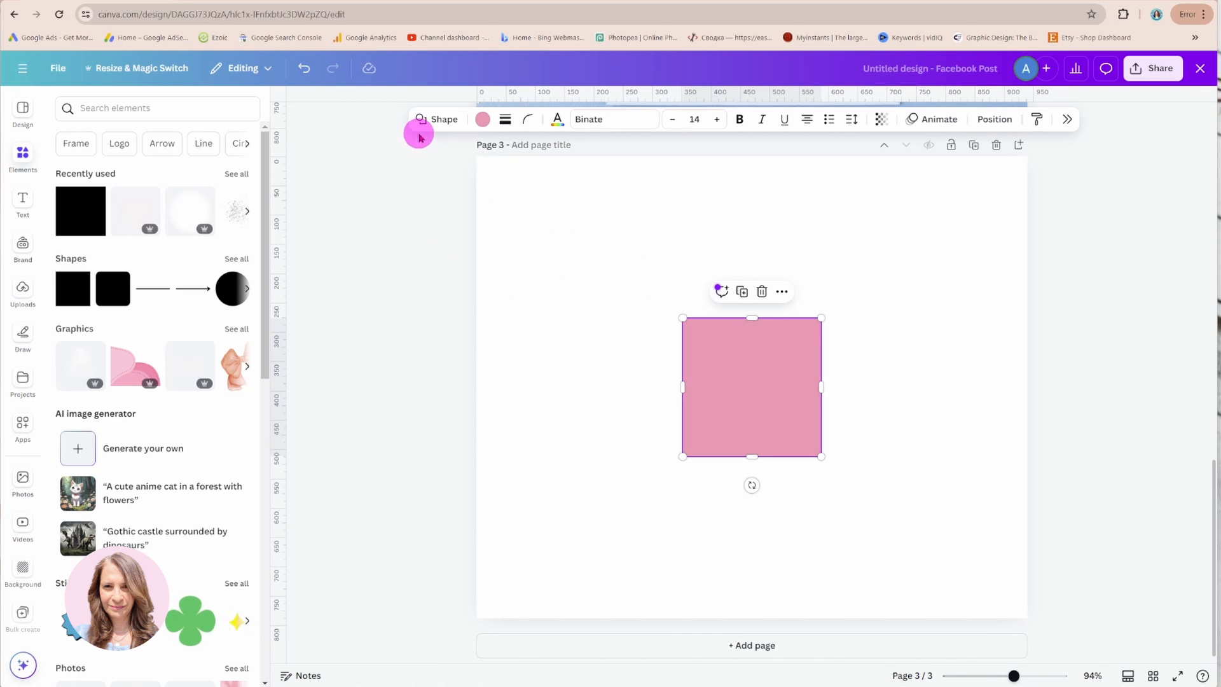
click(442, 120)
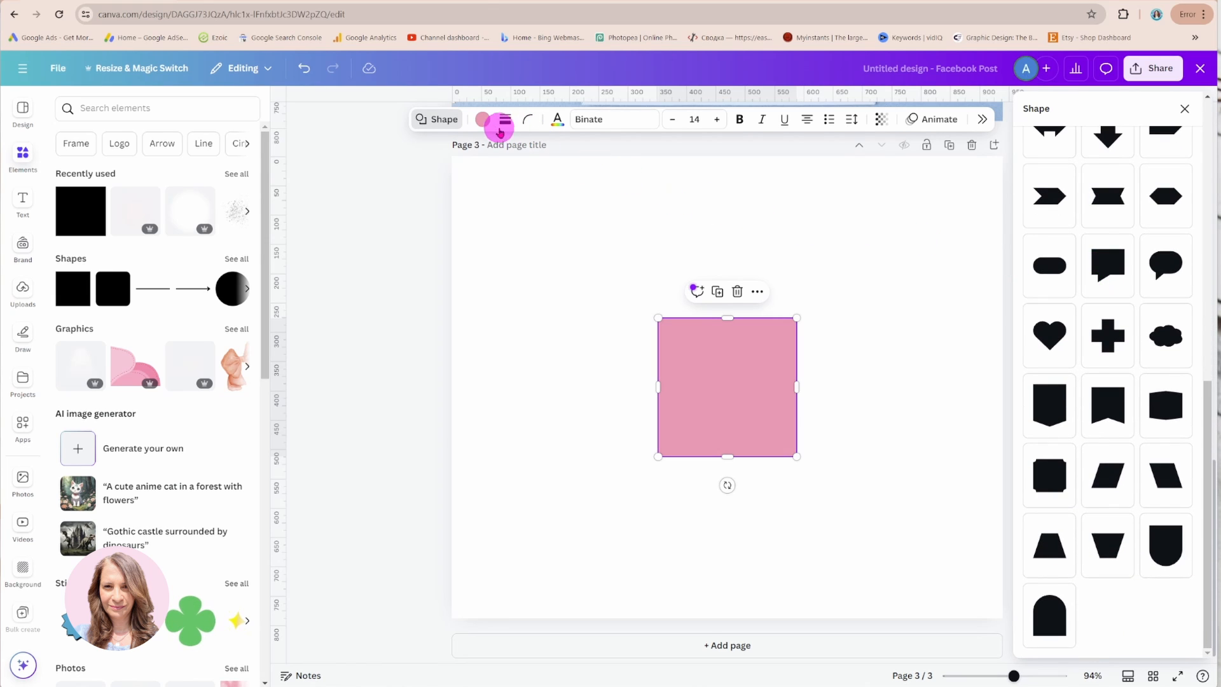
mouse_move(505, 119)
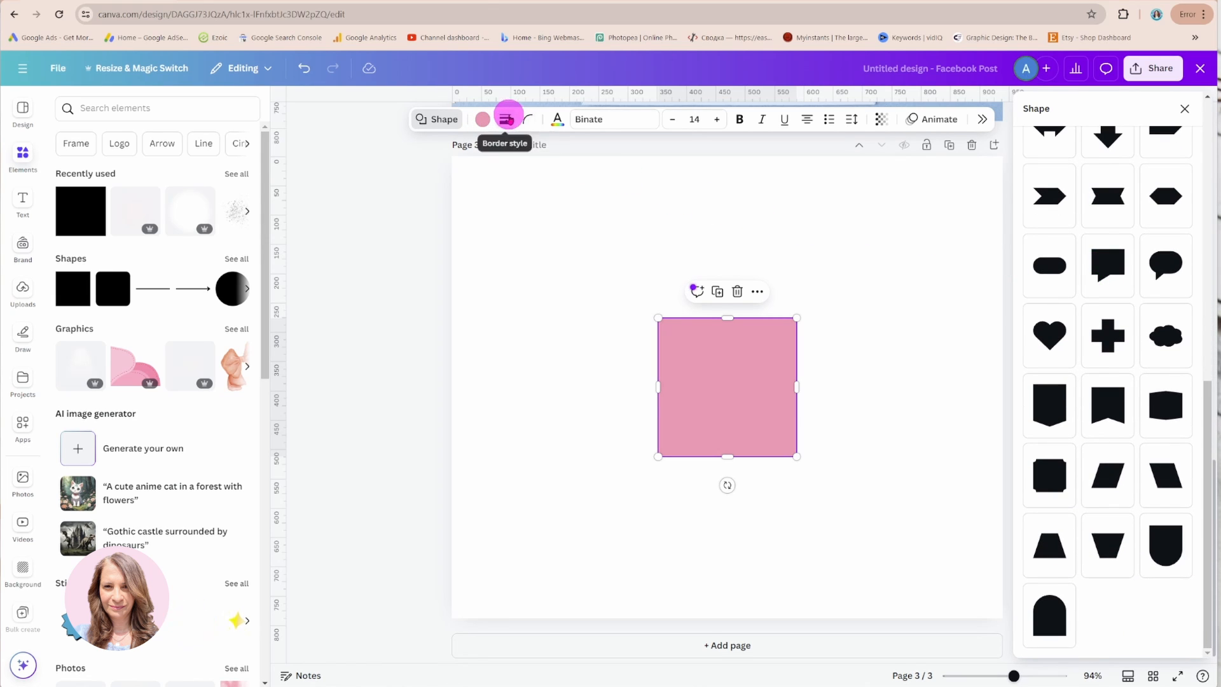
click(529, 120)
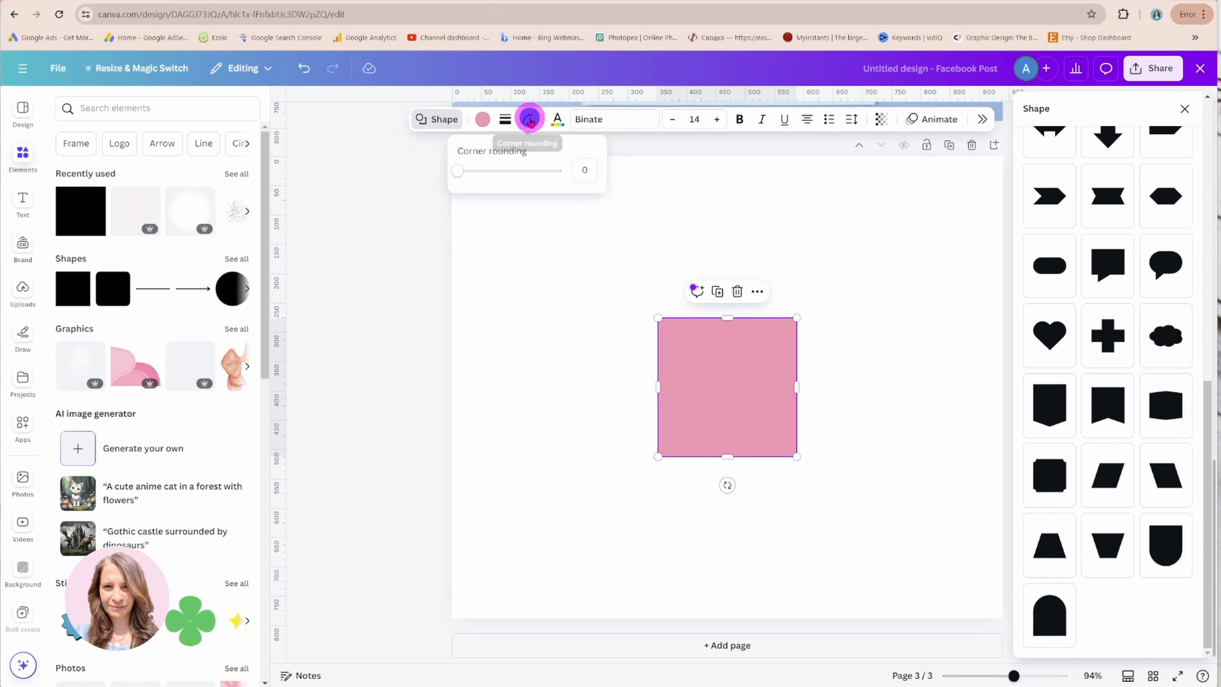
mouse_move(529, 119)
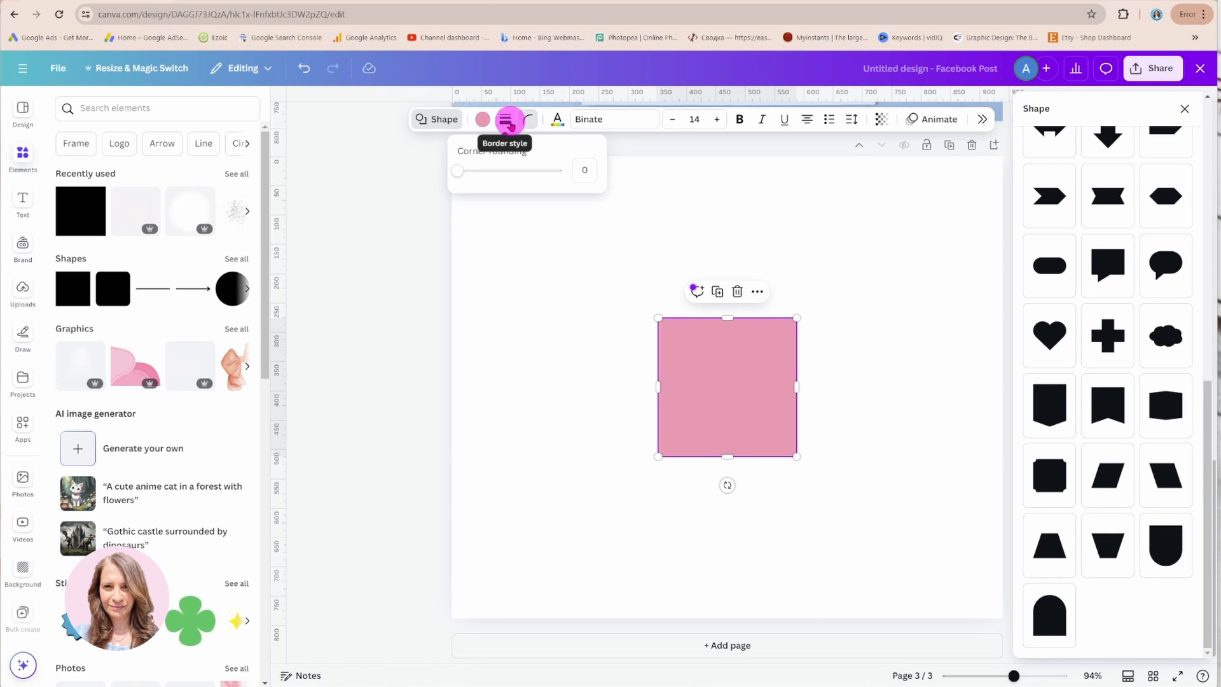
mouse_move(557, 120)
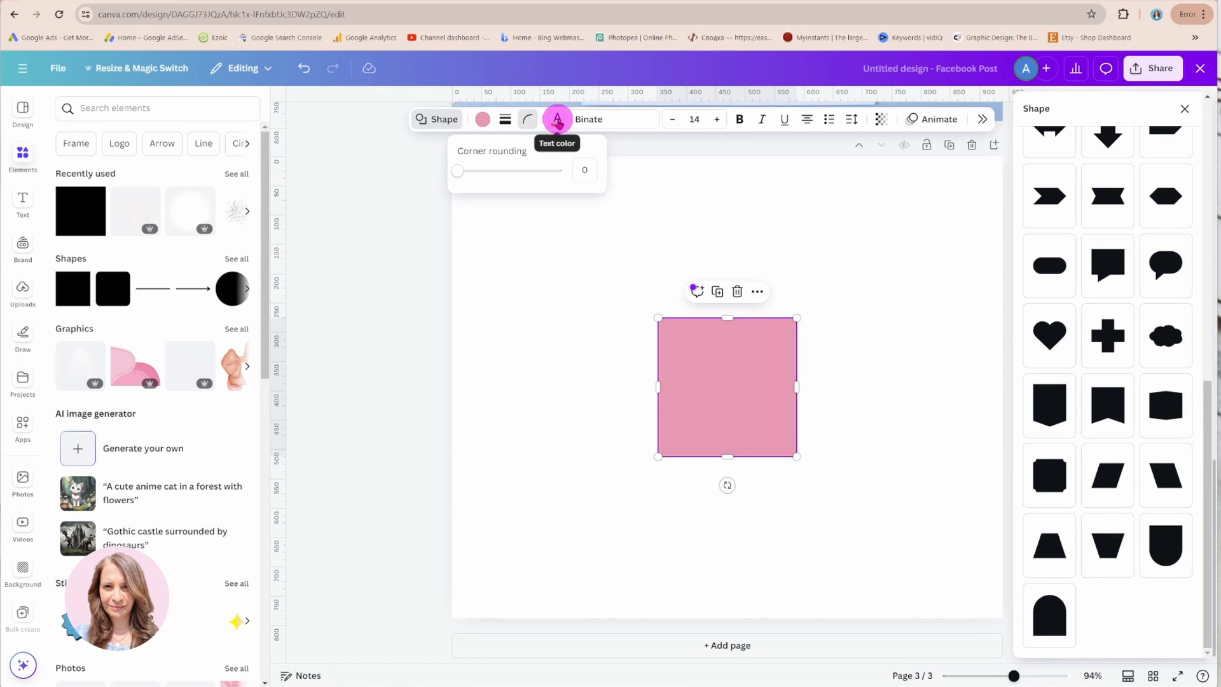
mouse_move(615, 119)
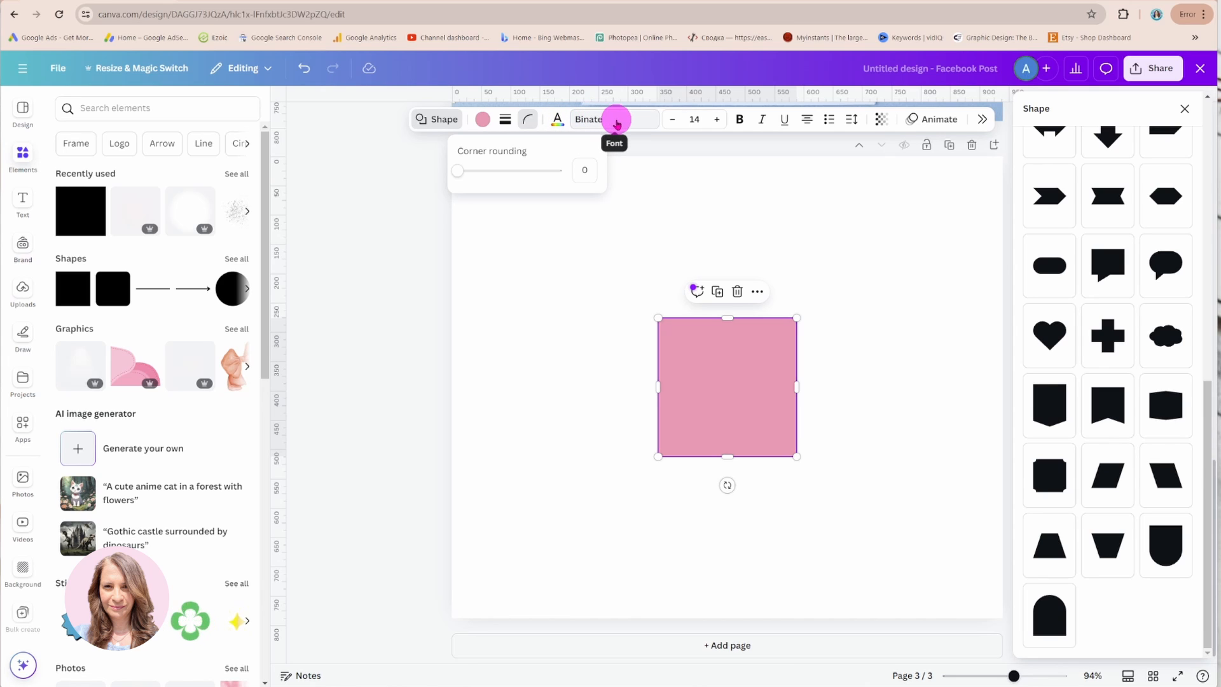
mouse_move(671, 120)
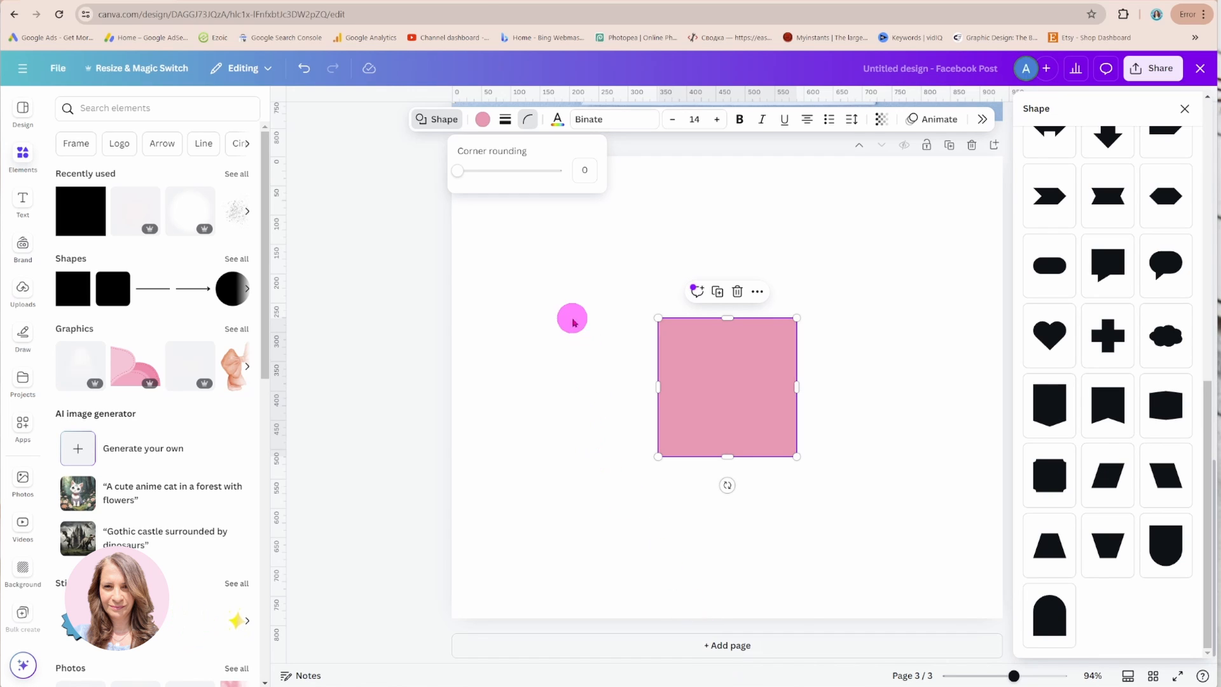
scroll(down, 3)
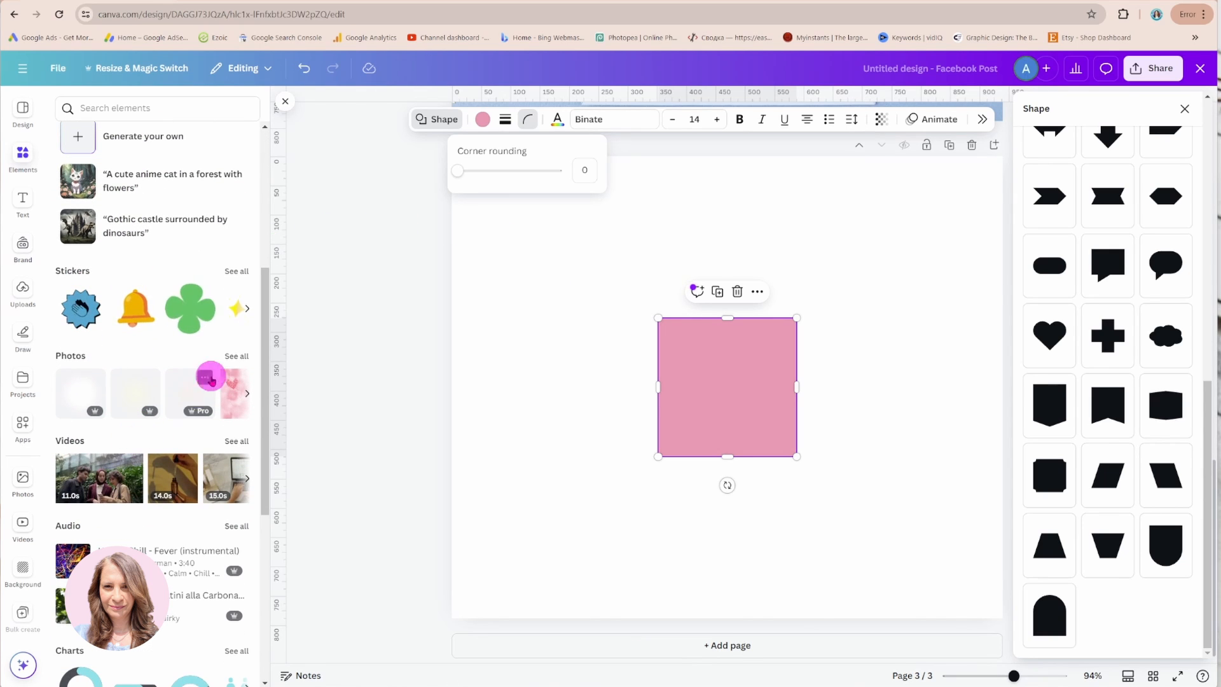
click(23, 484)
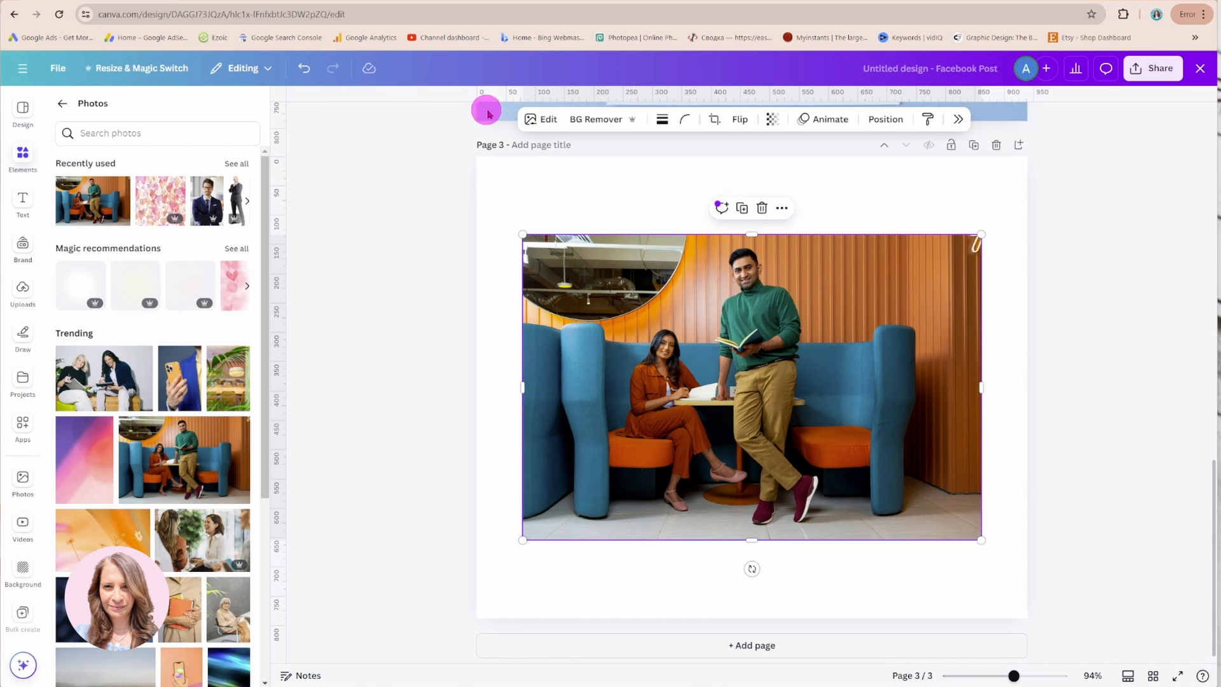
Step: Bring up the photo's Edit image panel and expand its filters and effects
click(548, 120)
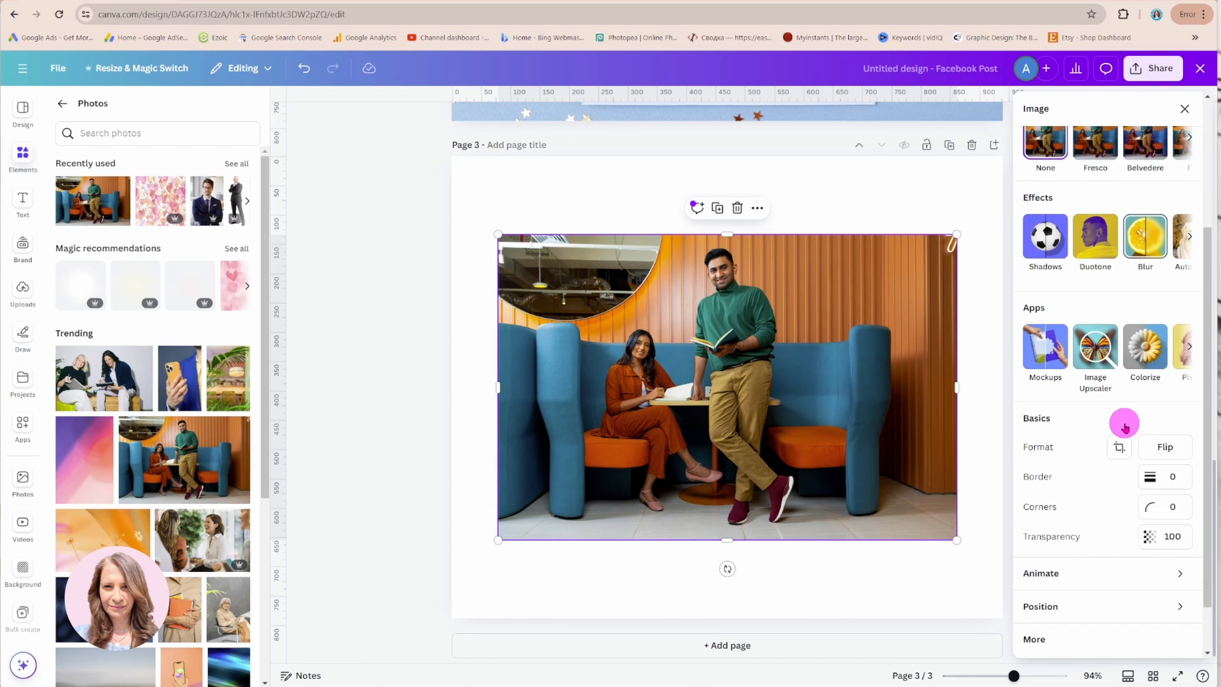
scroll(down, 3)
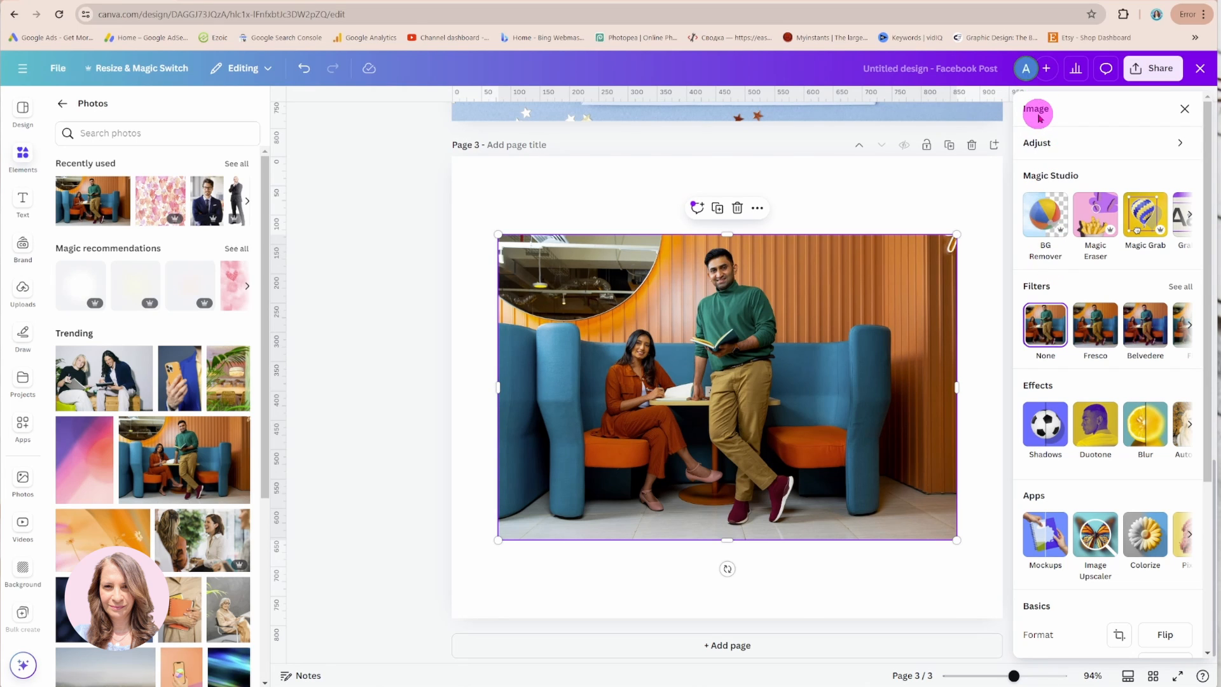
mouse_move(1036, 113)
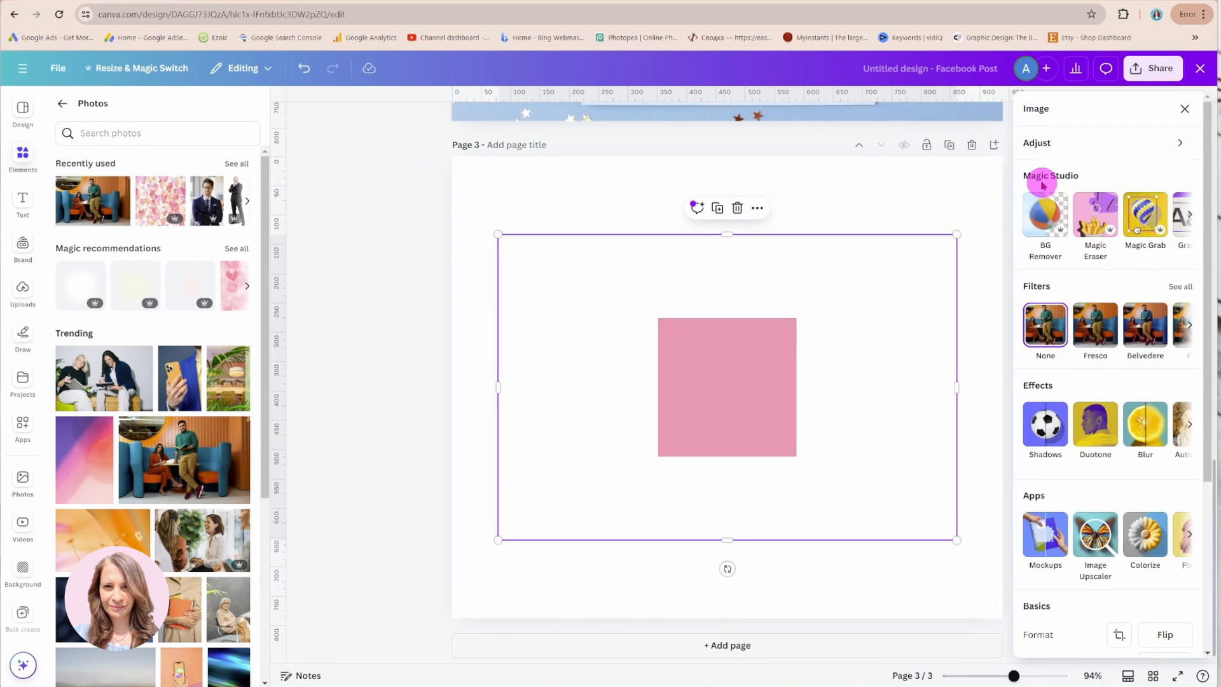
mouse_move(1094, 303)
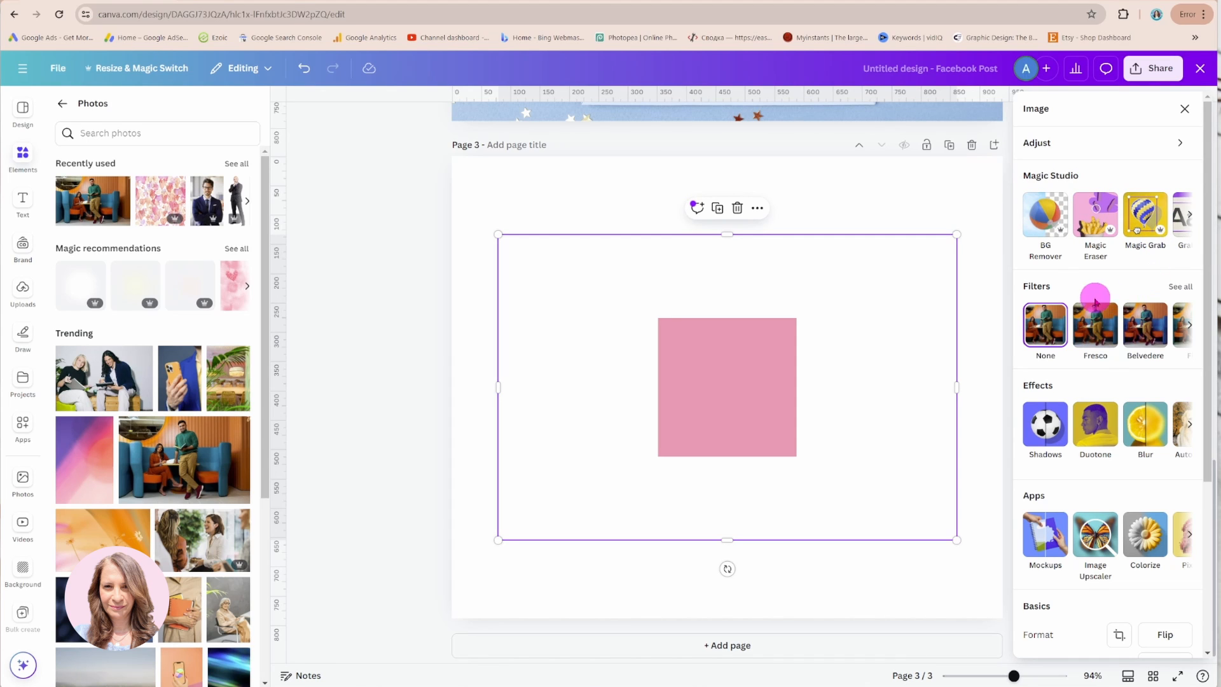
mouse_move(1184, 427)
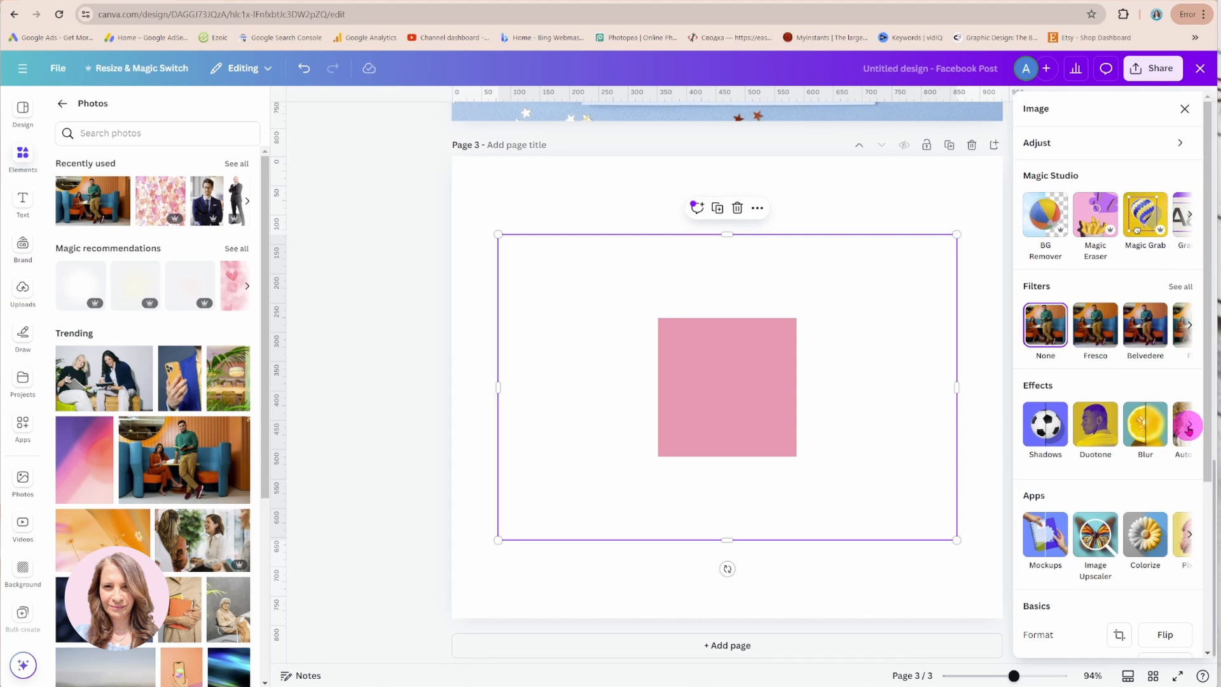
click(1187, 425)
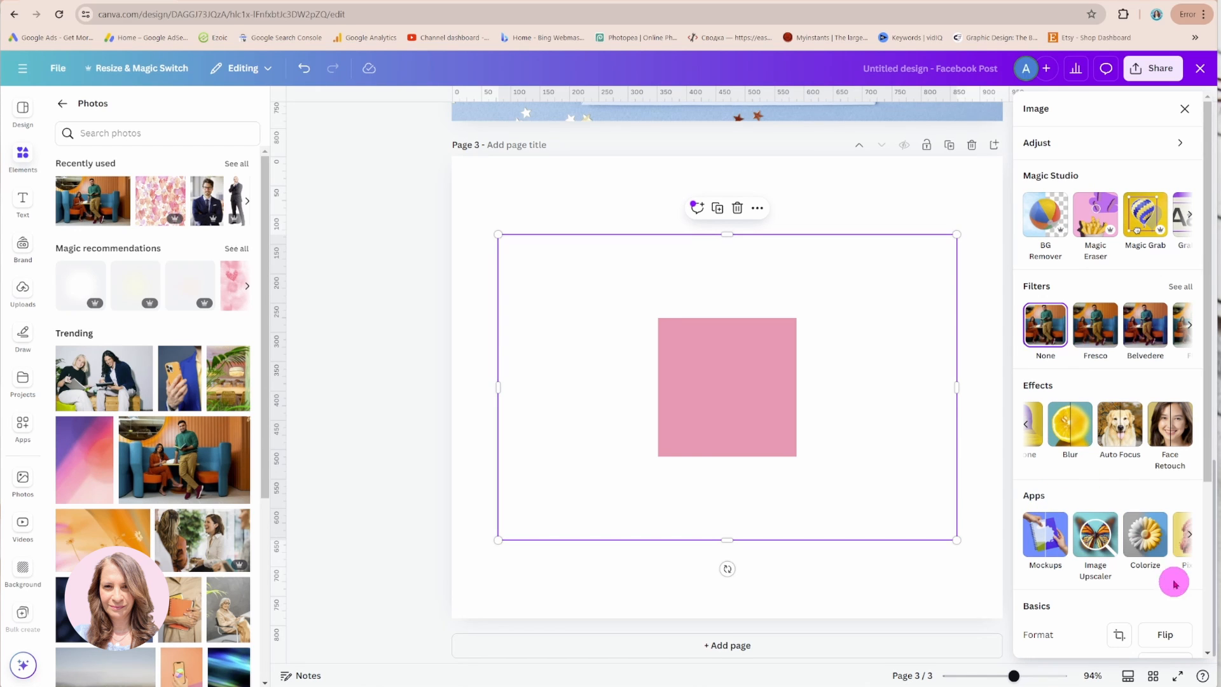
click(1188, 533)
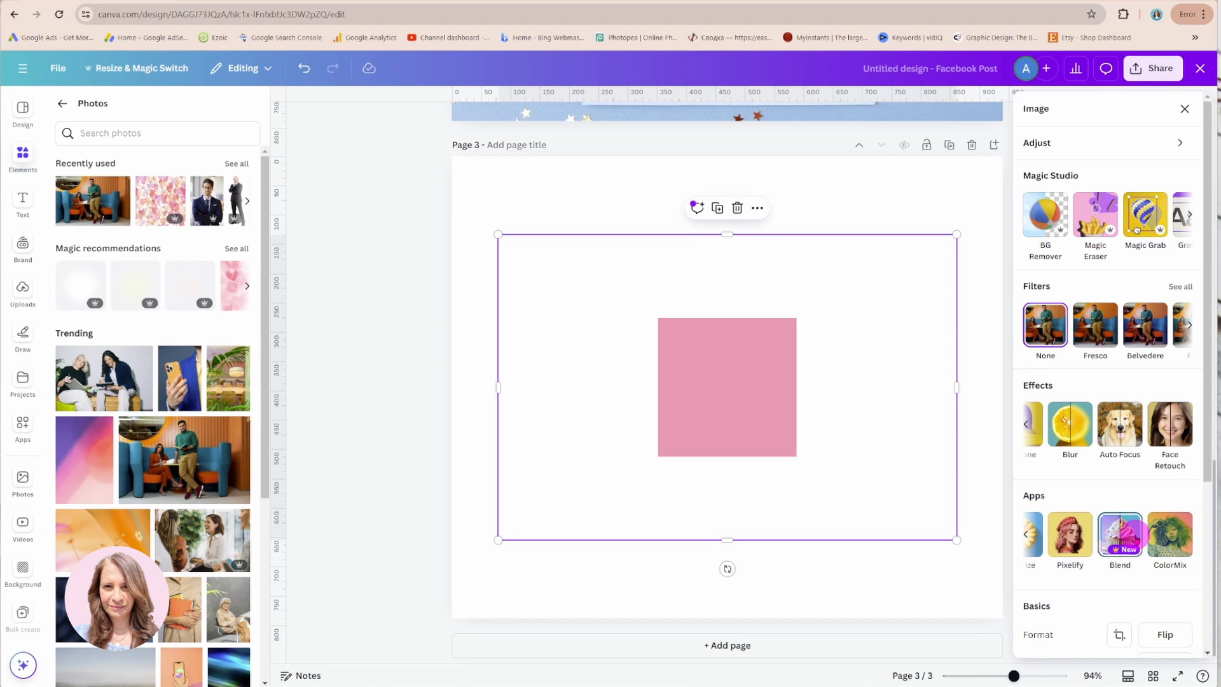
mouse_move(22, 422)
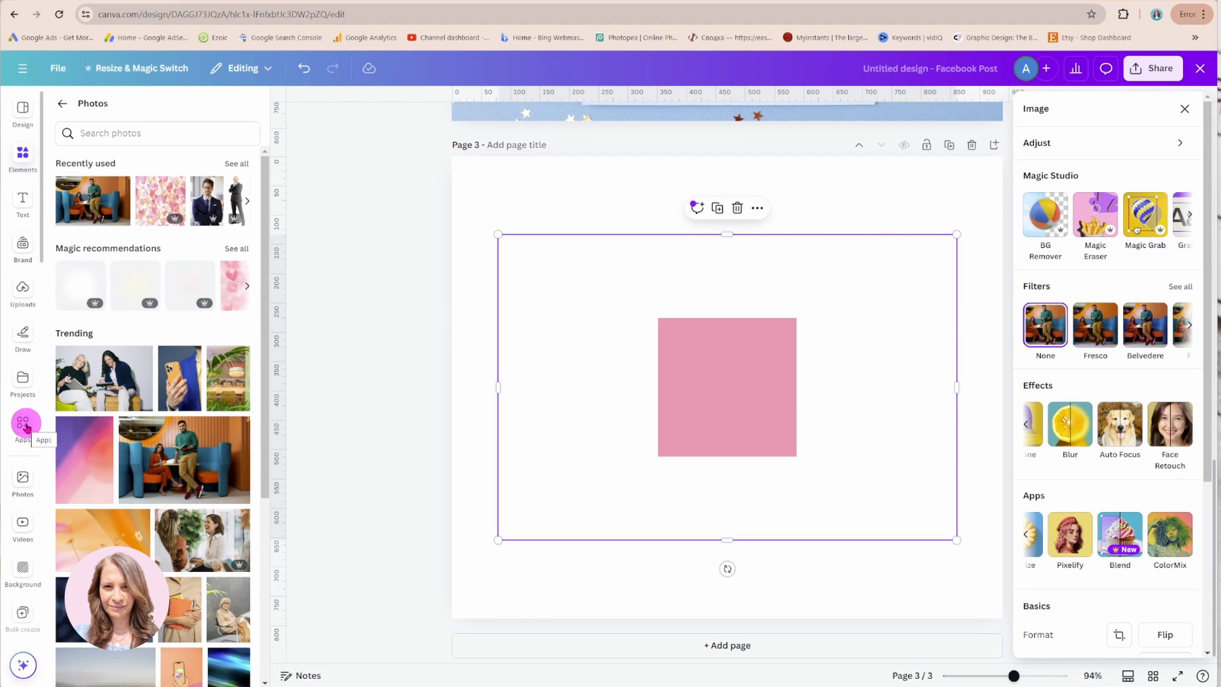
scroll(down, 3)
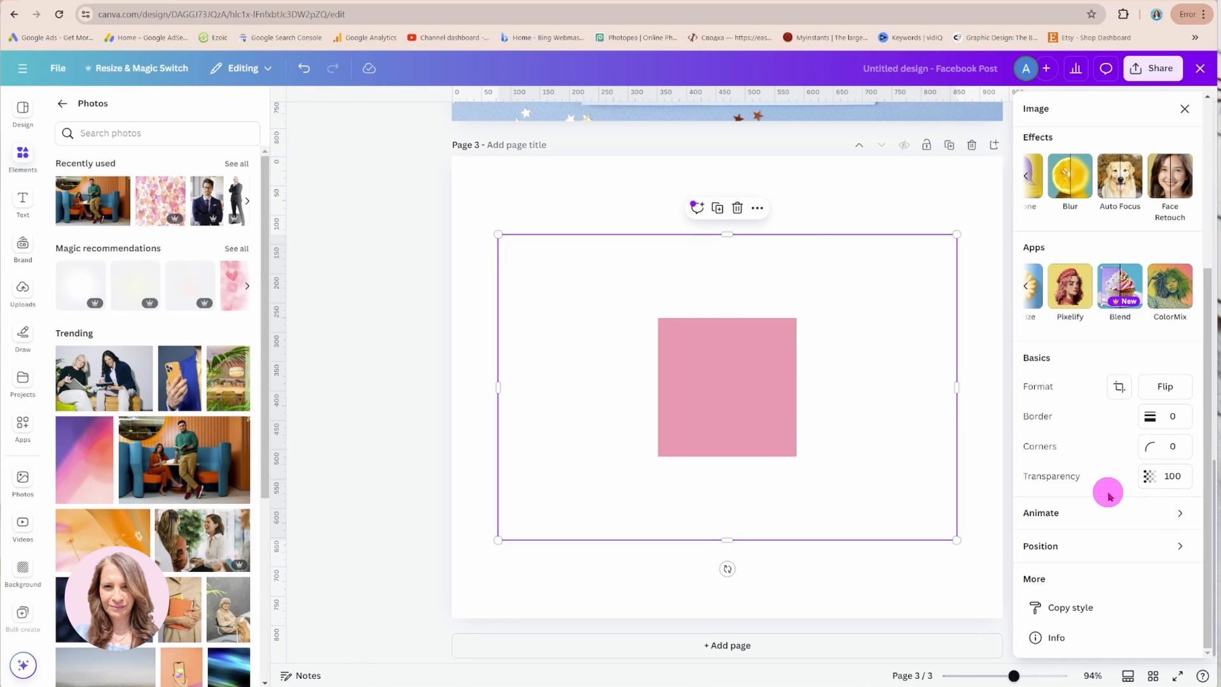
mouse_move(1074, 352)
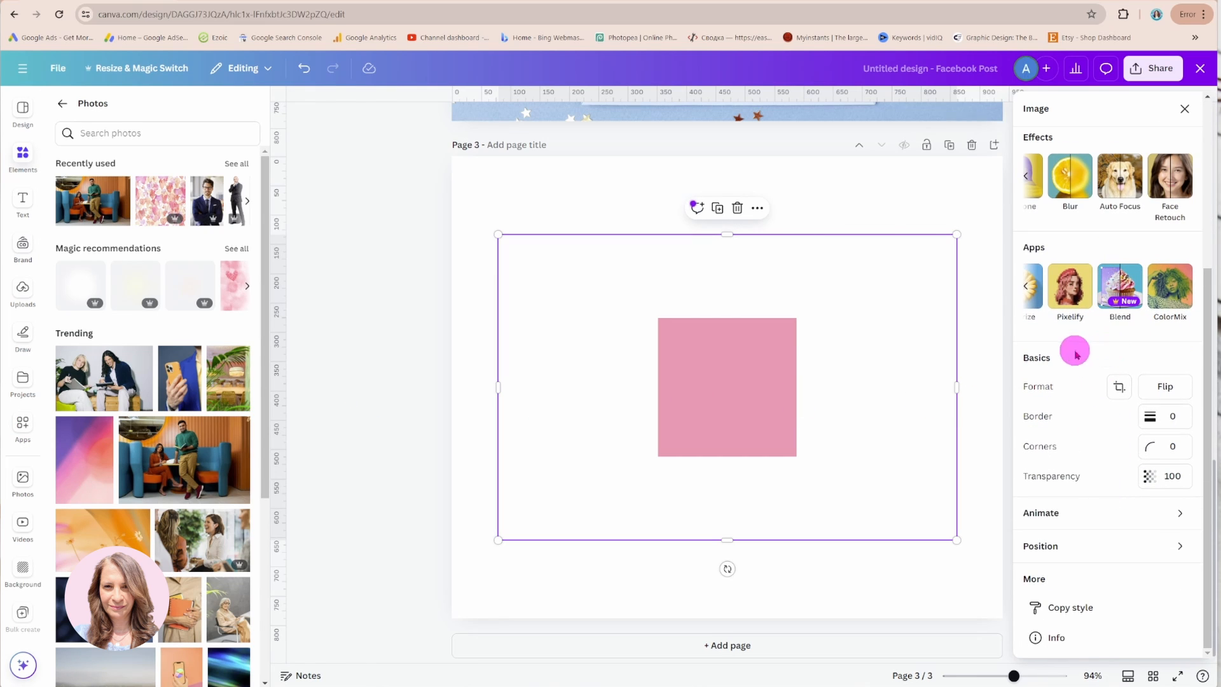
mouse_move(1073, 464)
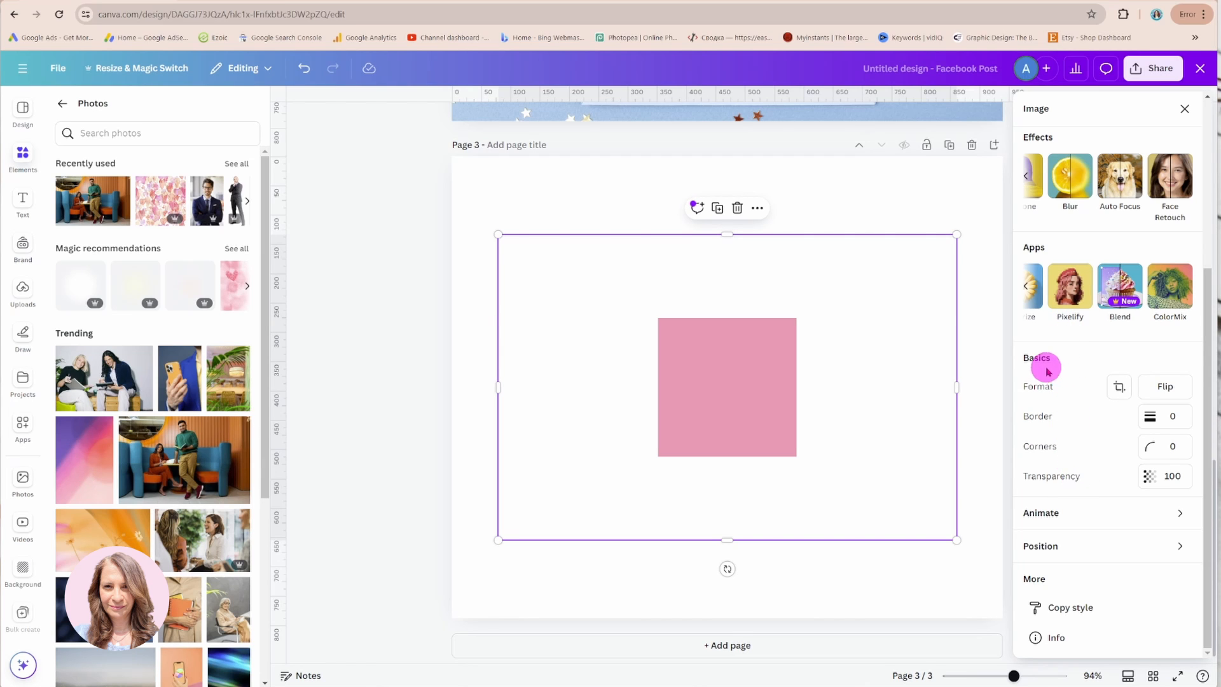
mouse_move(1028, 523)
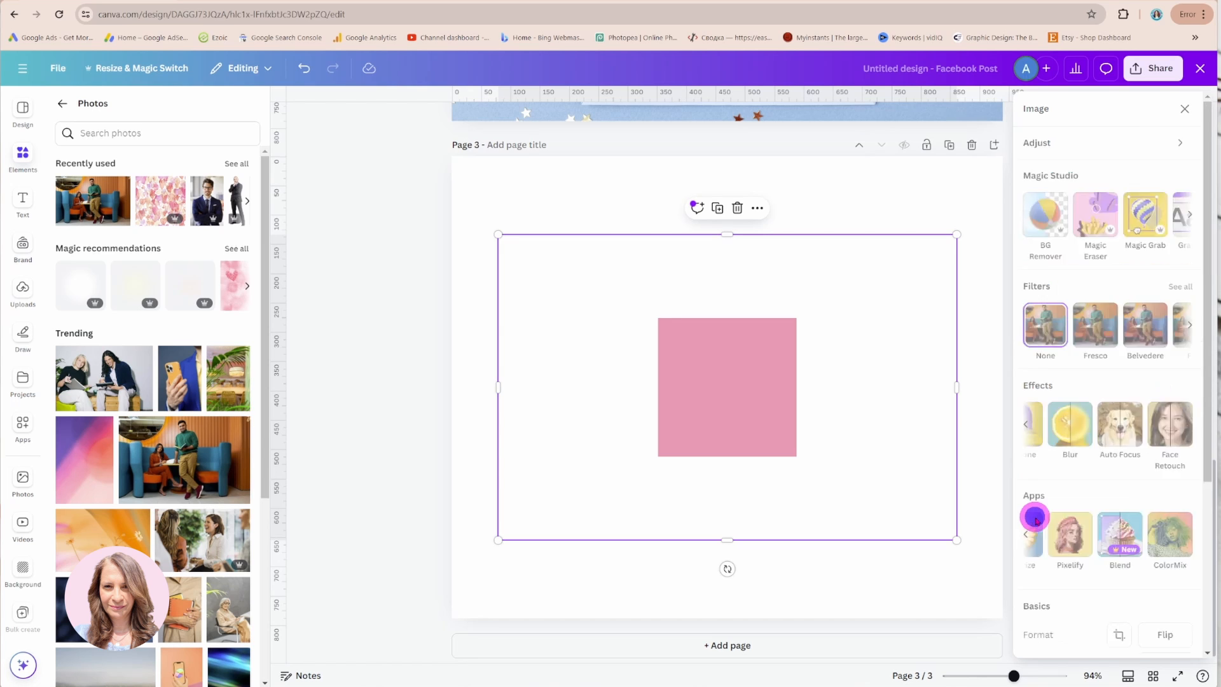
click(1034, 516)
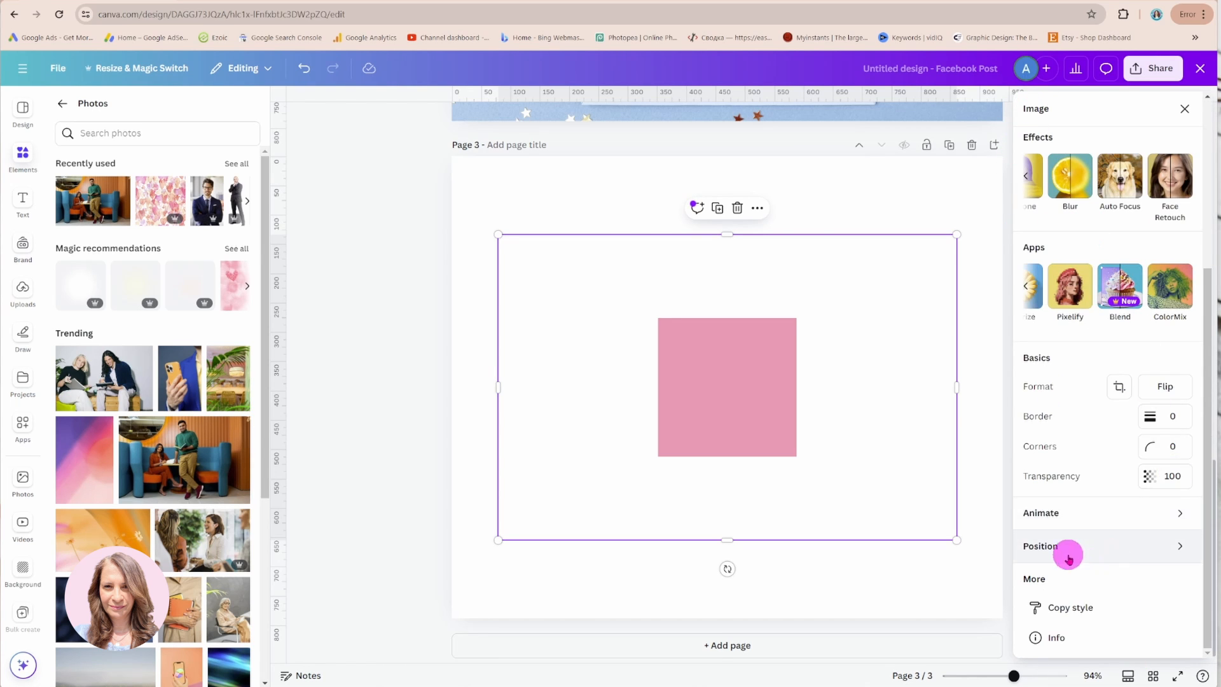
click(1069, 546)
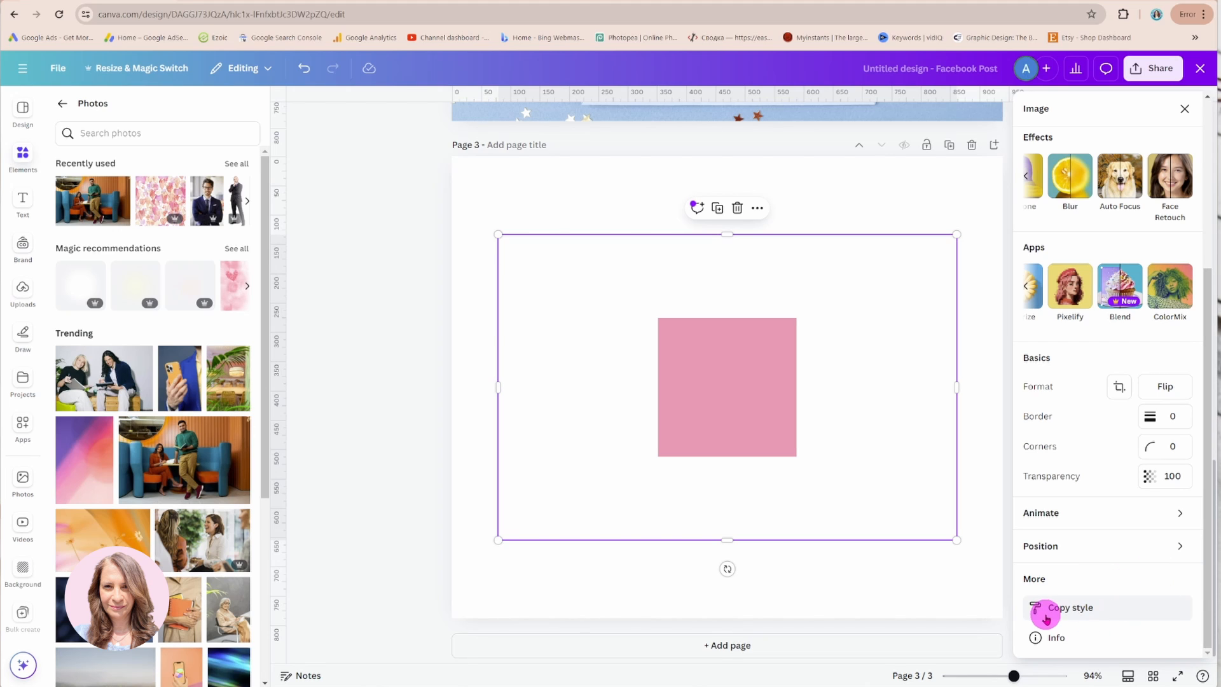
mouse_move(1055, 638)
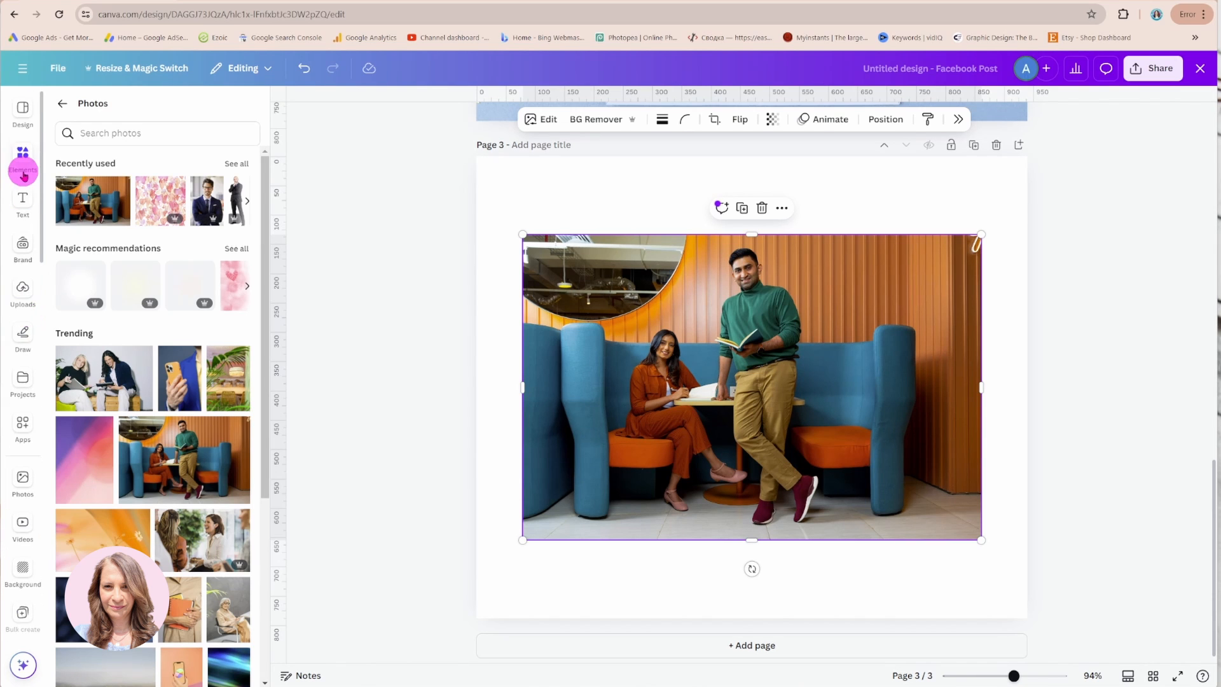
mouse_move(36, 179)
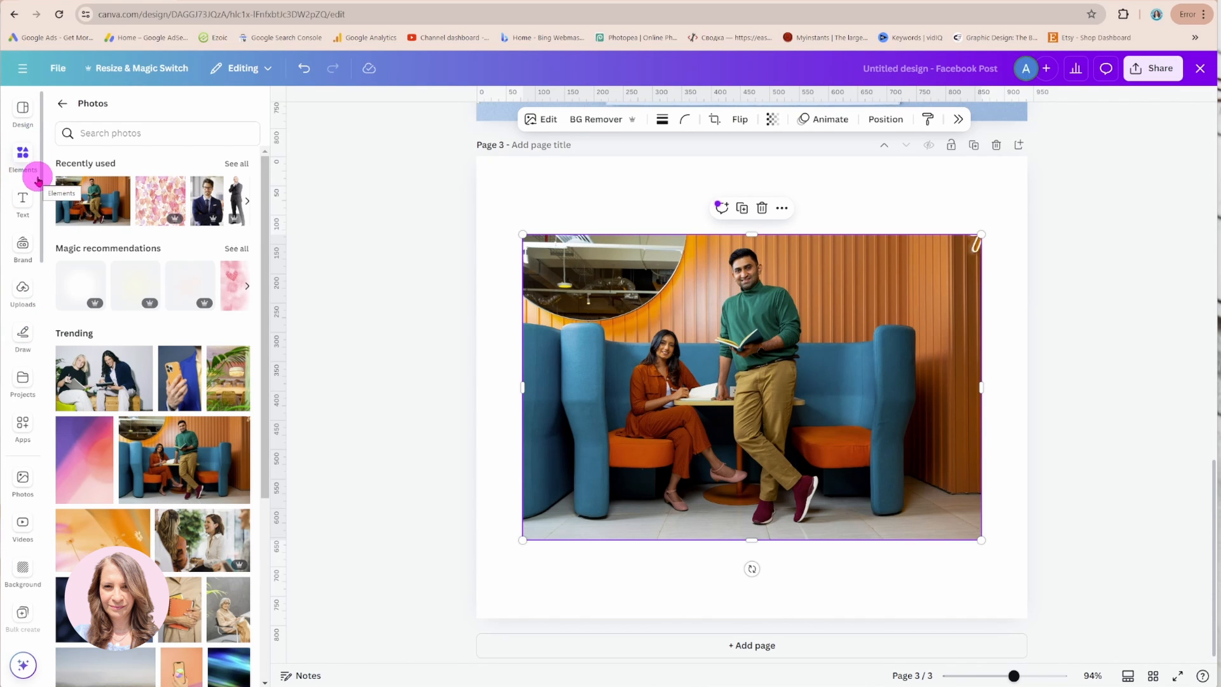
mouse_move(23, 481)
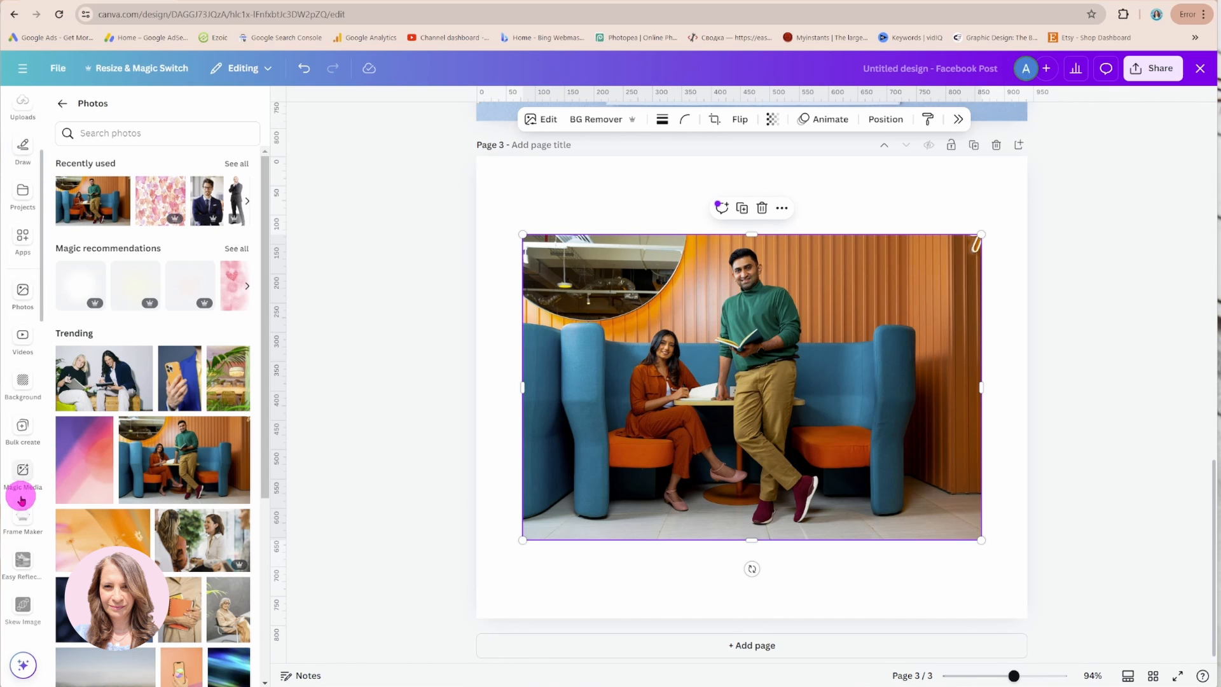
Step: Show the Discover apps panel beside page 3 and its office photo
scroll(down, 3)
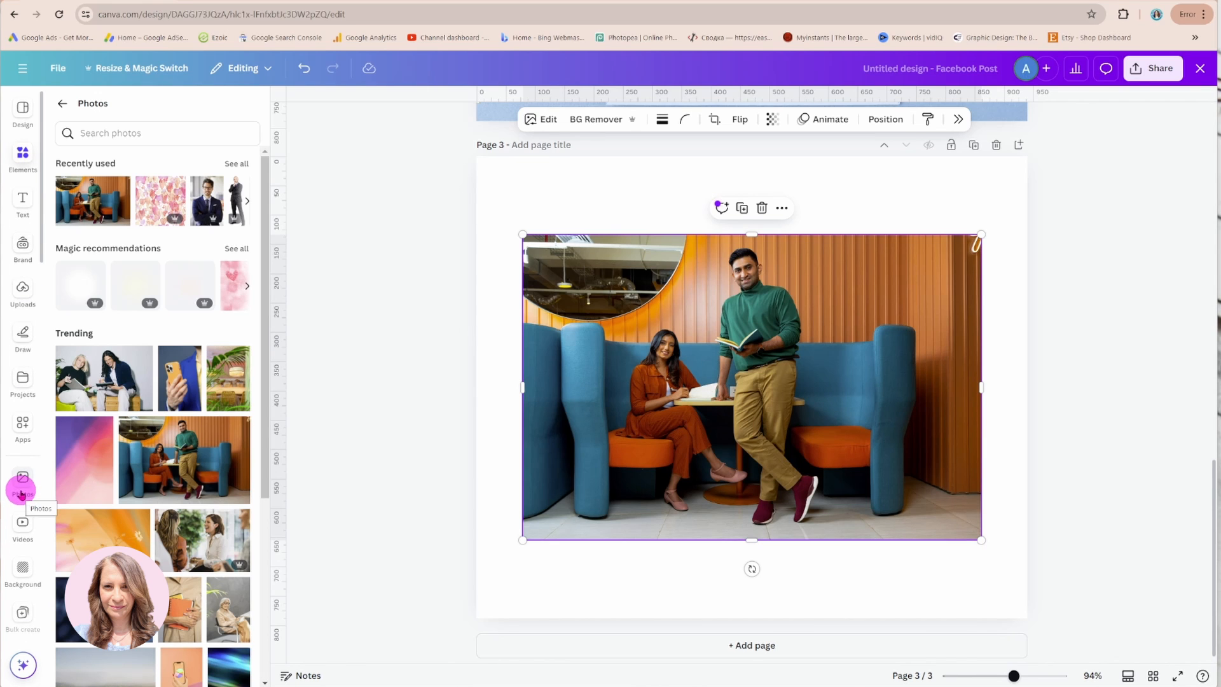
click(23, 425)
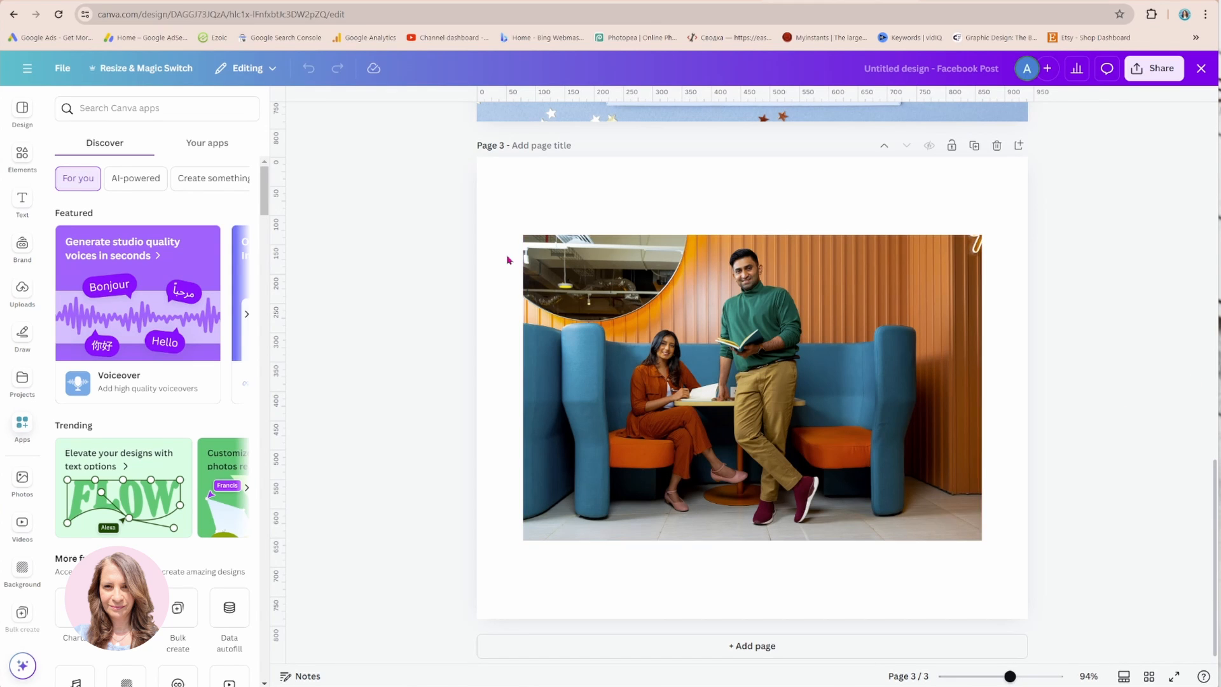
mouse_move(27, 69)
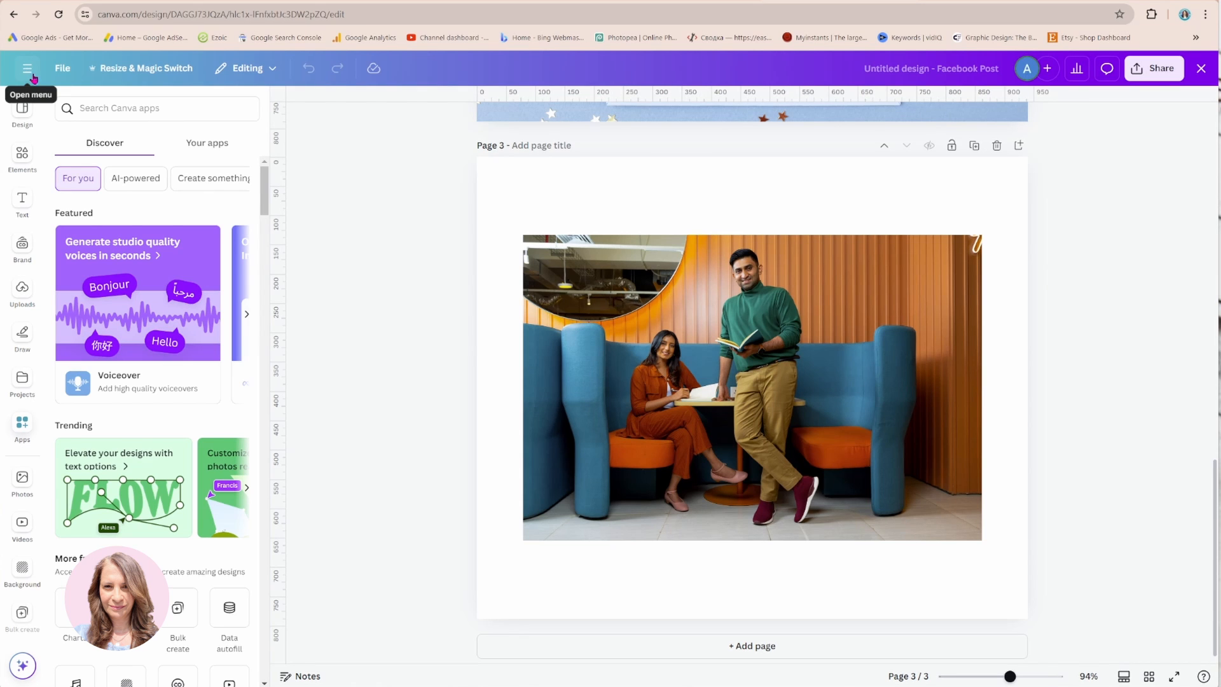
Step: Briefly check the main menu, then reveal the Editing, Commenting and Viewing mode choices from the top bar
click(62, 69)
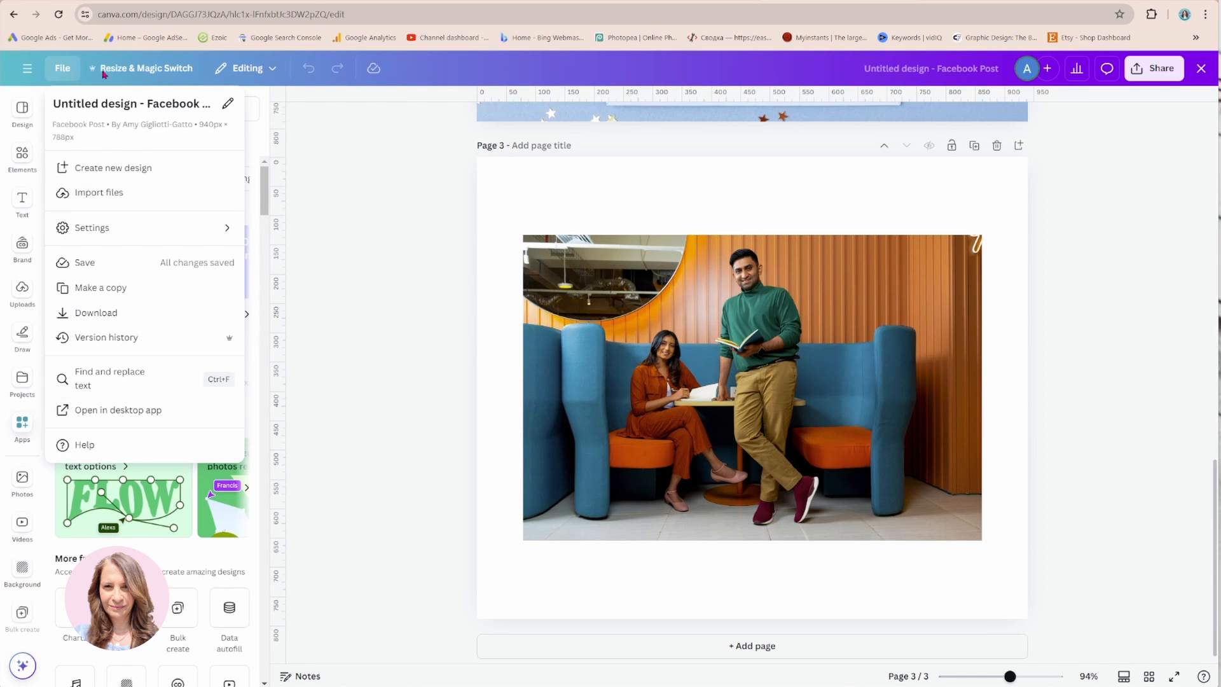
click(143, 69)
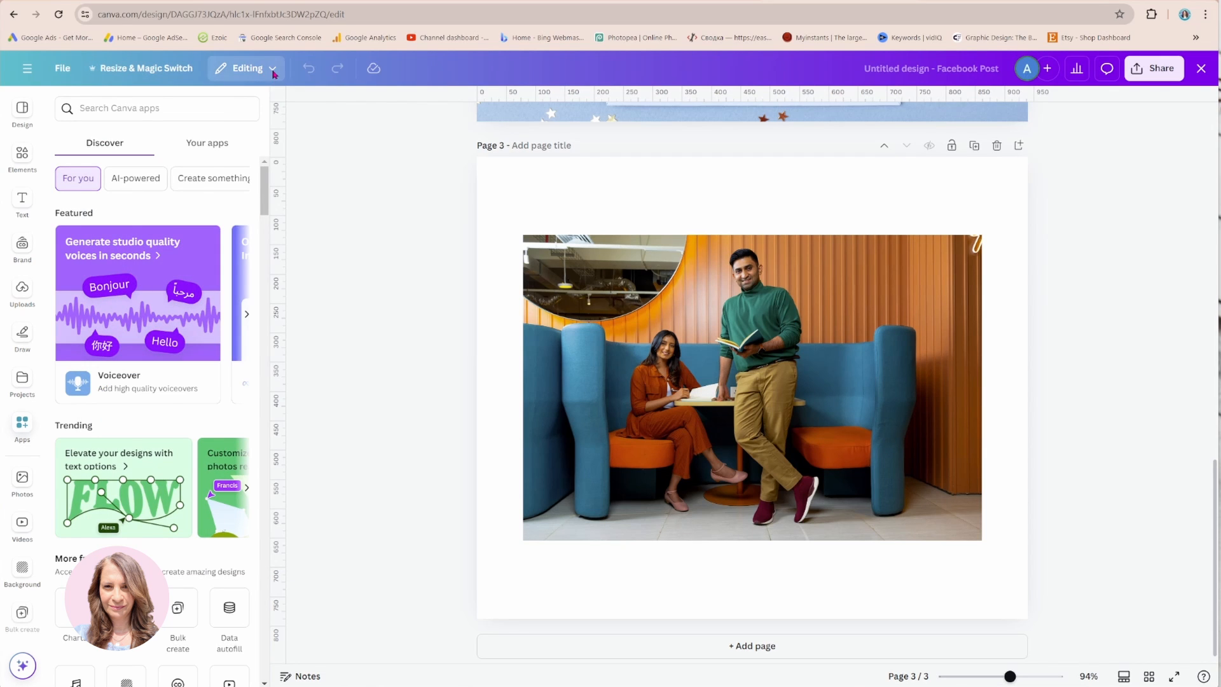
click(246, 68)
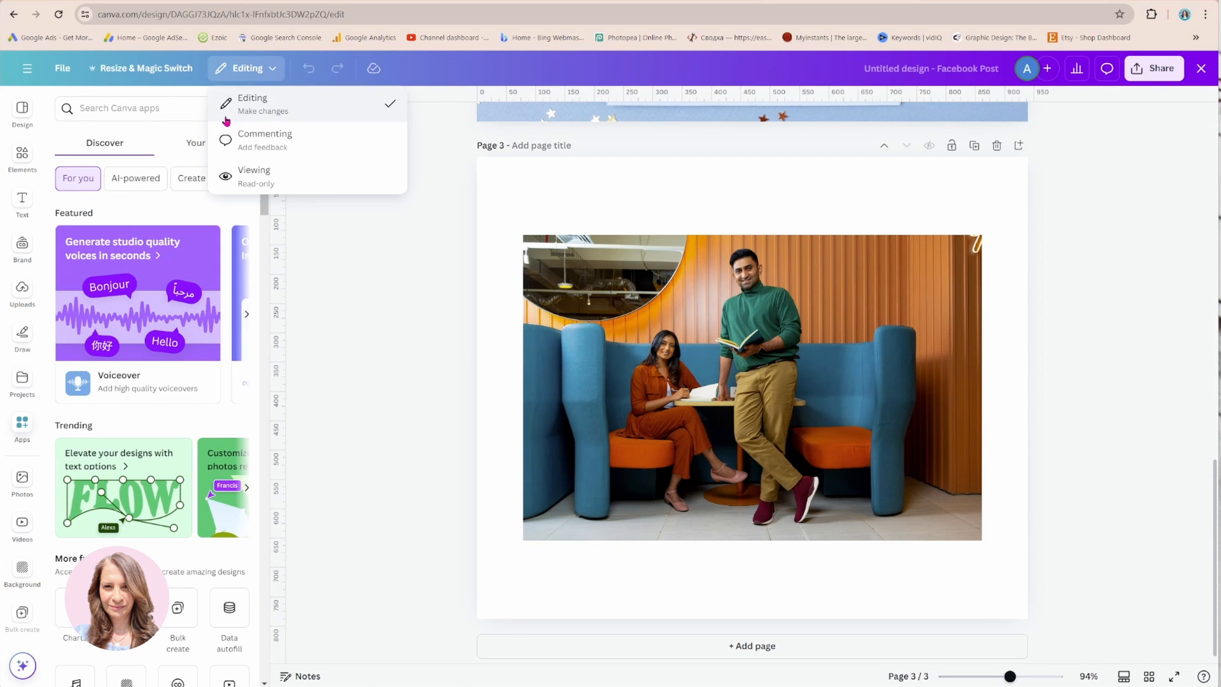
mouse_move(272, 141)
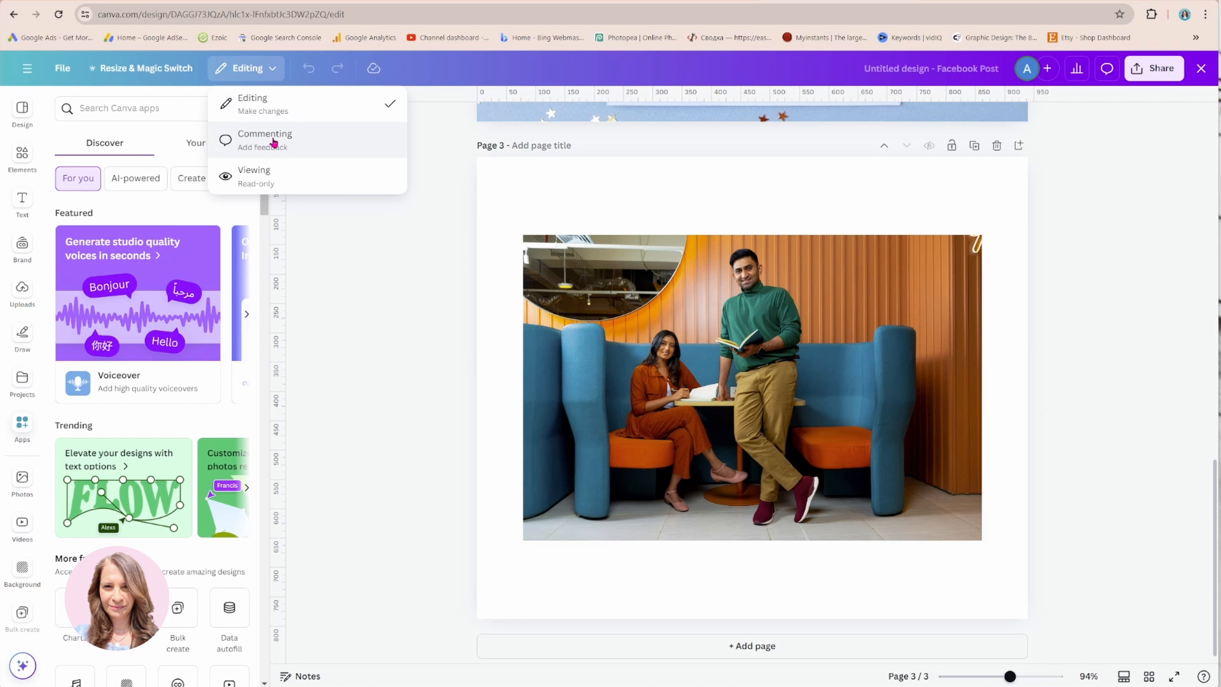
mouse_move(311, 144)
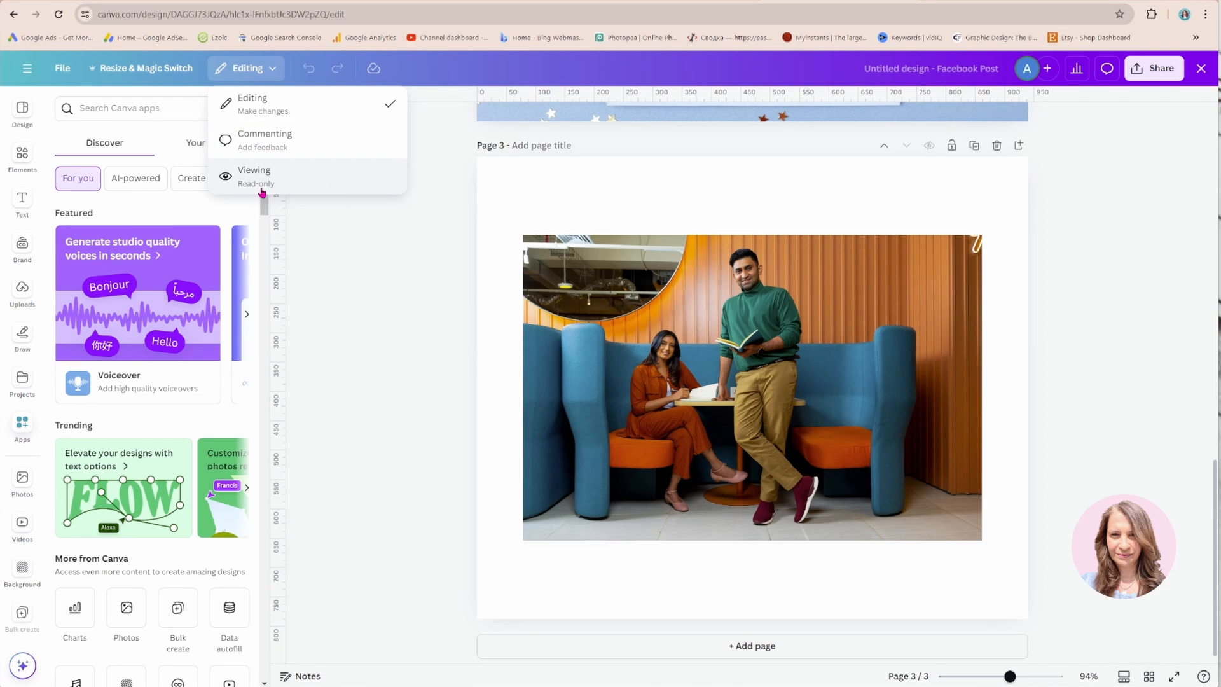
mouse_move(282, 187)
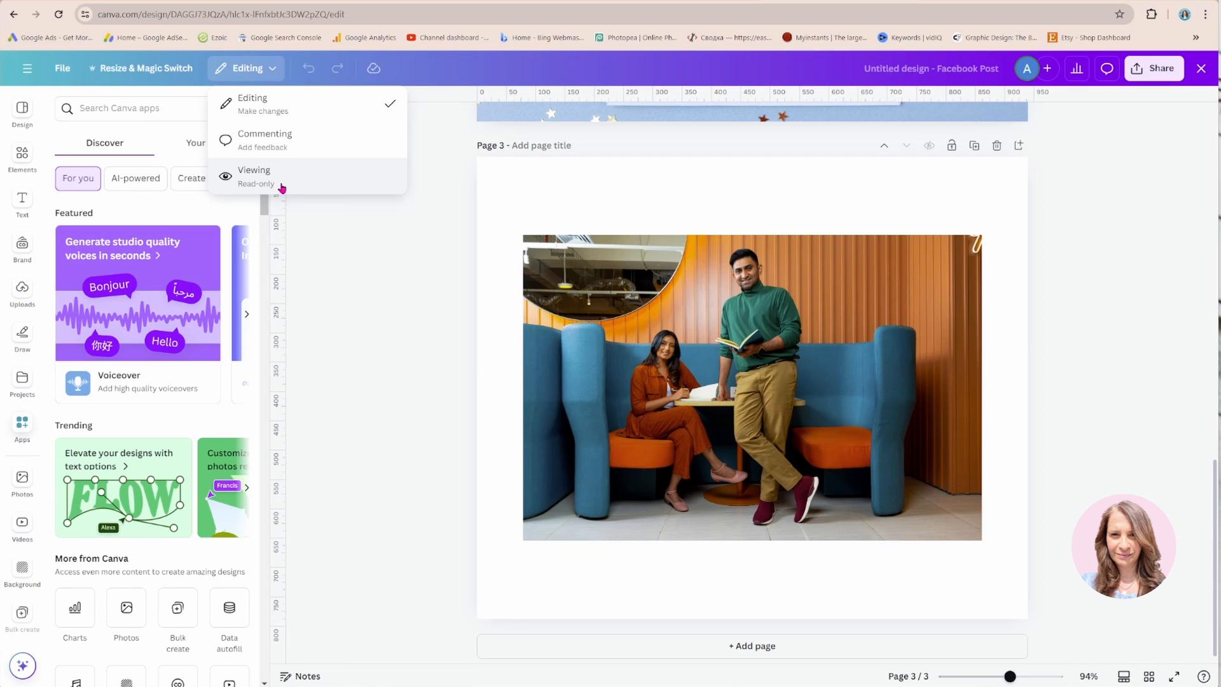
mouse_move(280, 185)
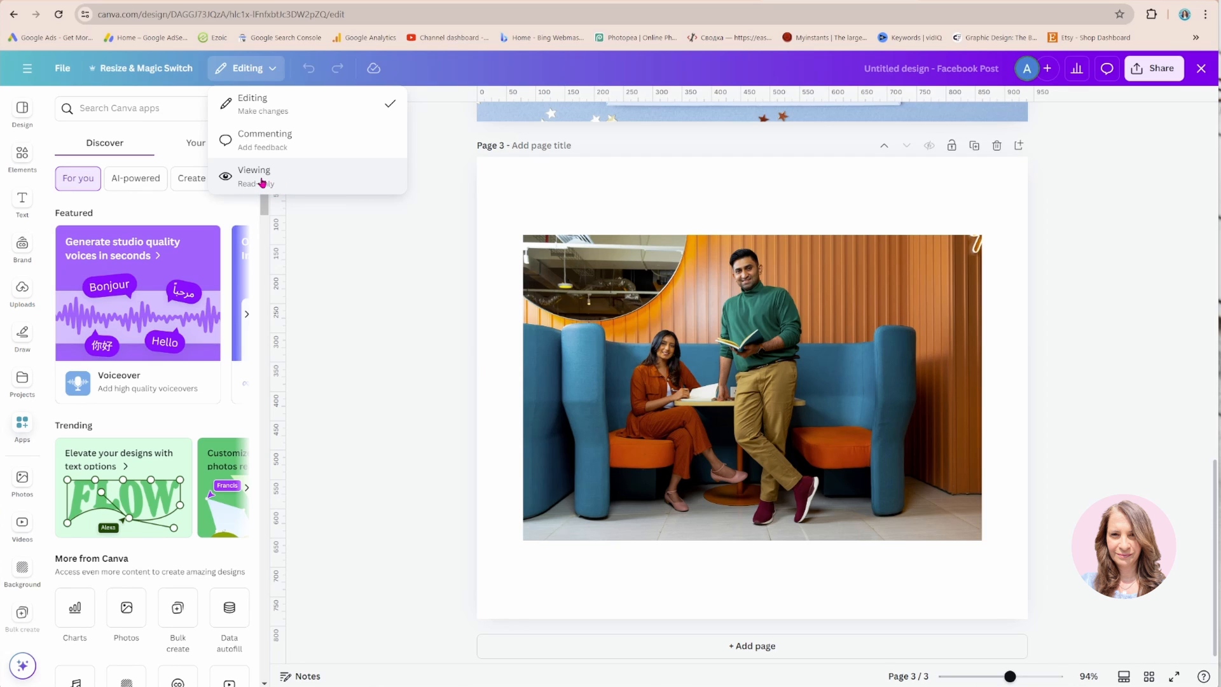
mouse_move(272, 183)
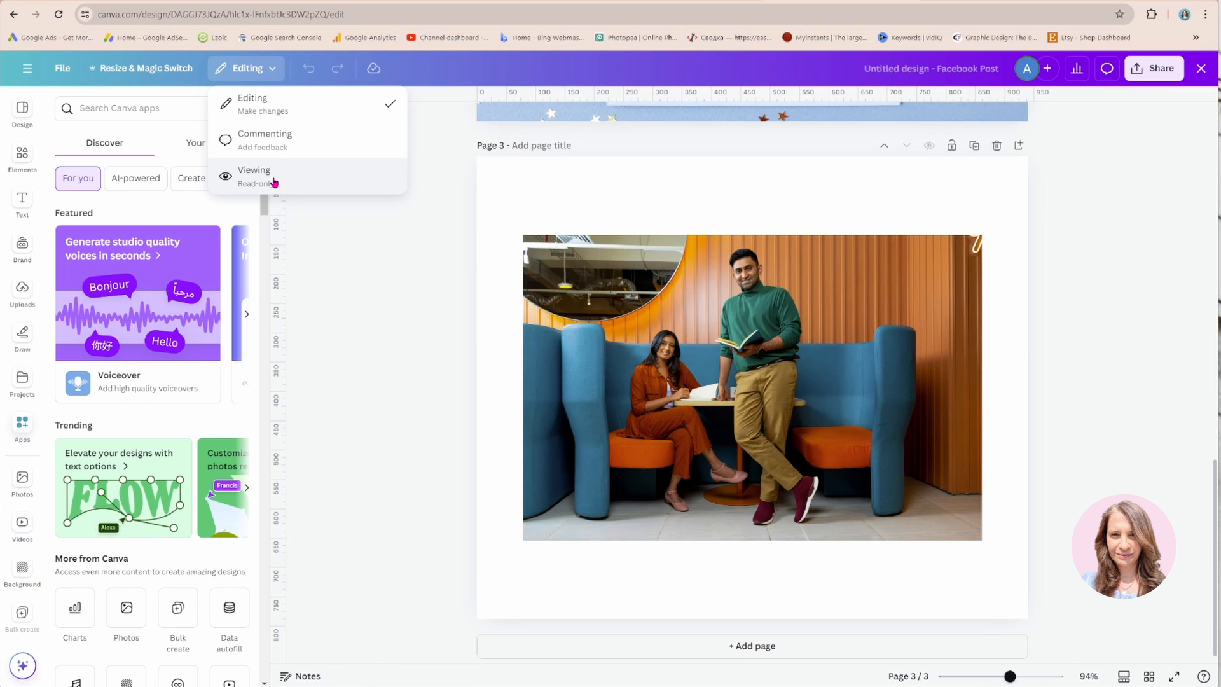
mouse_move(321, 103)
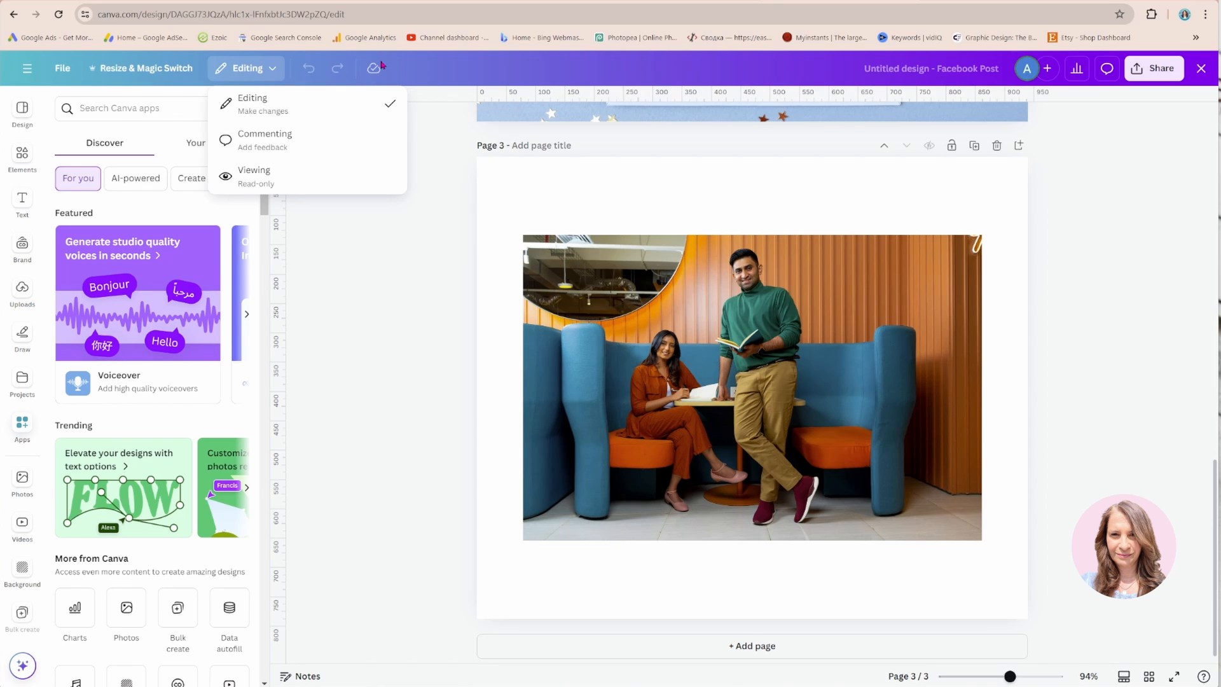
mouse_move(381, 64)
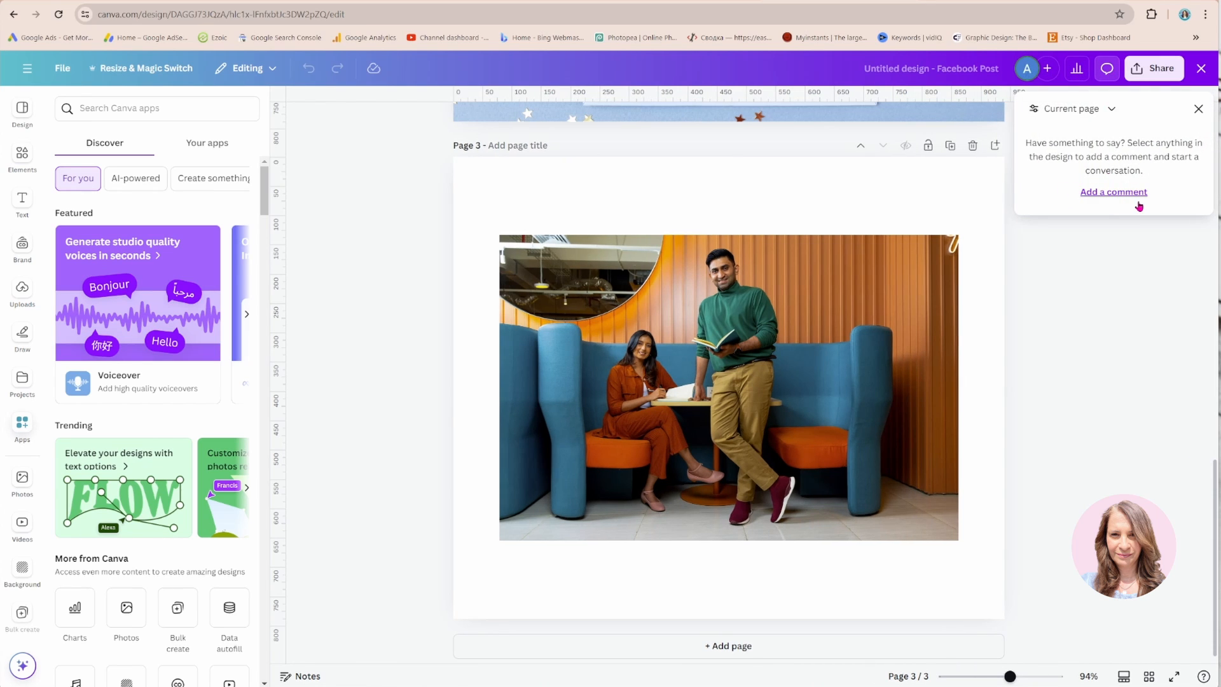
mouse_move(1114, 196)
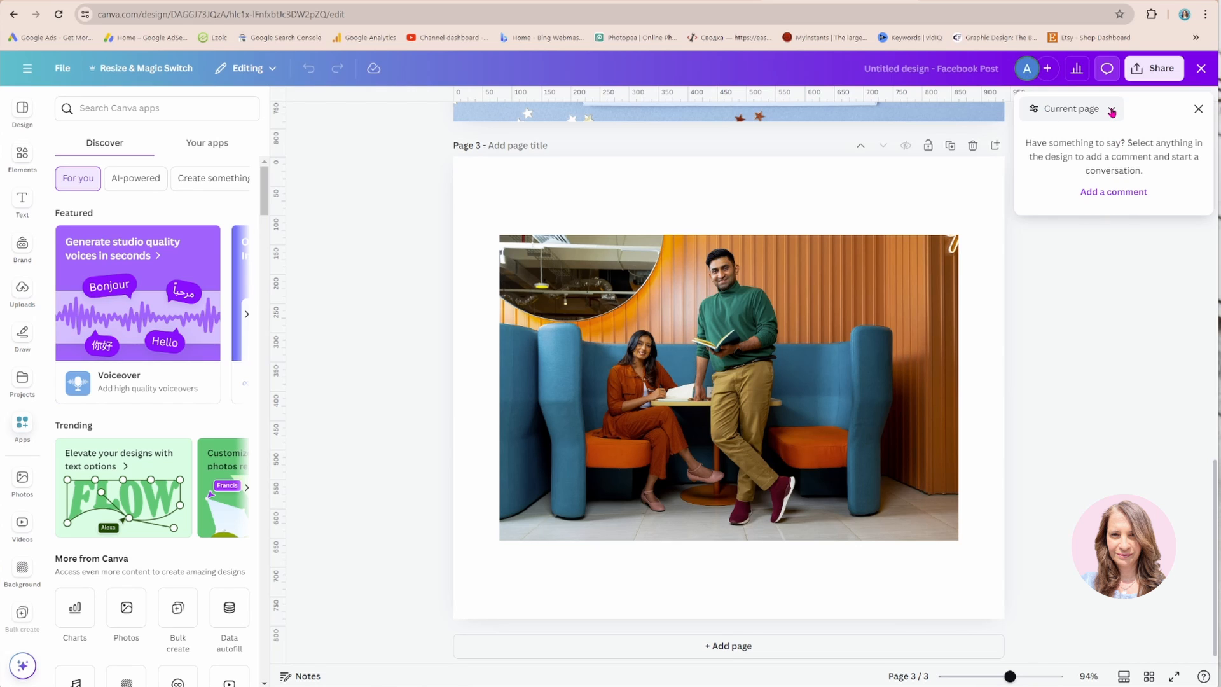
Step: Check the Current page comment filter options, then bring up the design's Share panel
click(1111, 109)
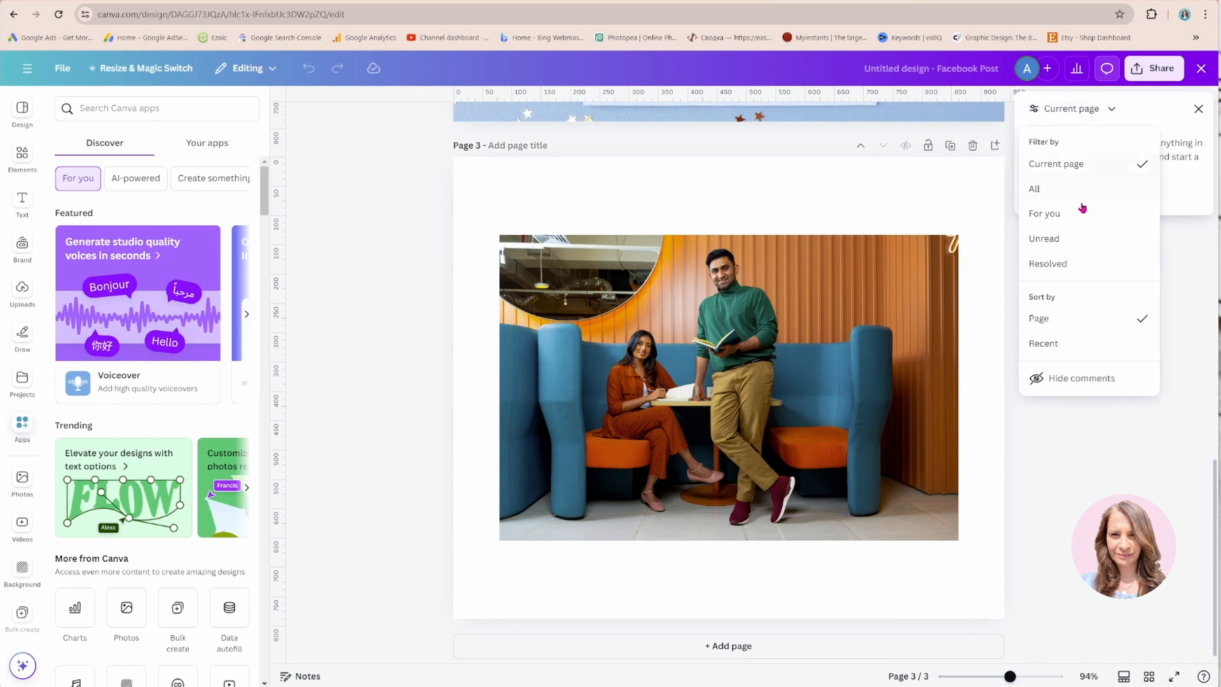
mouse_move(1153, 69)
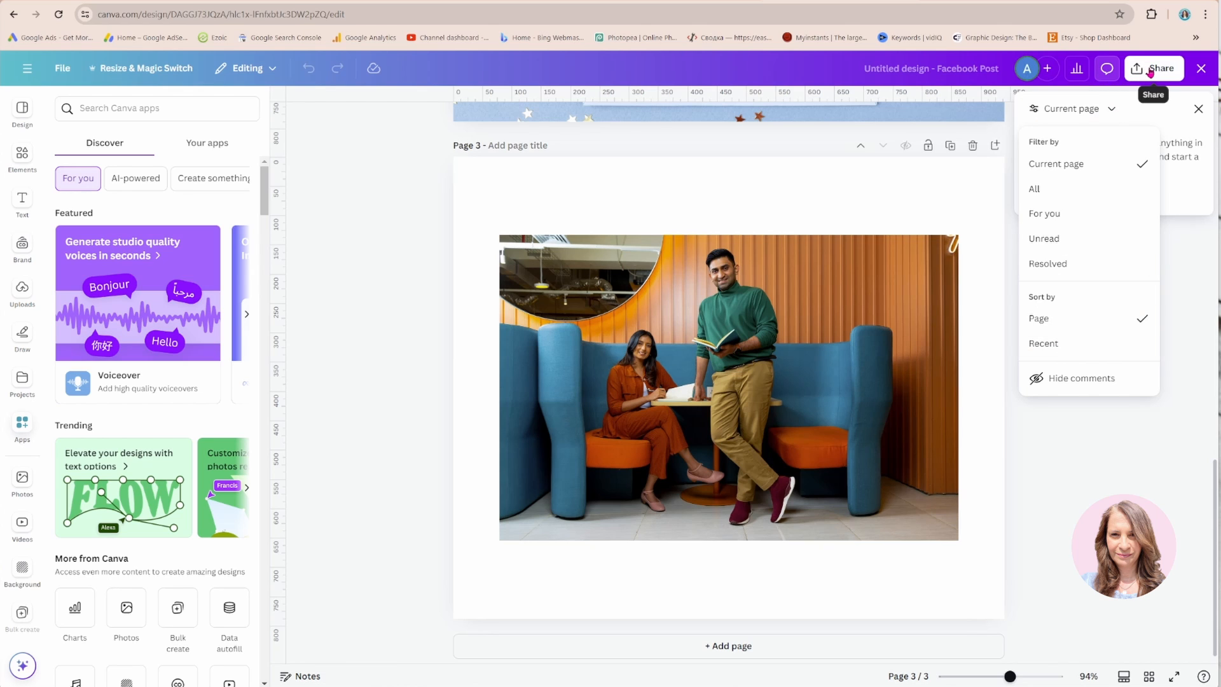
click(1160, 69)
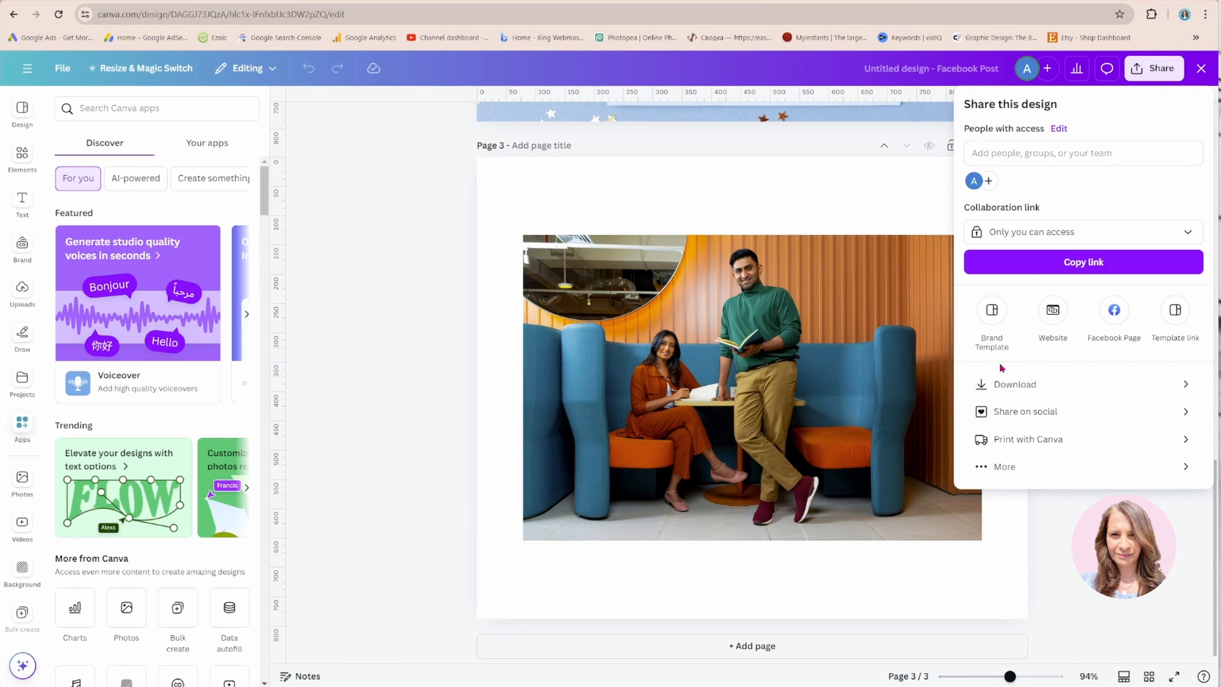
mouse_move(1005, 467)
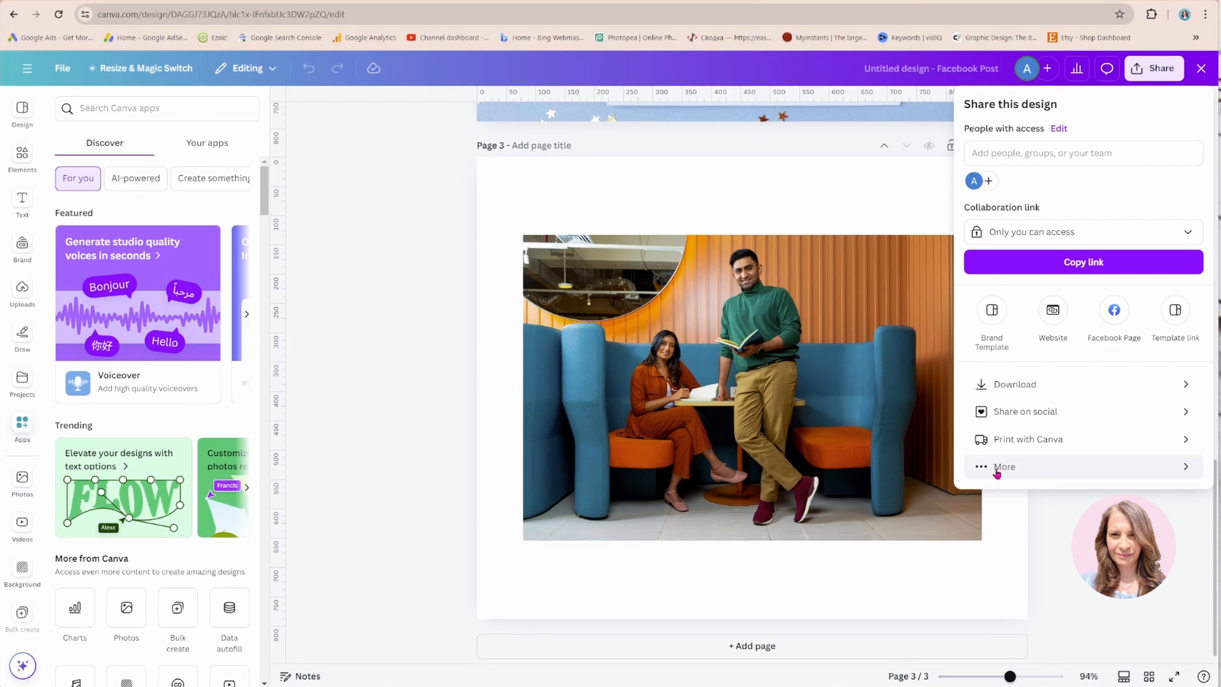
Step: Expand the full list of publishing destinations via More, then close the Share panel
click(1005, 467)
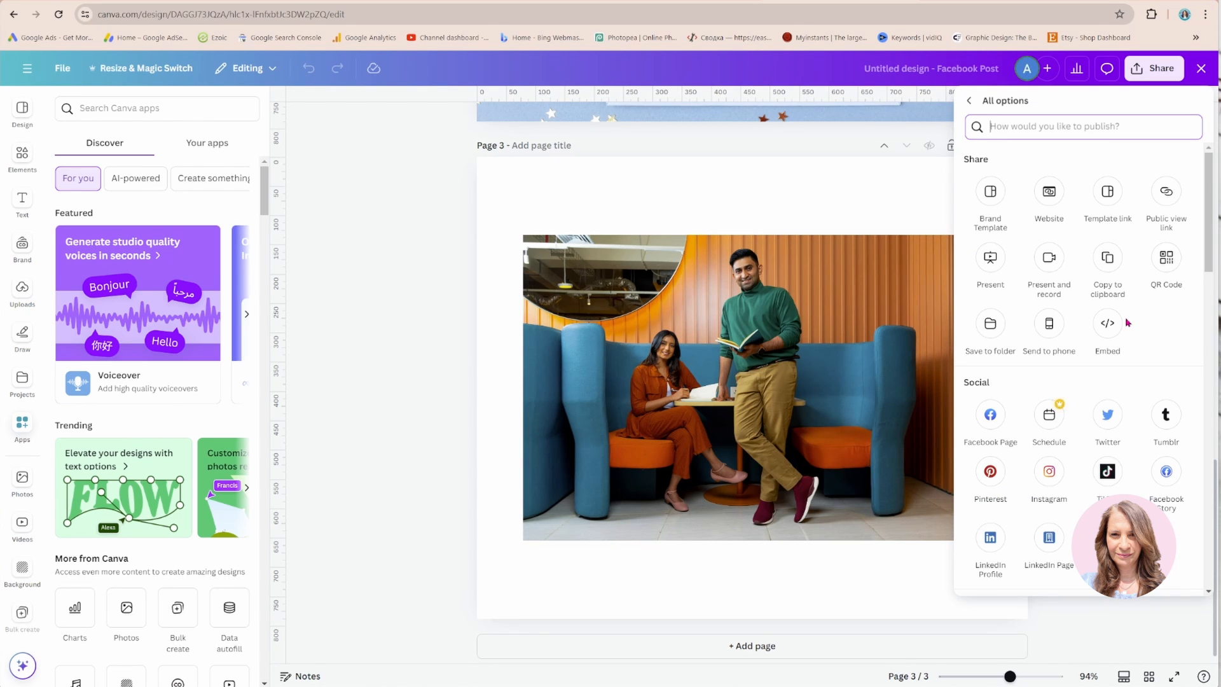
click(1201, 68)
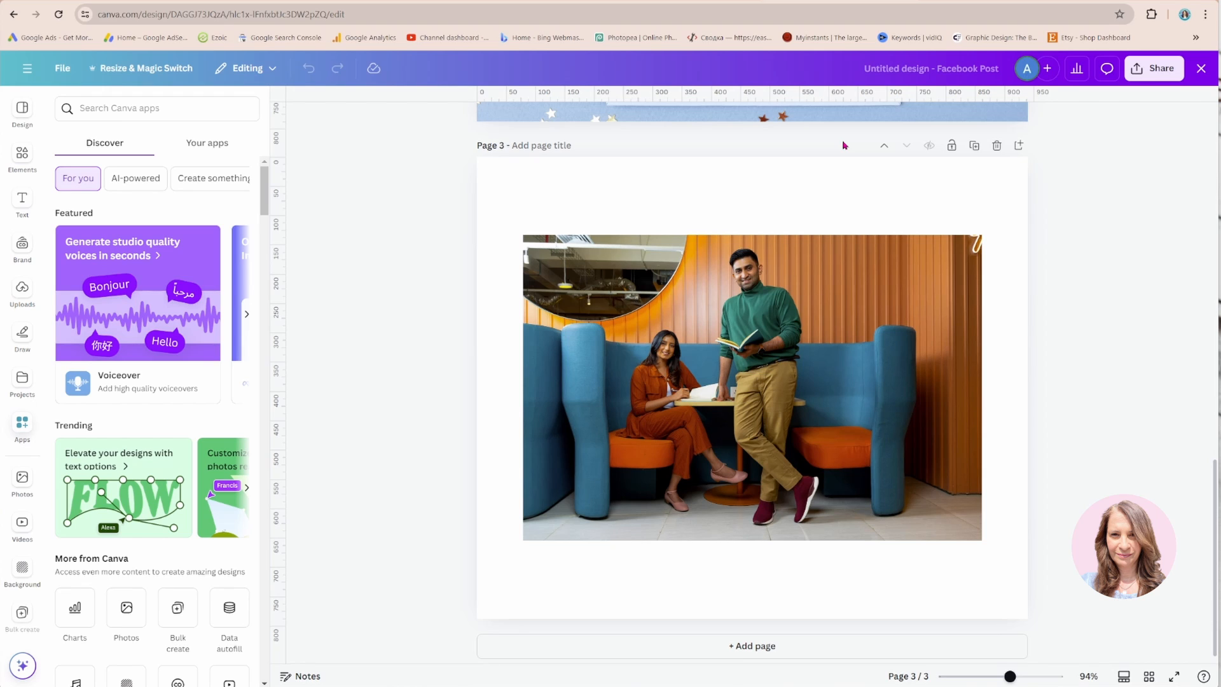
click(751, 386)
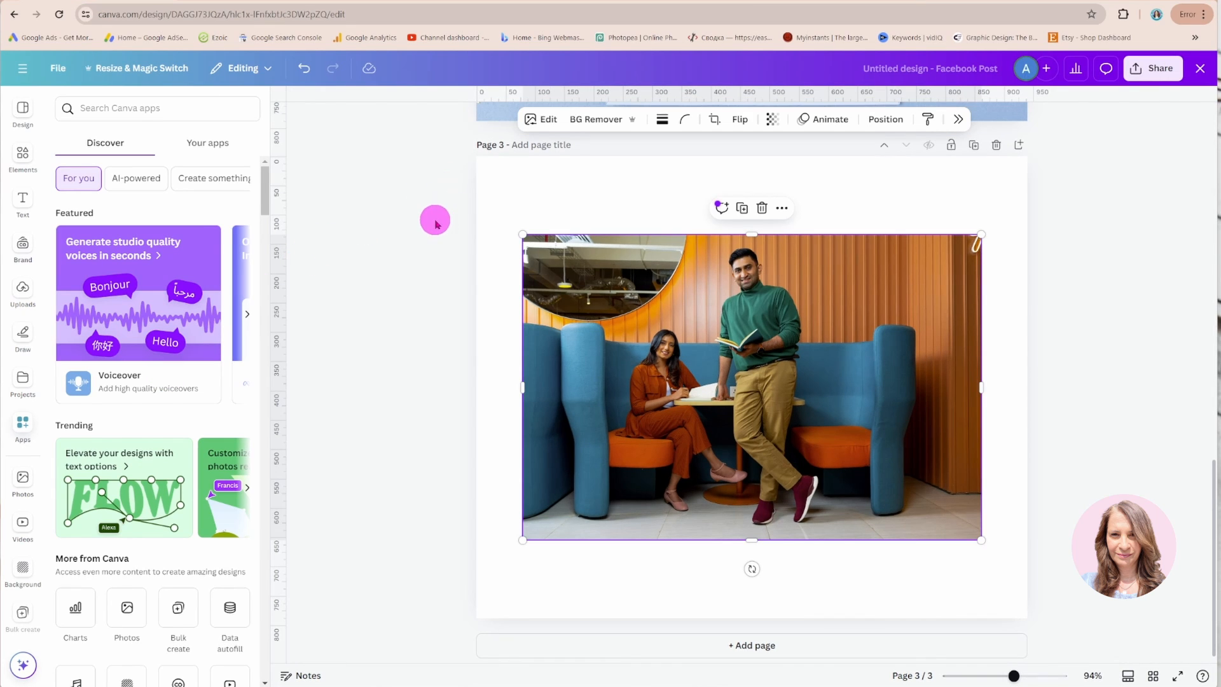
mouse_move(488, 173)
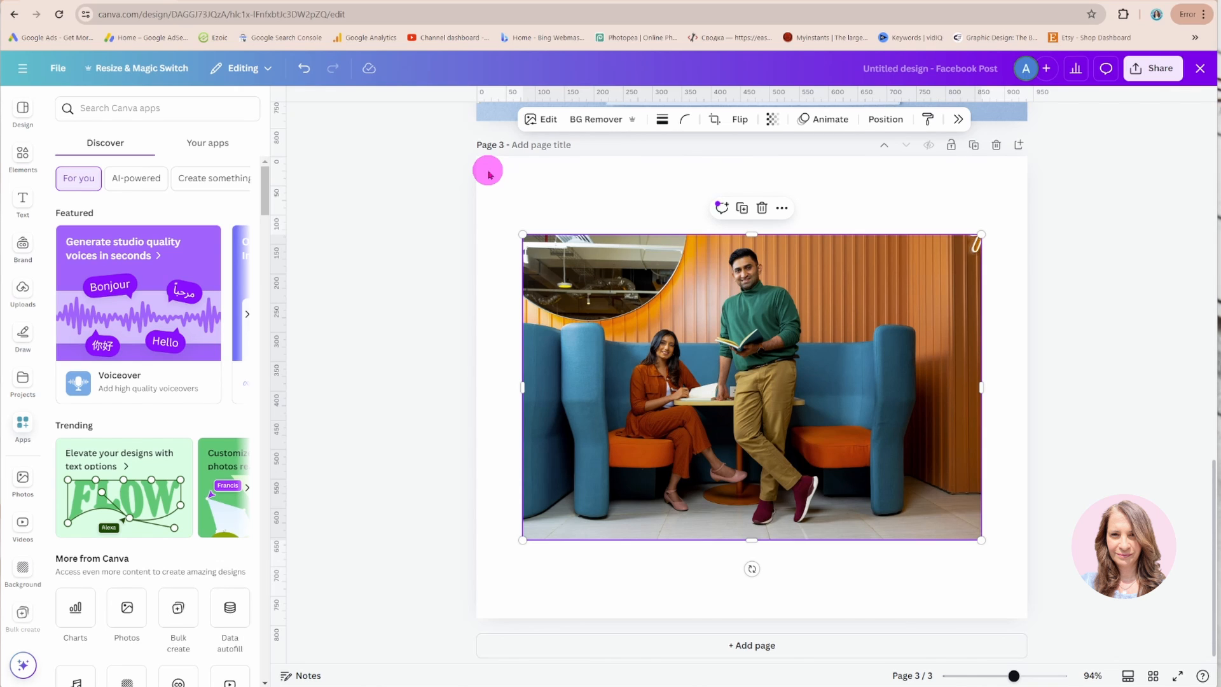
mouse_move(1210, 396)
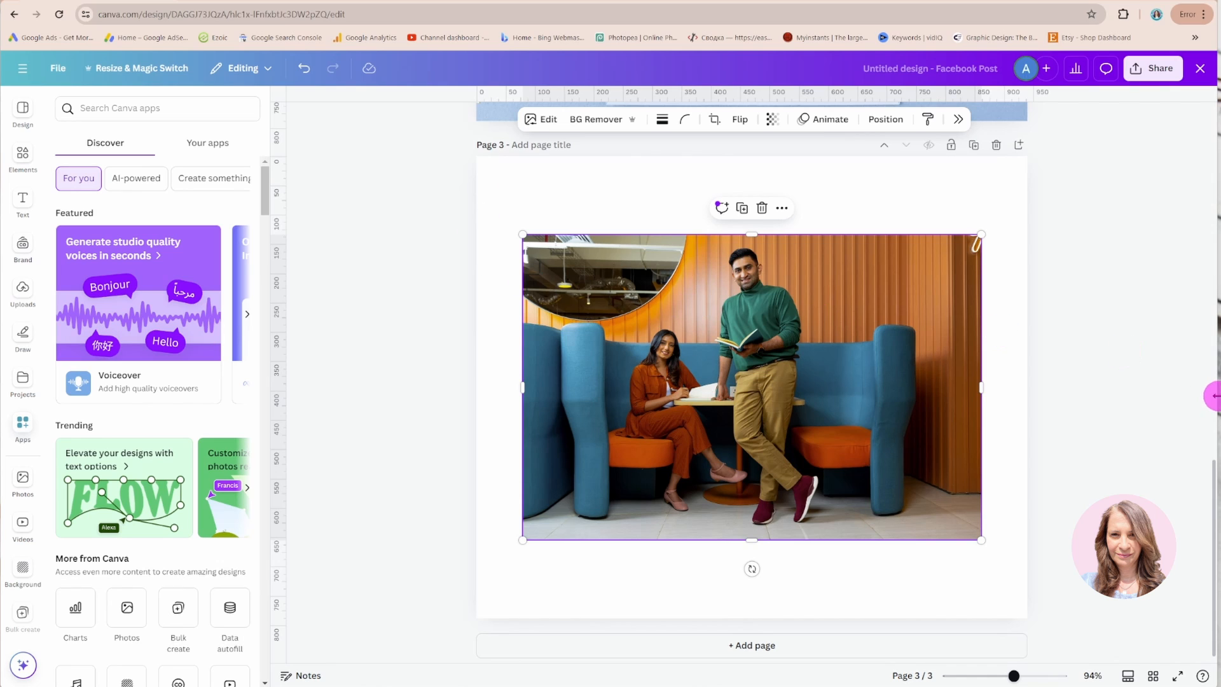